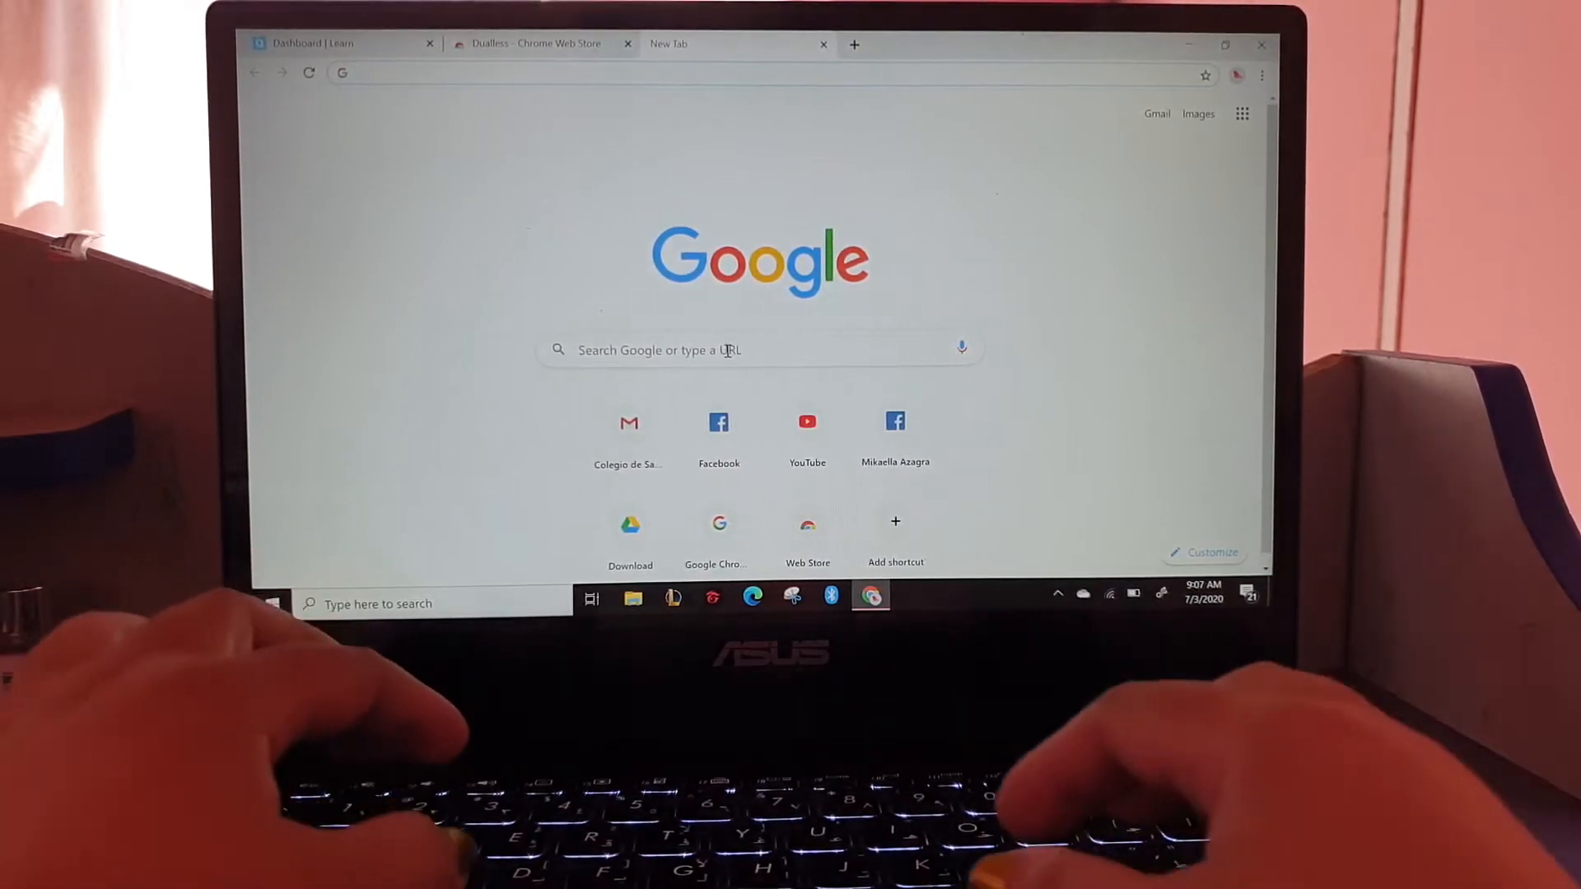
# Run a Google search for 'chrome webstore' from a new tab's address bar.
pyautogui.write('c')
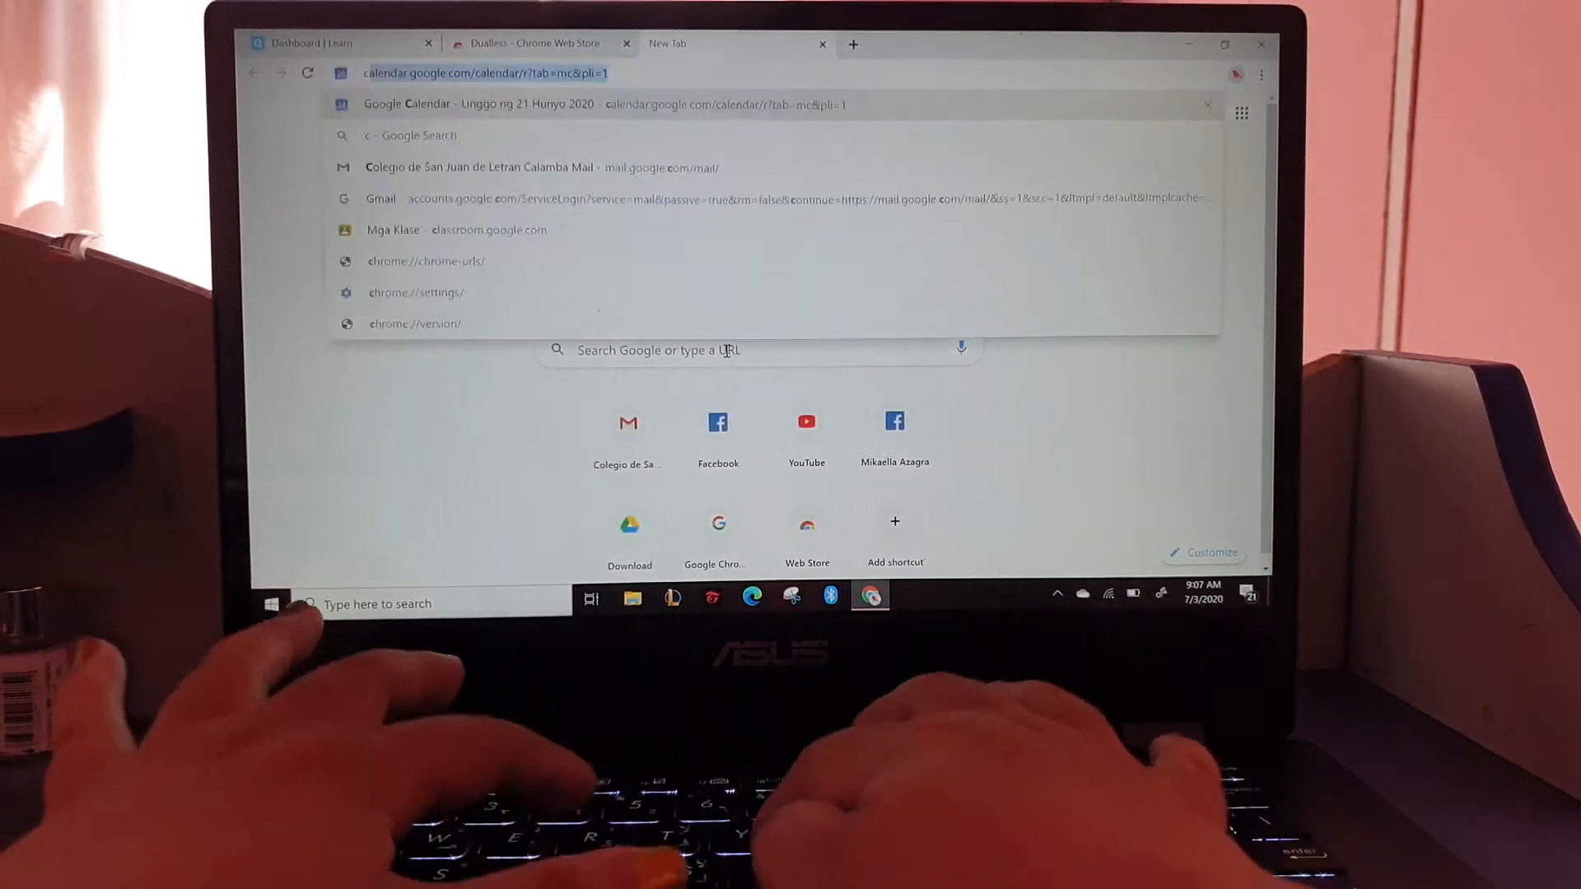
pyautogui.write('chrome')
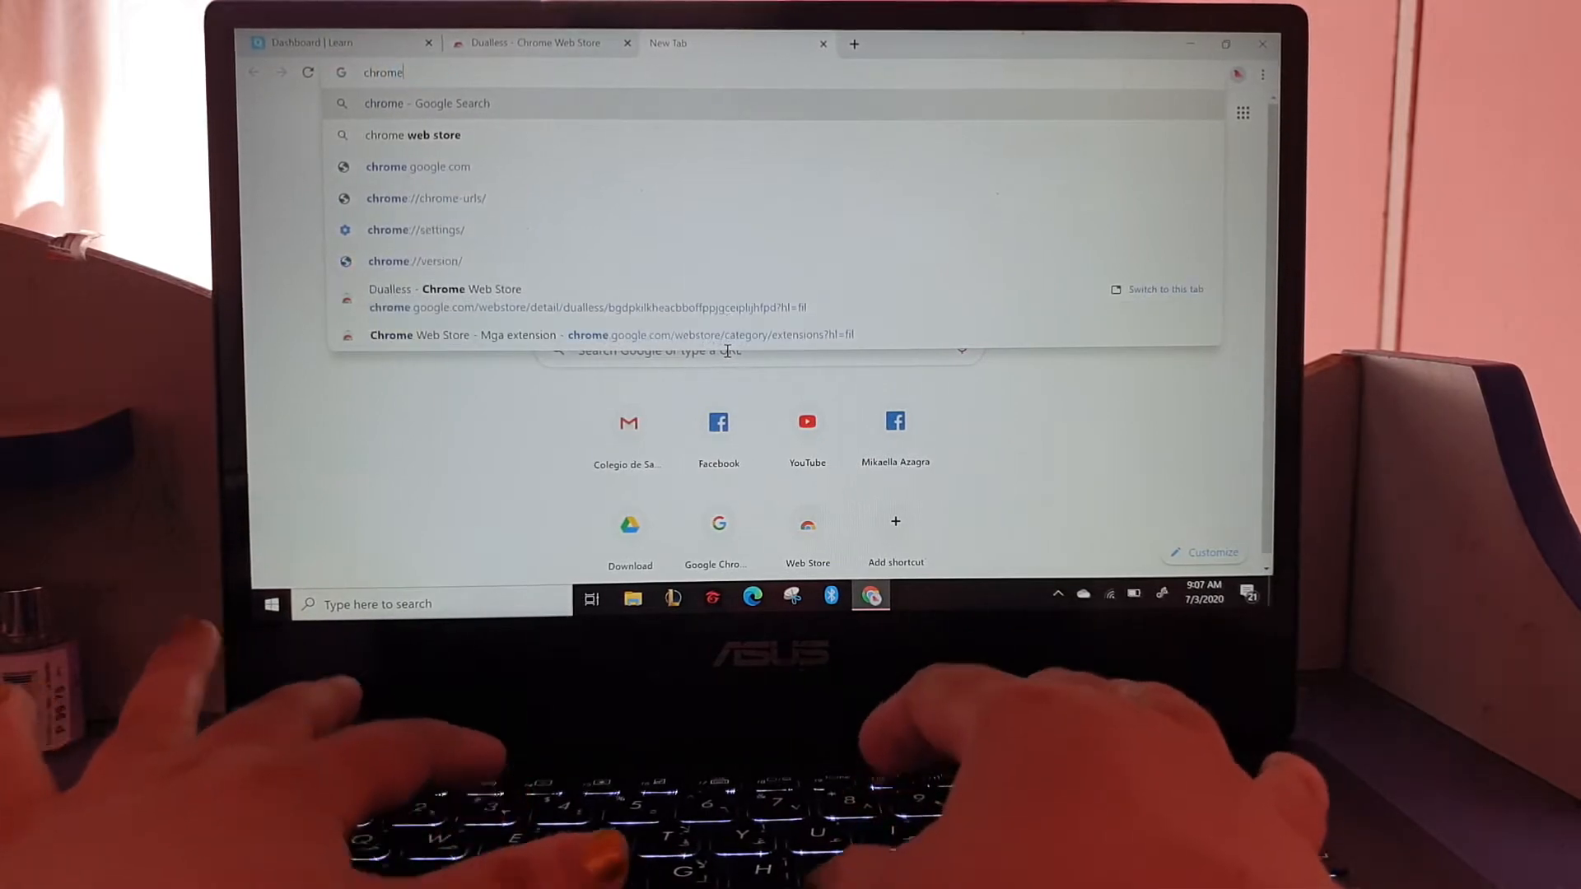
pyautogui.write('webstore')
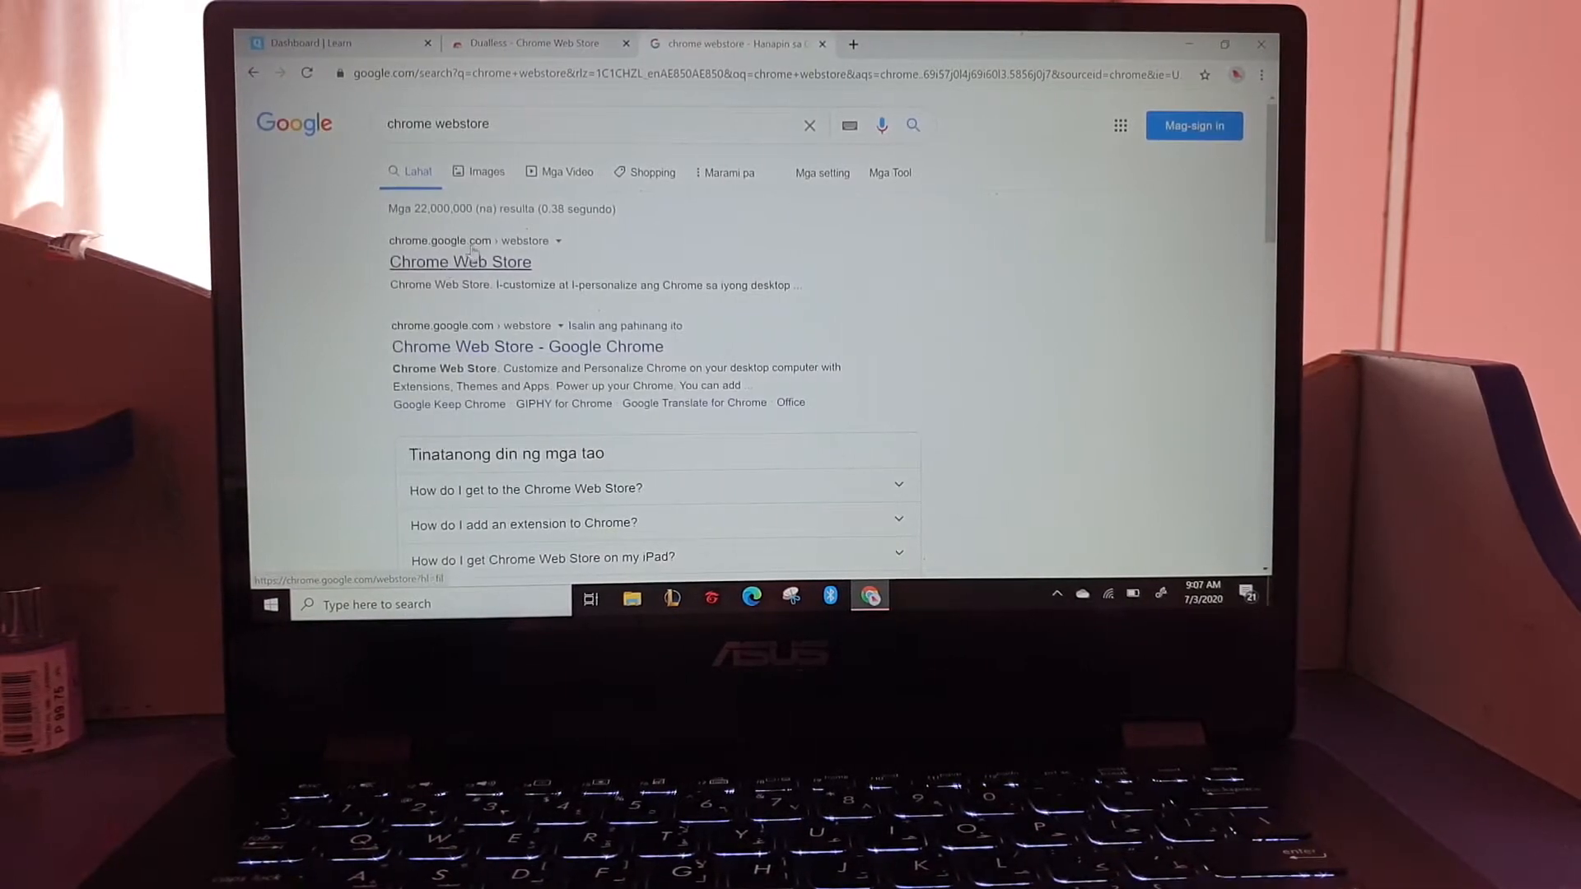
# Open the Chrome Web Store result and browse the recommended extension listings.
pyautogui.click(459, 261)
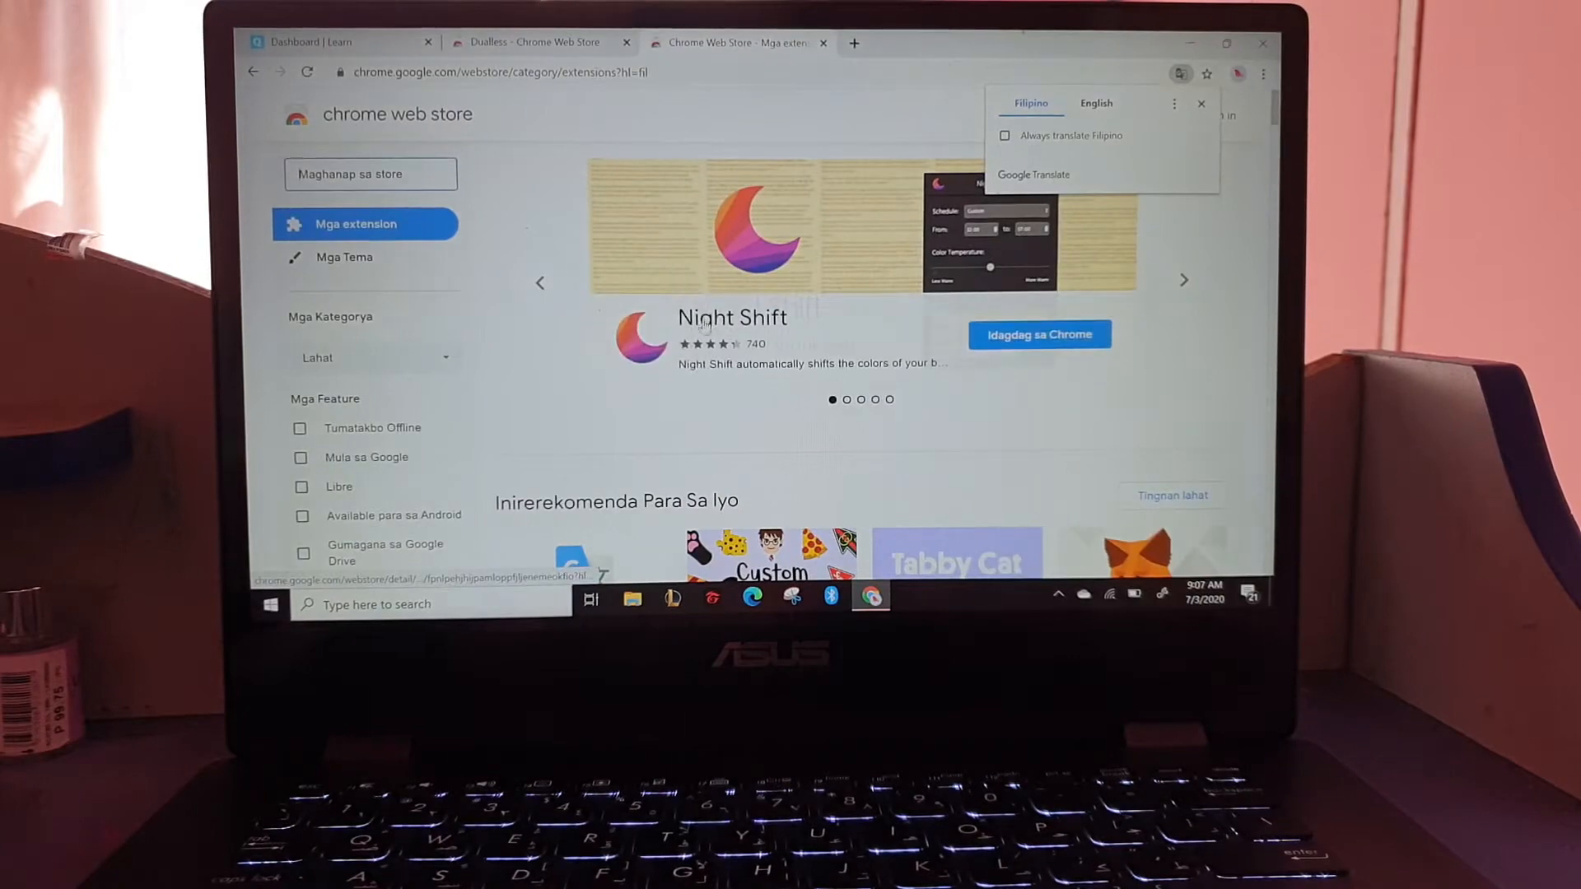
pyautogui.scroll(-3)
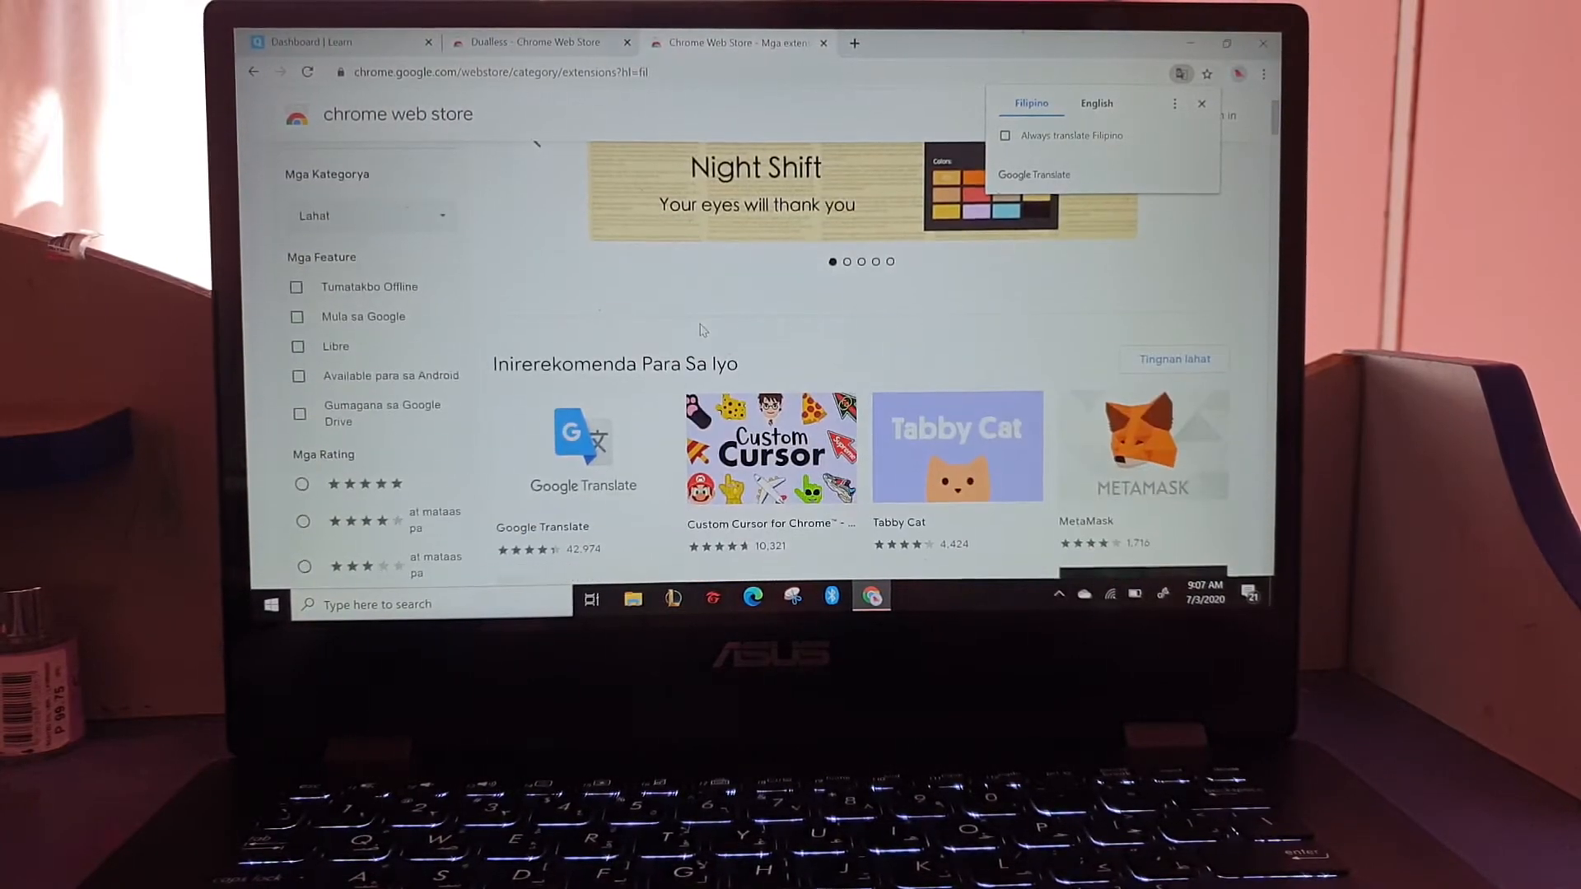
pyautogui.scroll(-3)
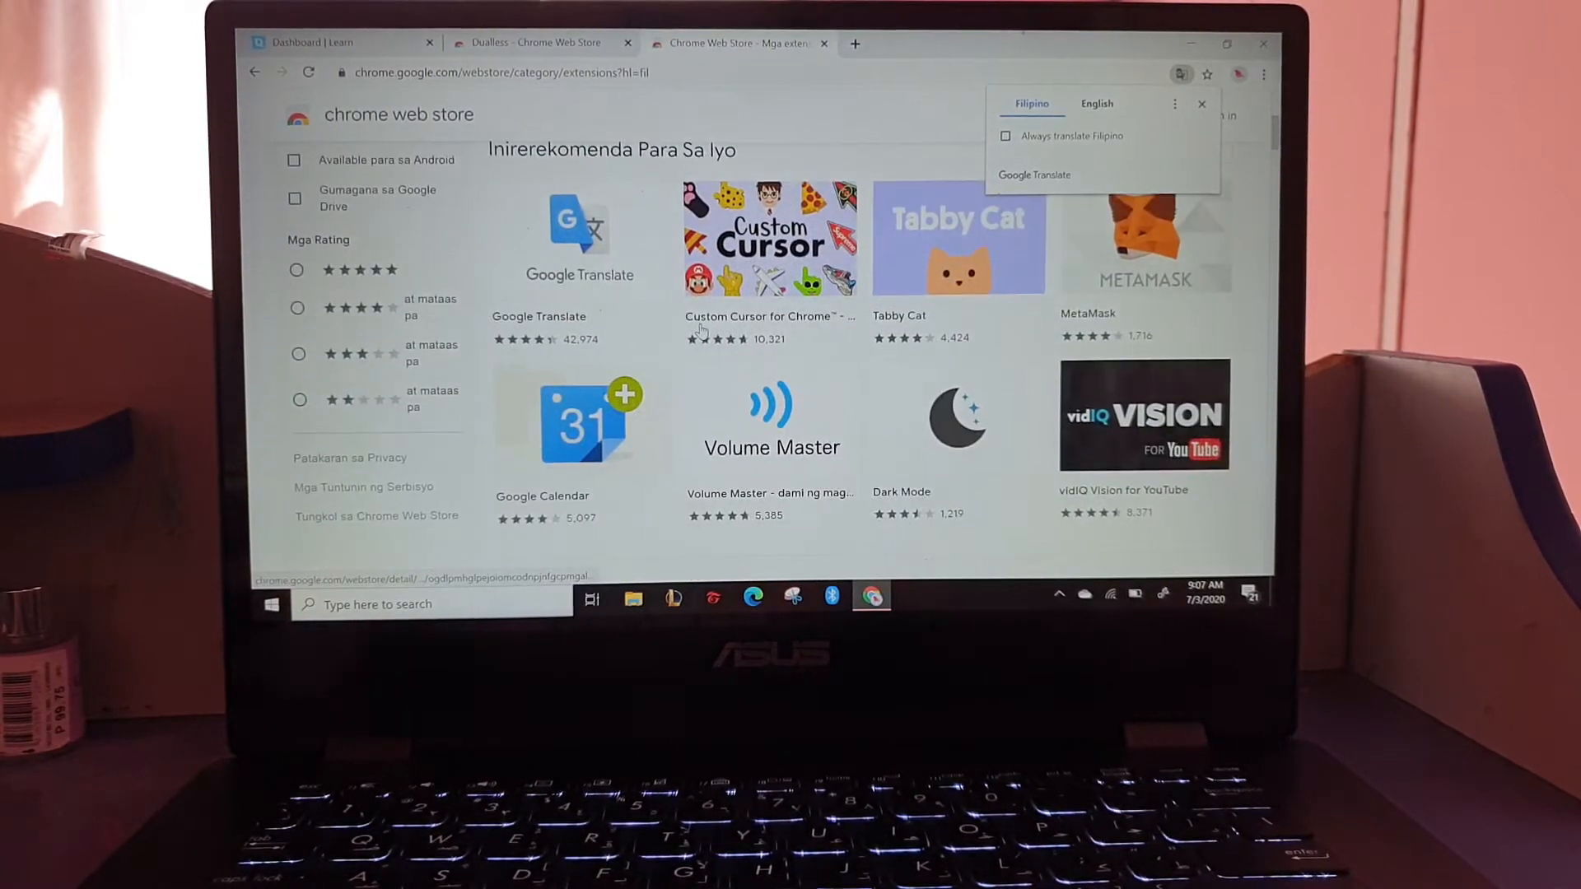
pyautogui.scroll(-3)
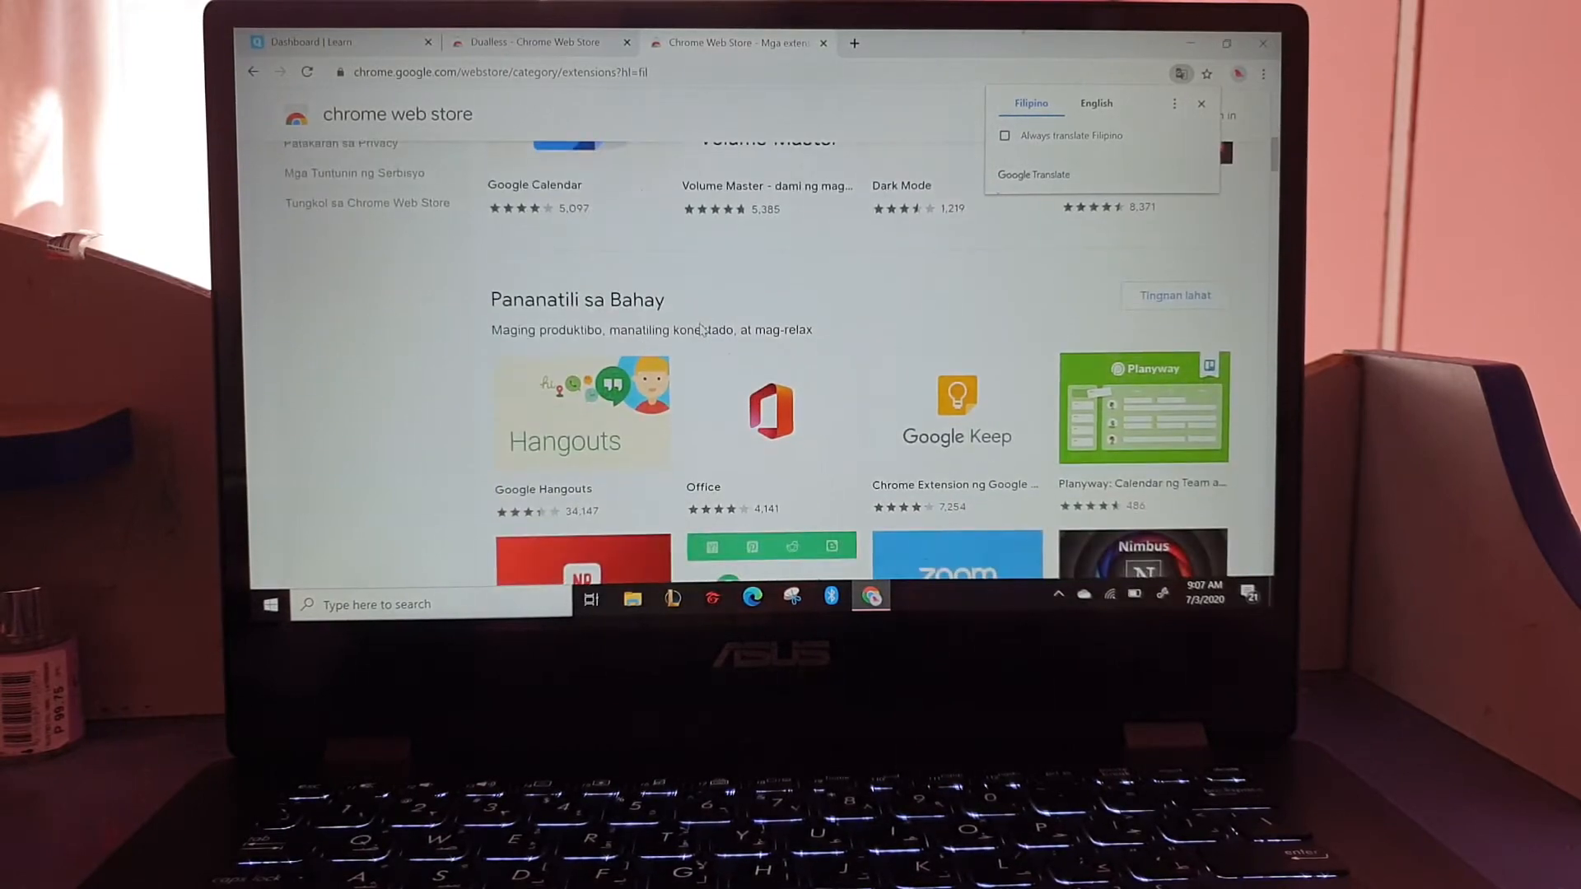
pyautogui.scroll(-3)
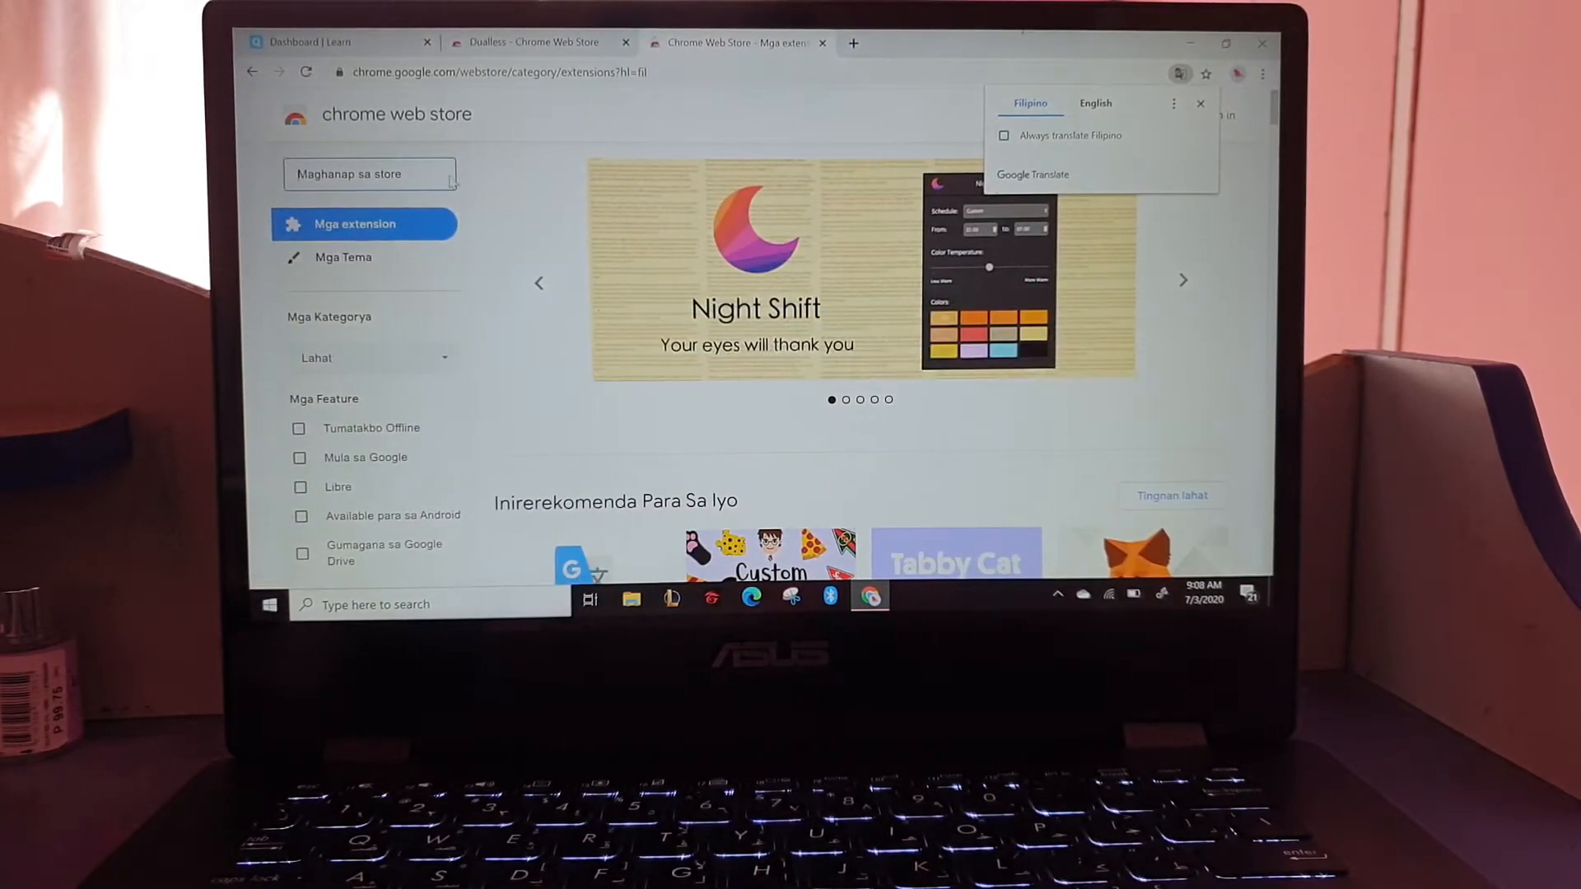
# Search for 'dualless', open its detail page, and translate it into English.
pyautogui.write('dualless')
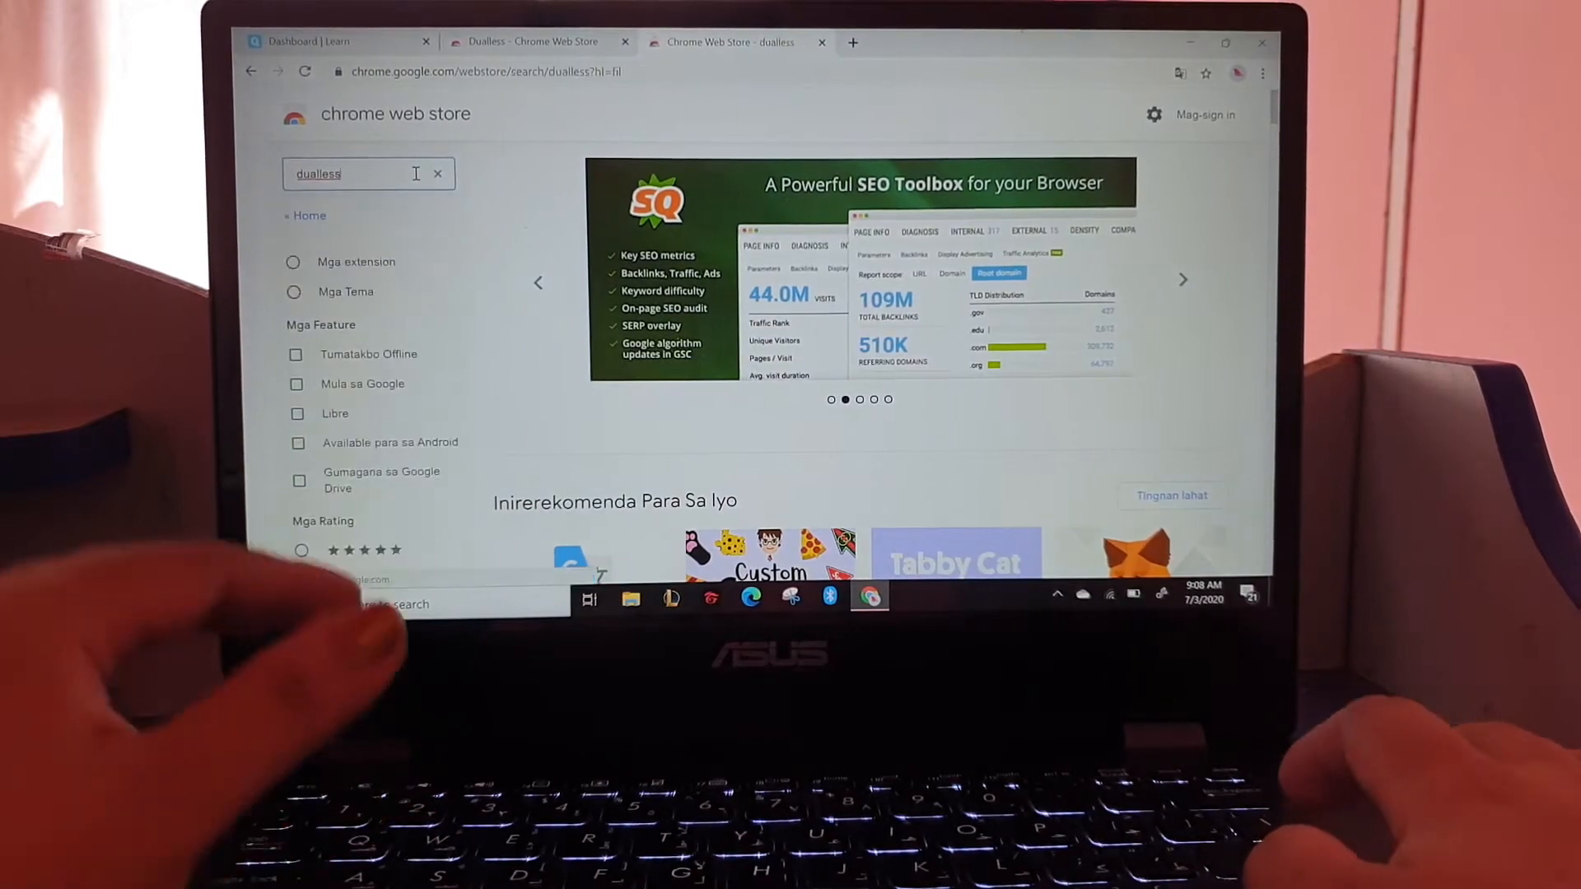
pyautogui.click(358, 261)
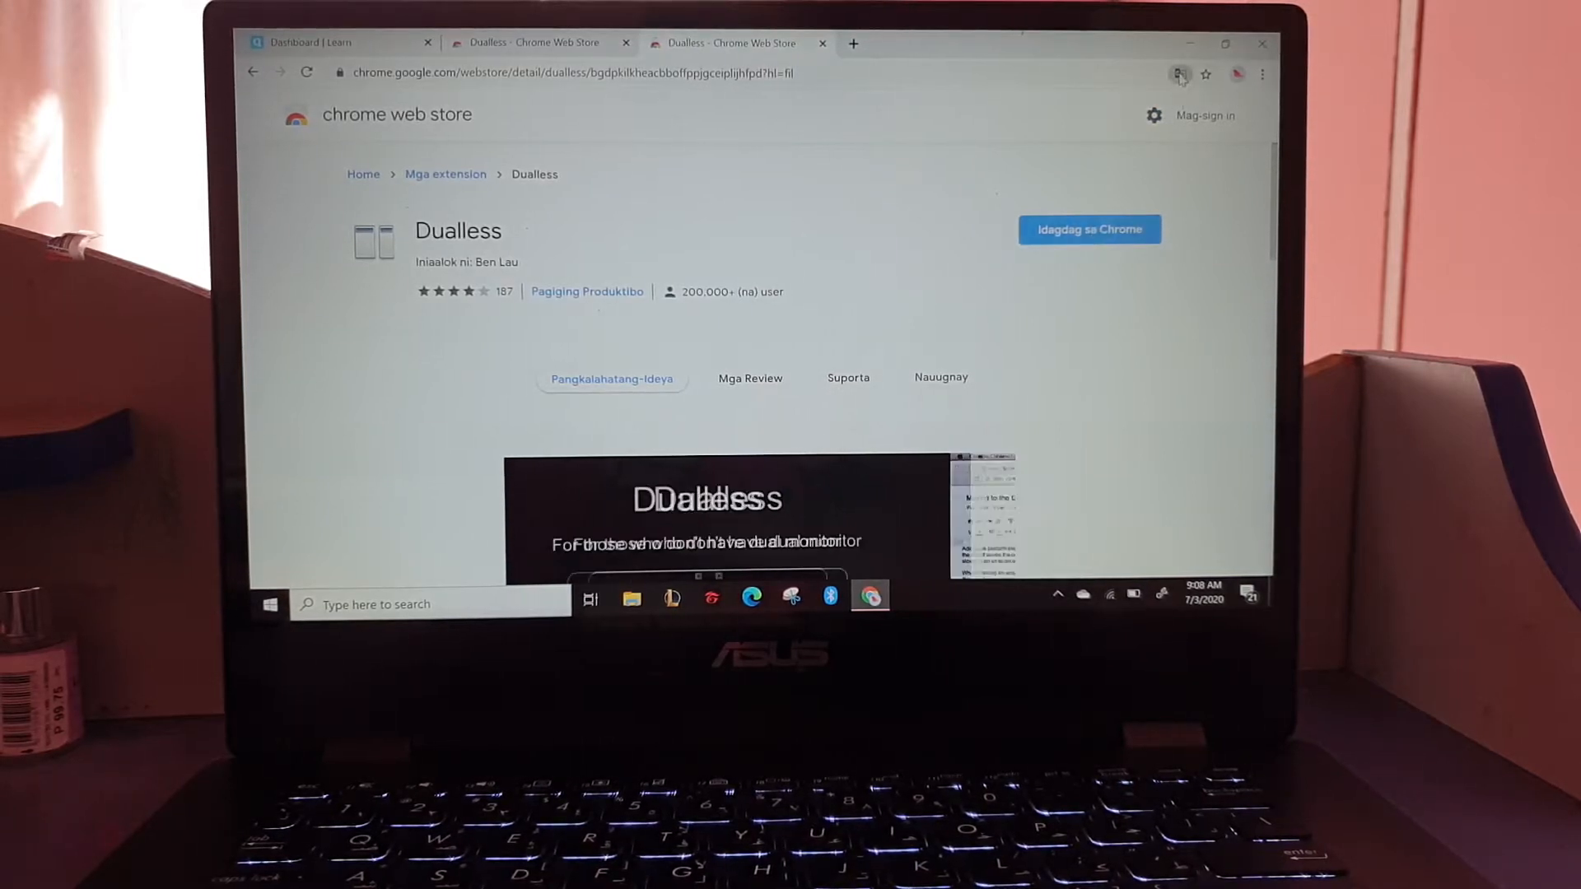
pyautogui.click(1179, 73)
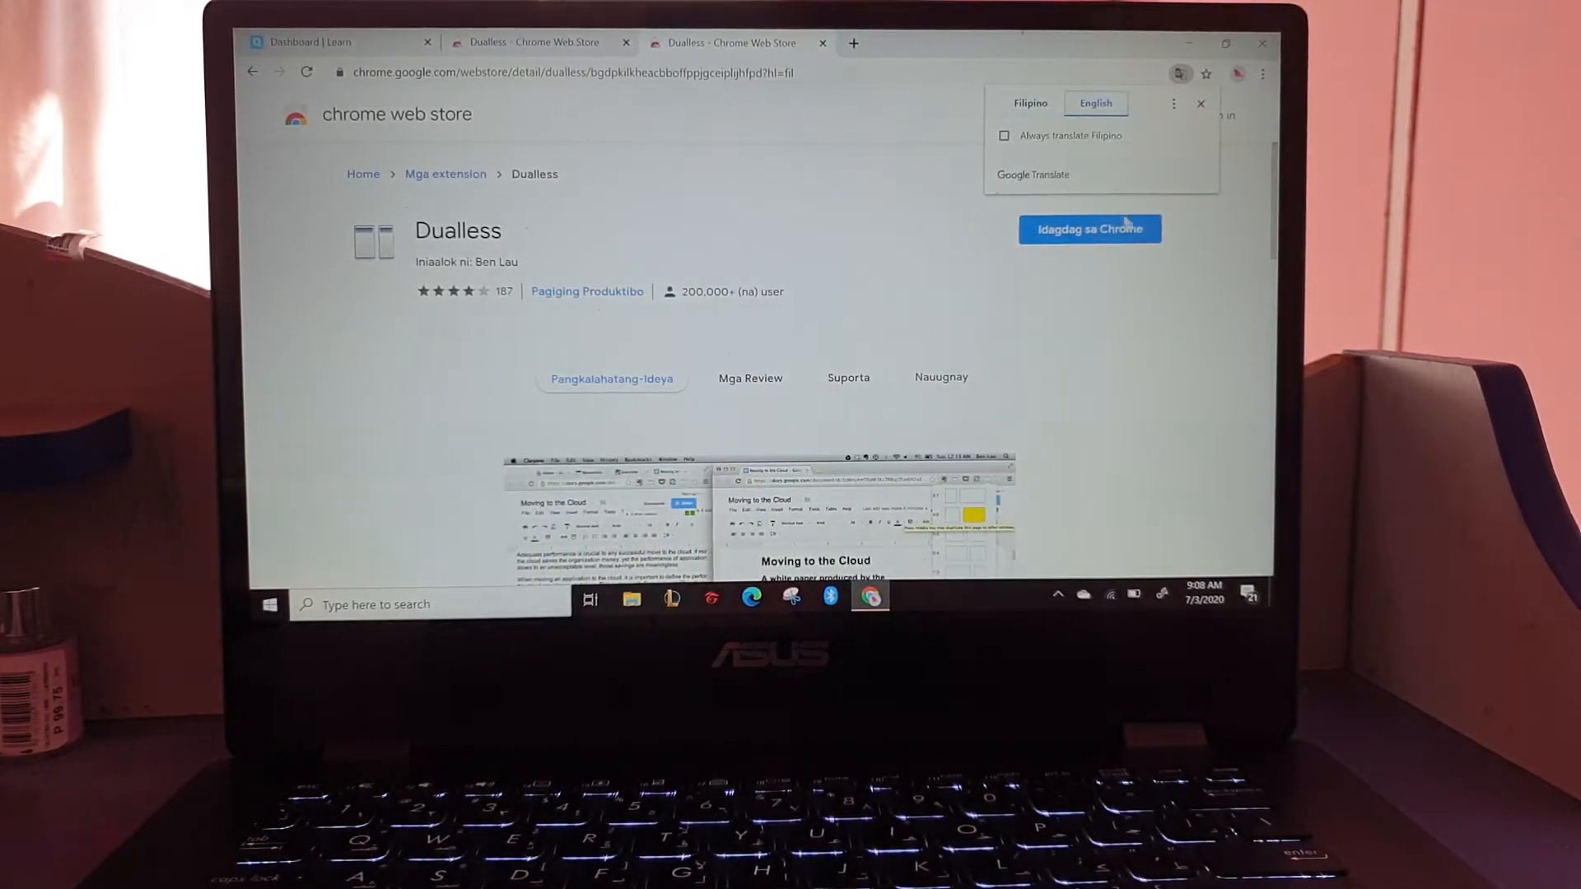
pyautogui.click(1095, 103)
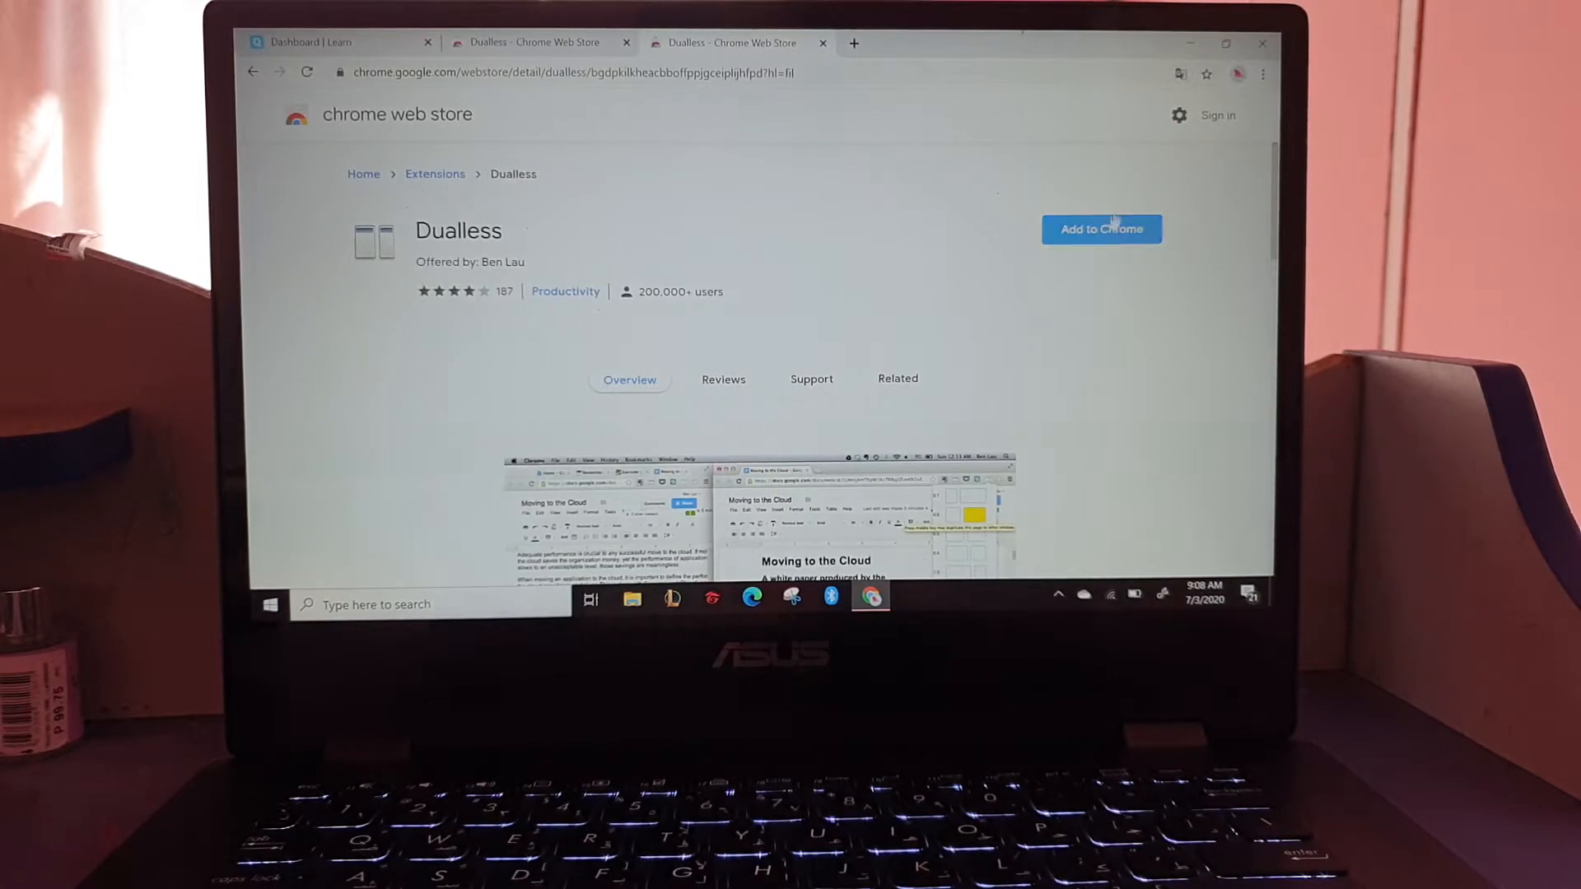
pyautogui.click(1180, 73)
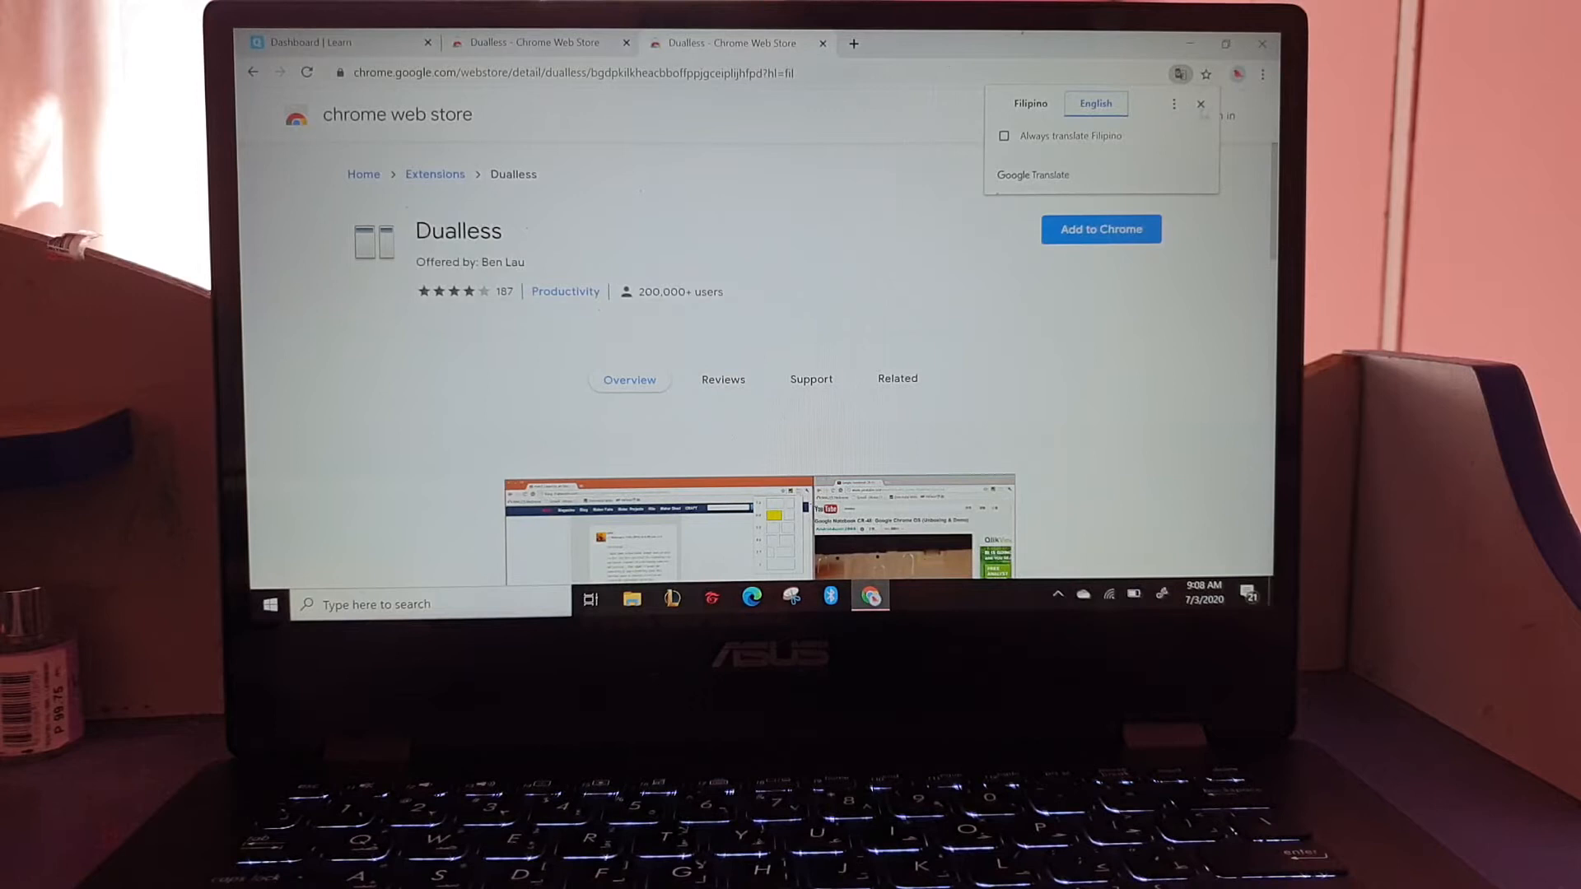
pyautogui.click(1172, 104)
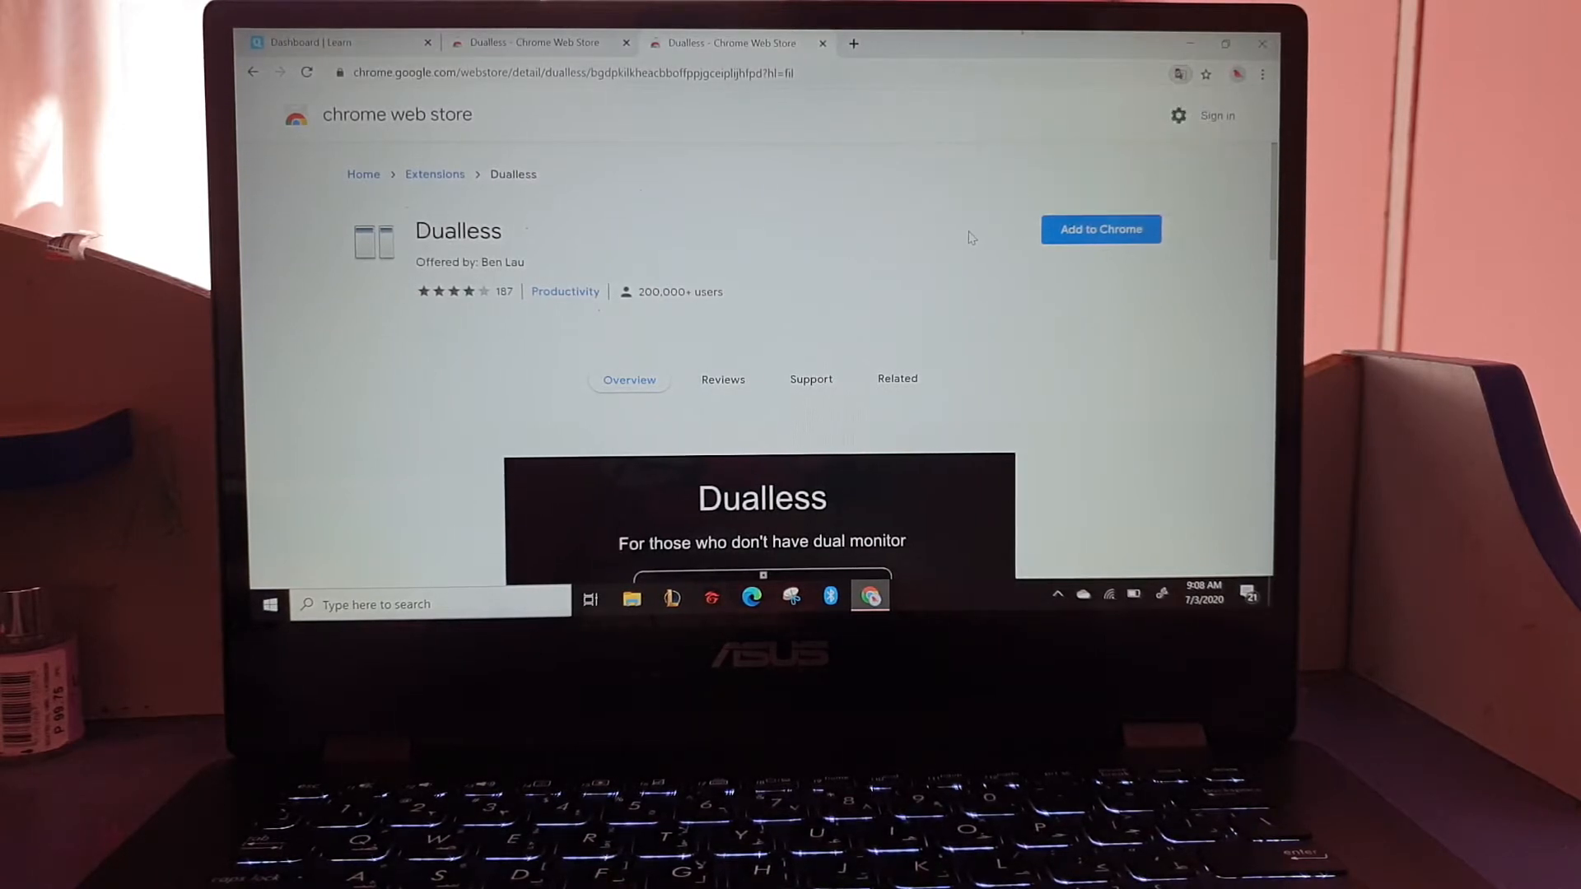
# Add Dualless to Chrome, dismiss the added notice, and show installed extensions.
pyautogui.click(1100, 229)
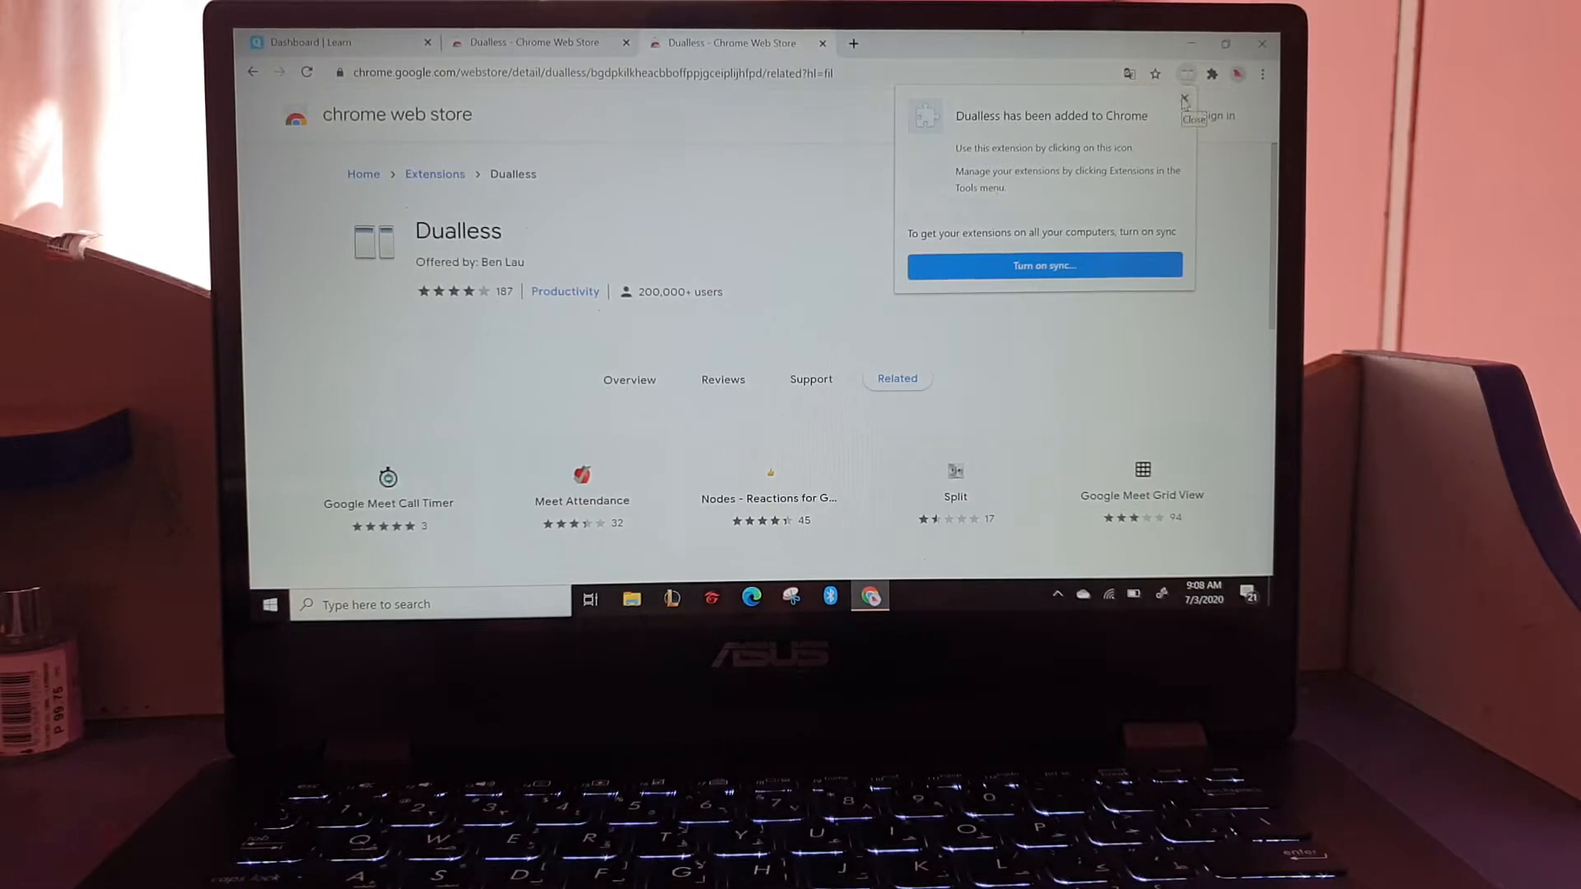
pyautogui.click(1185, 98)
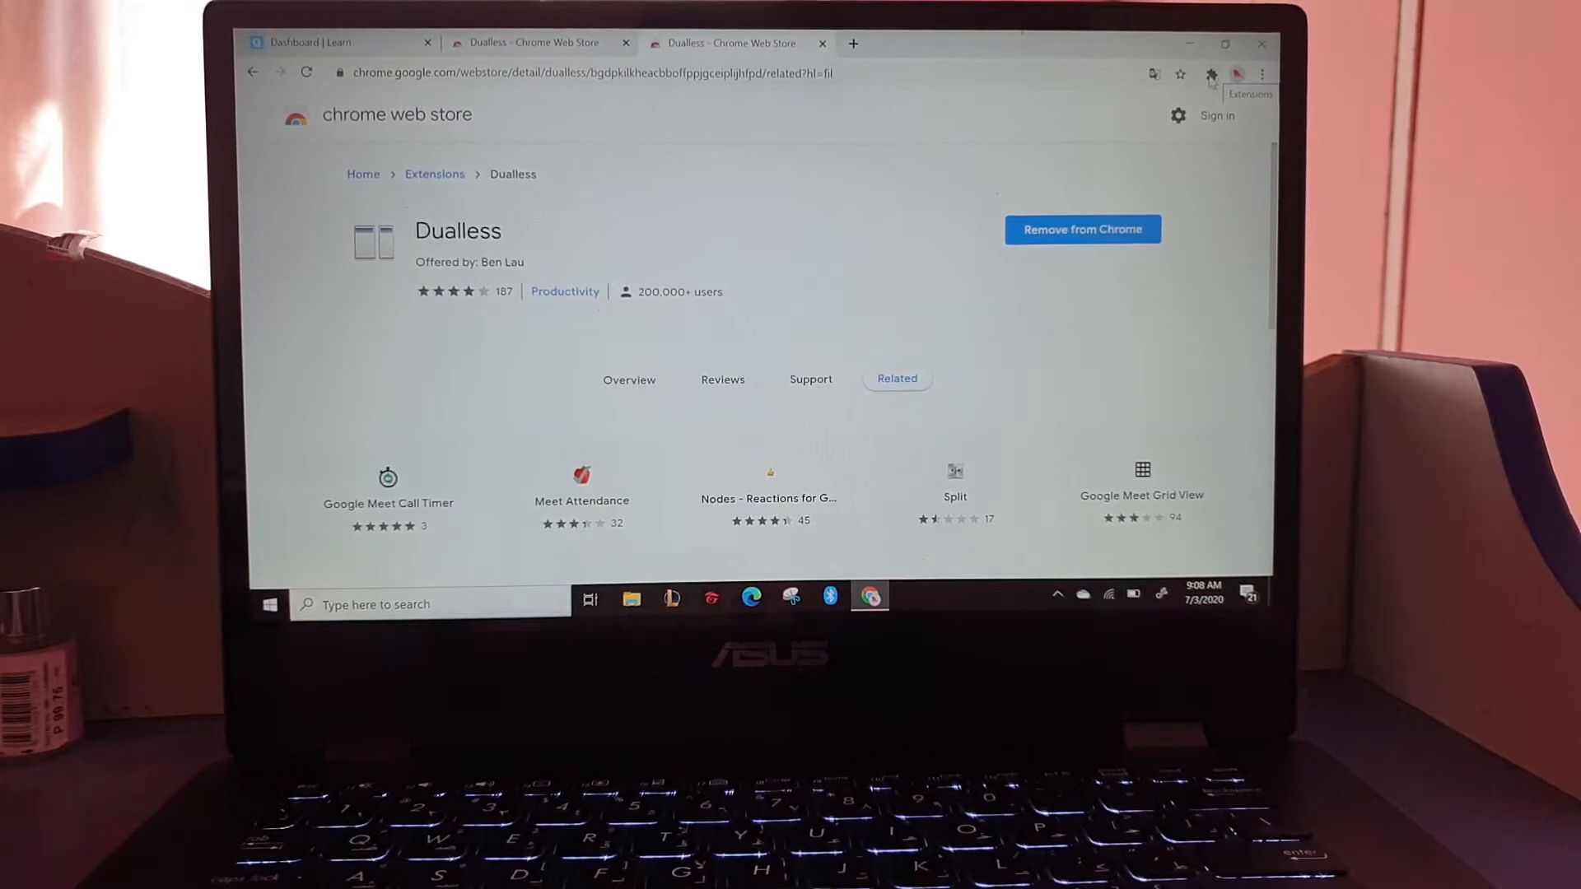
pyautogui.click(1211, 73)
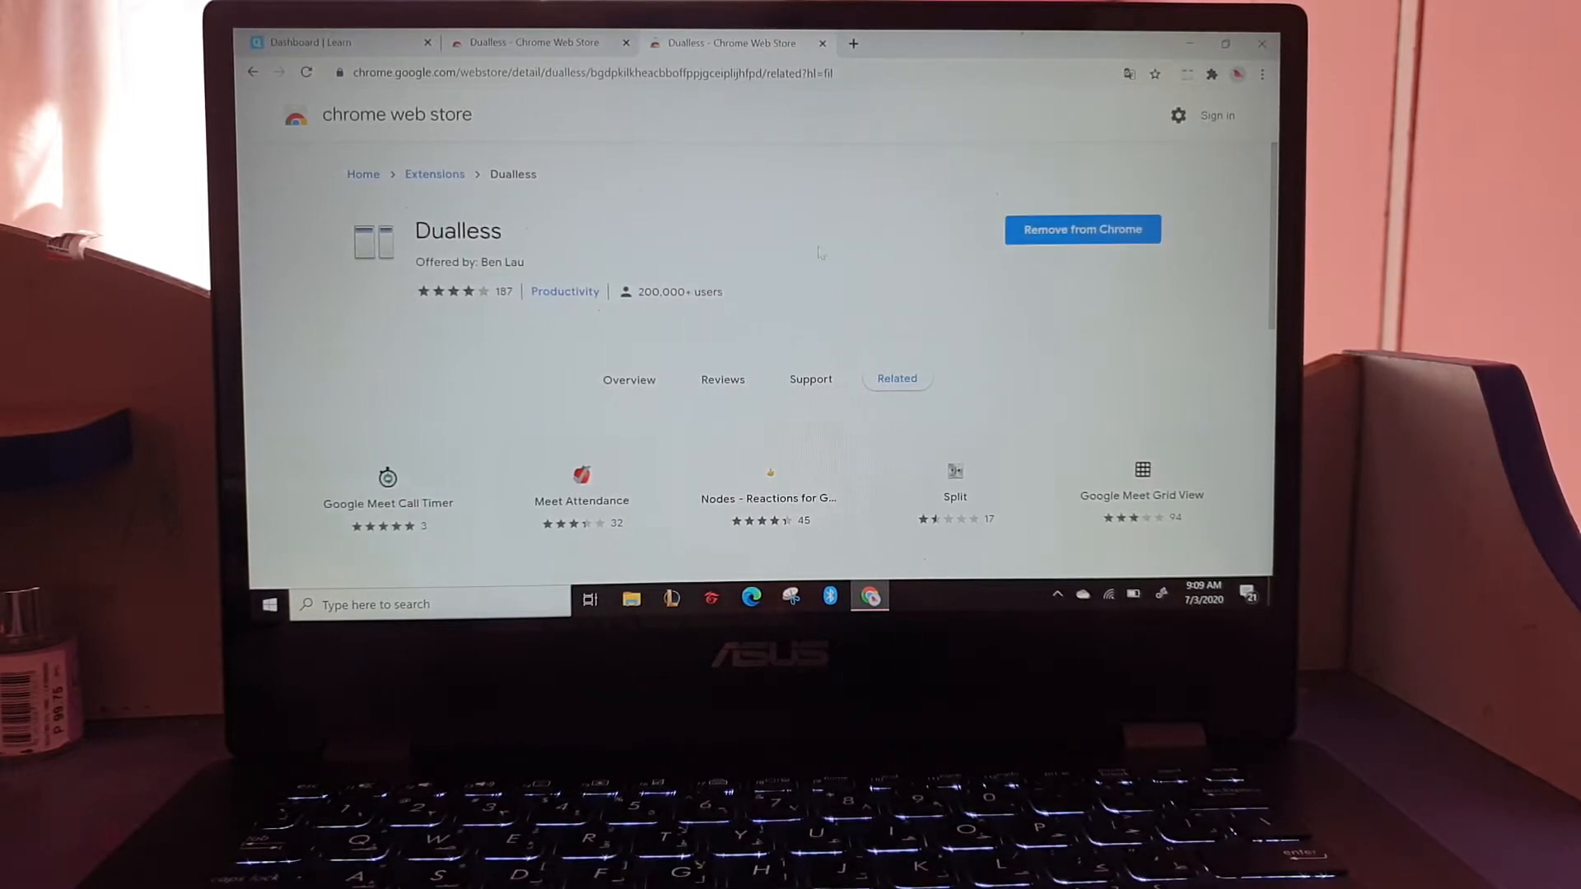
# Add Google Meet Grid View from Dualless's Related list and close the confirmation.
pyautogui.scroll(-3)
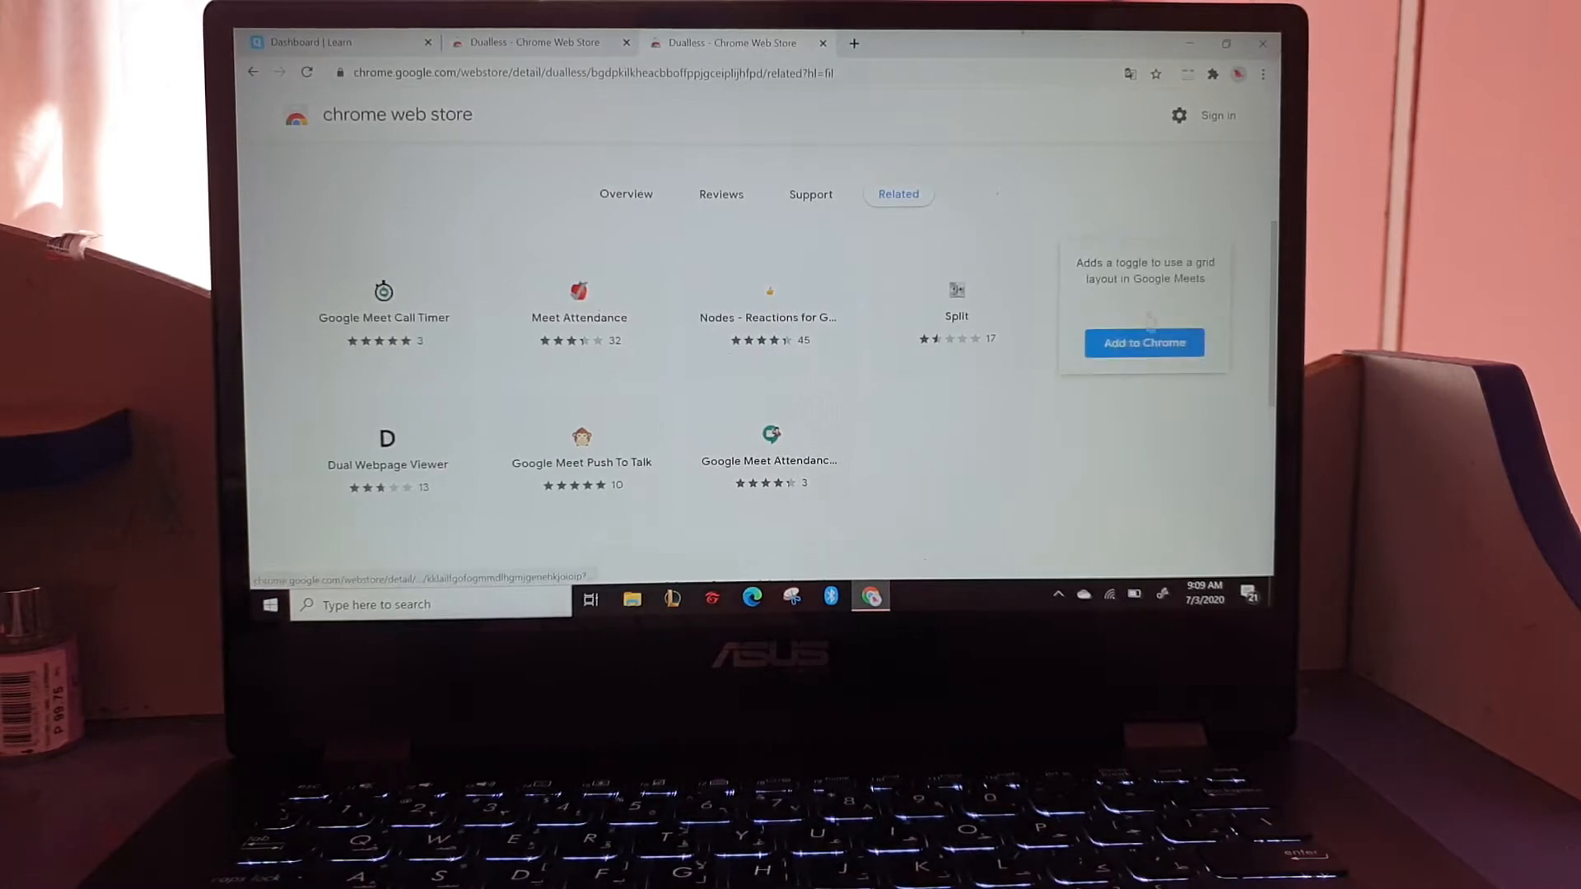
pyautogui.click(1144, 342)
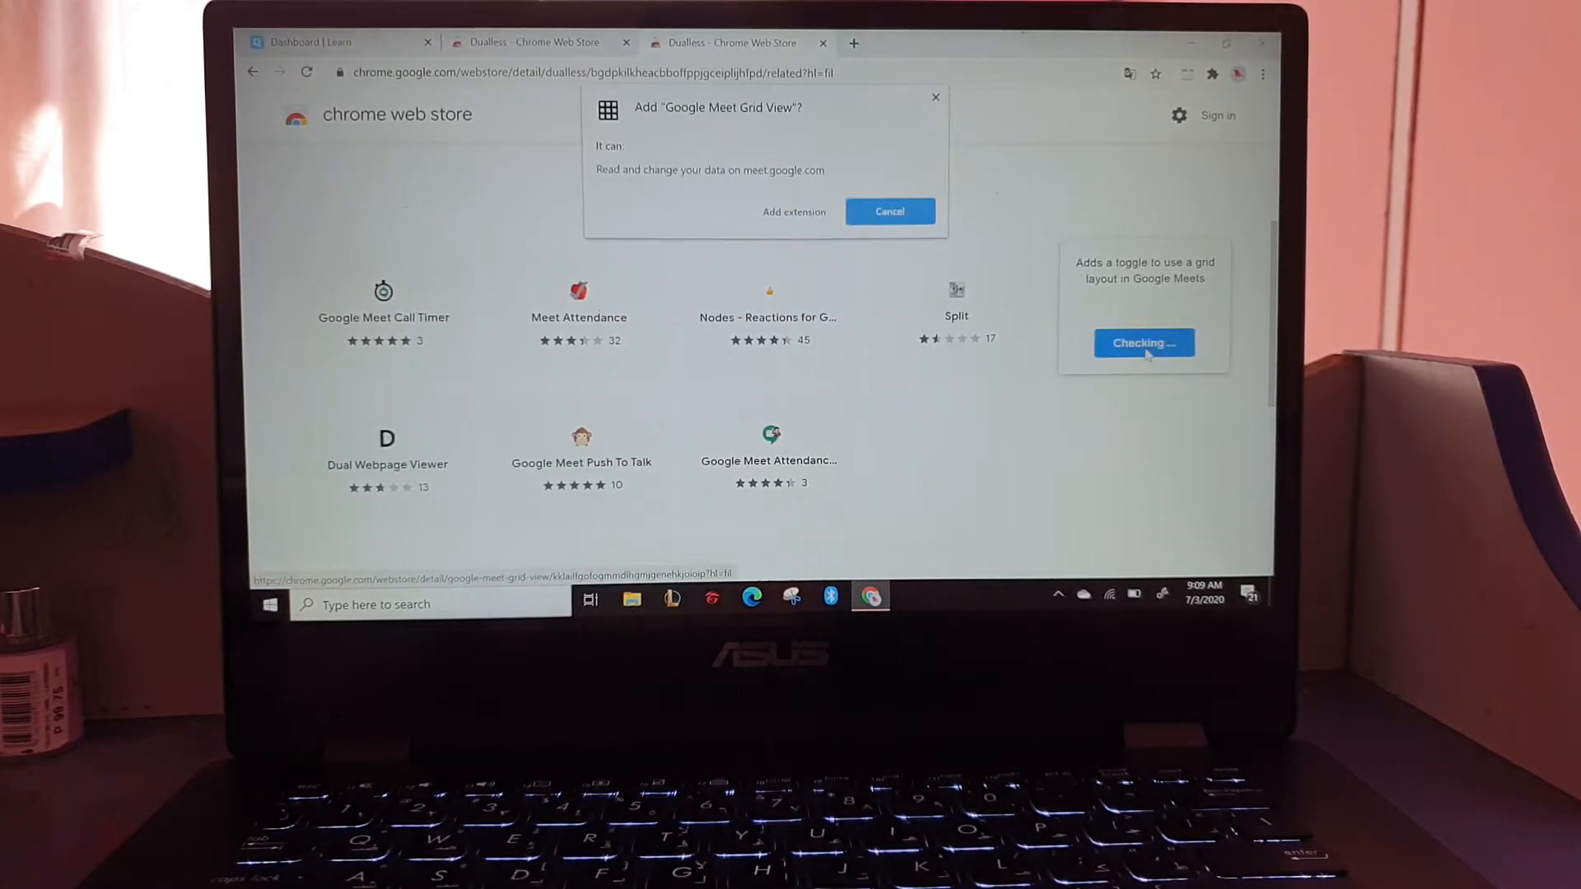
pyautogui.click(888, 212)
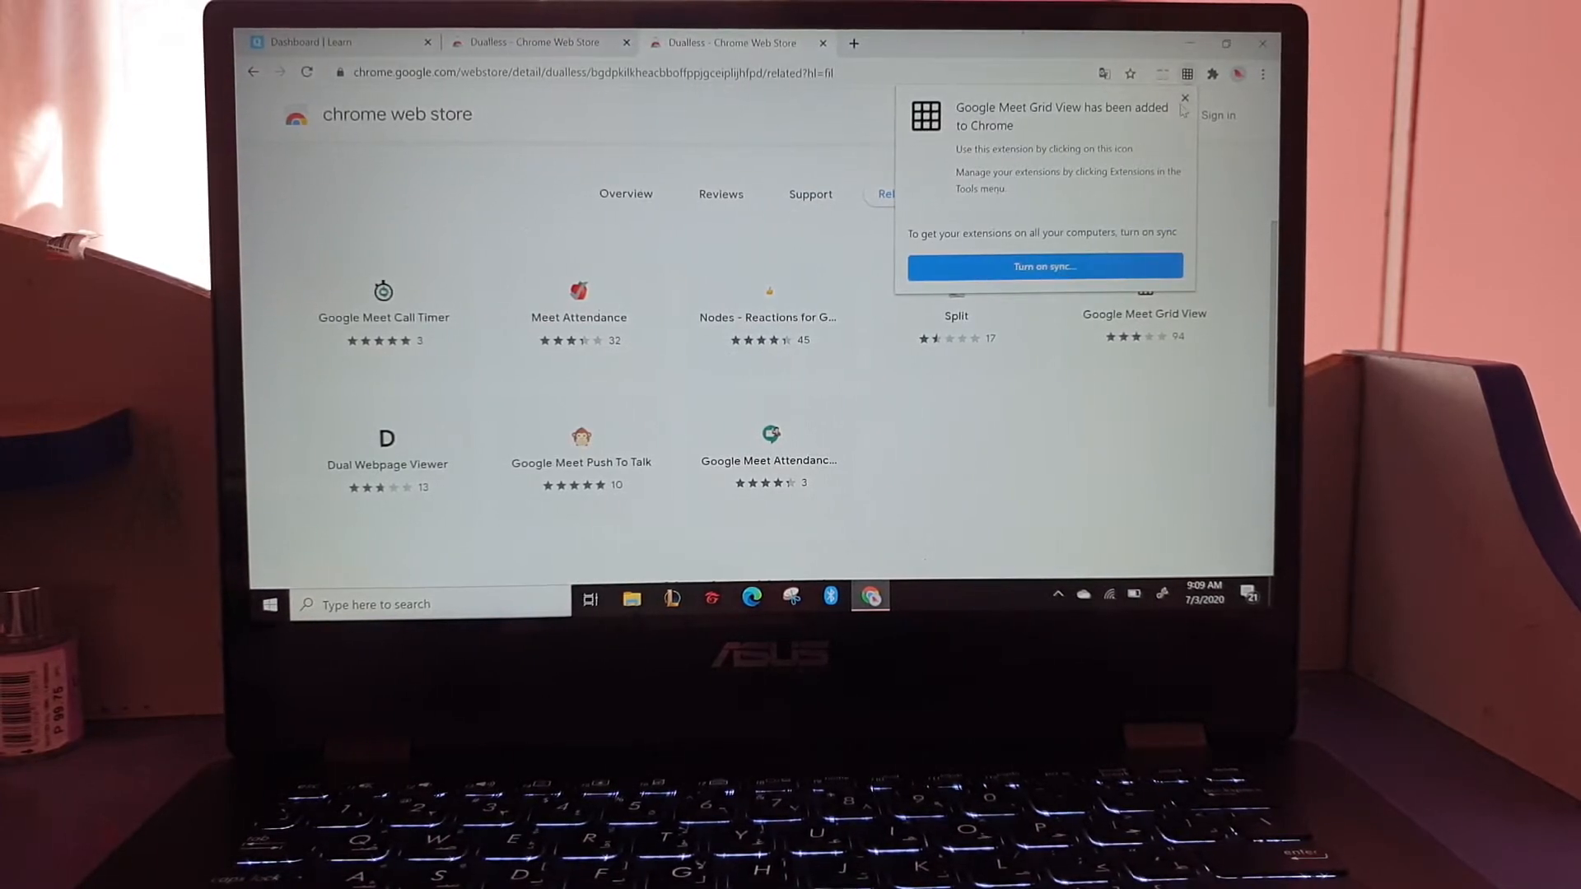
pyautogui.click(1185, 97)
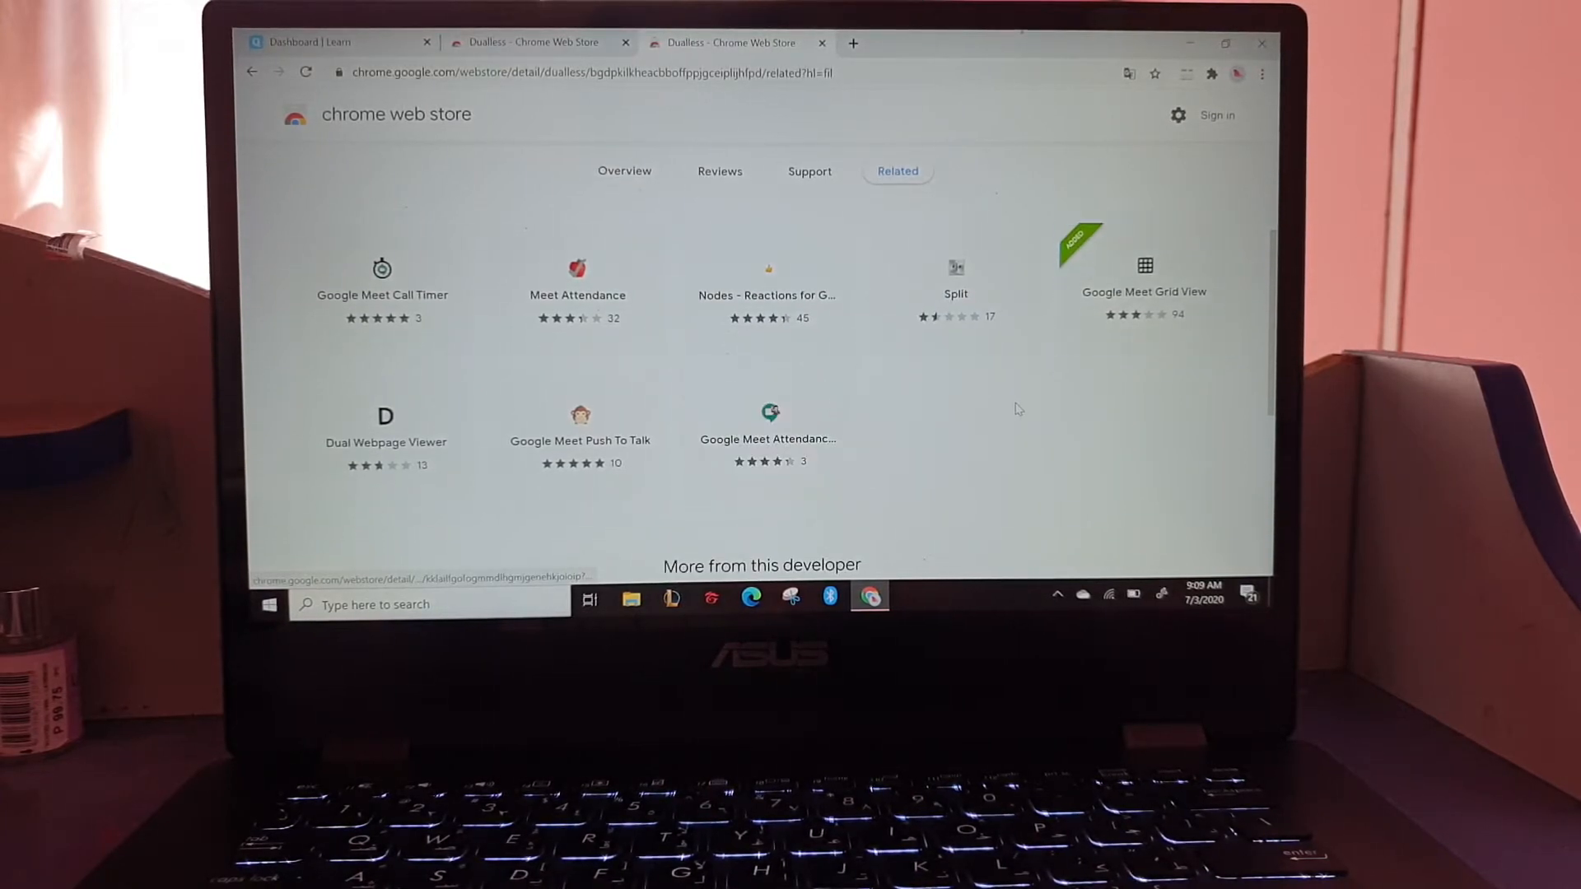
pyautogui.moveTo(955, 283)
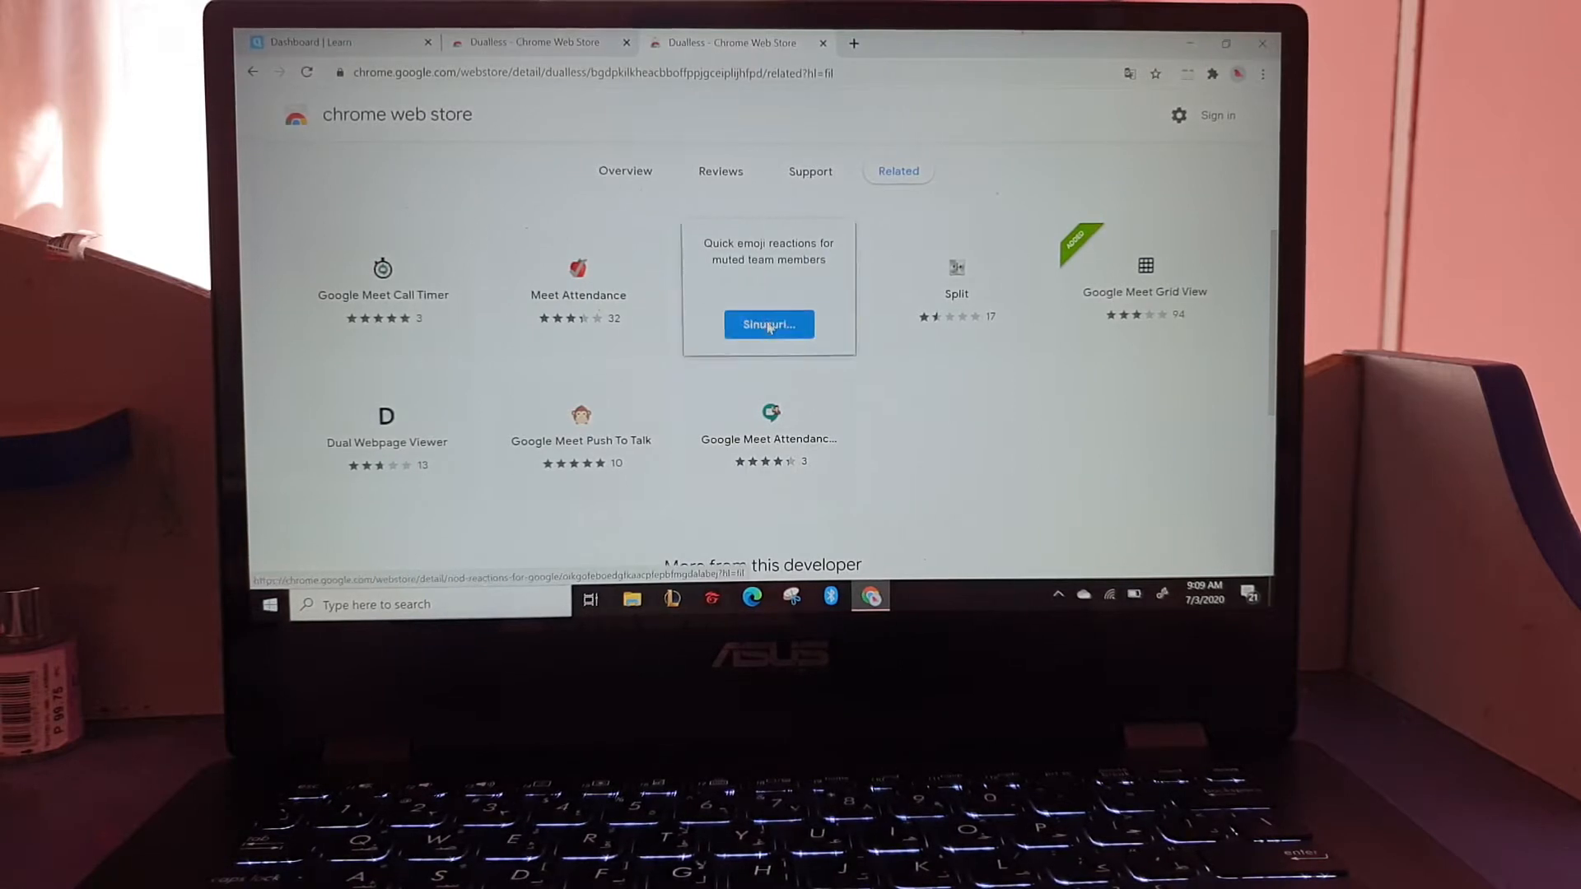
# Add Nod – Reactions for Google Meet to Chrome and dismiss the added notice.
pyautogui.click(768, 323)
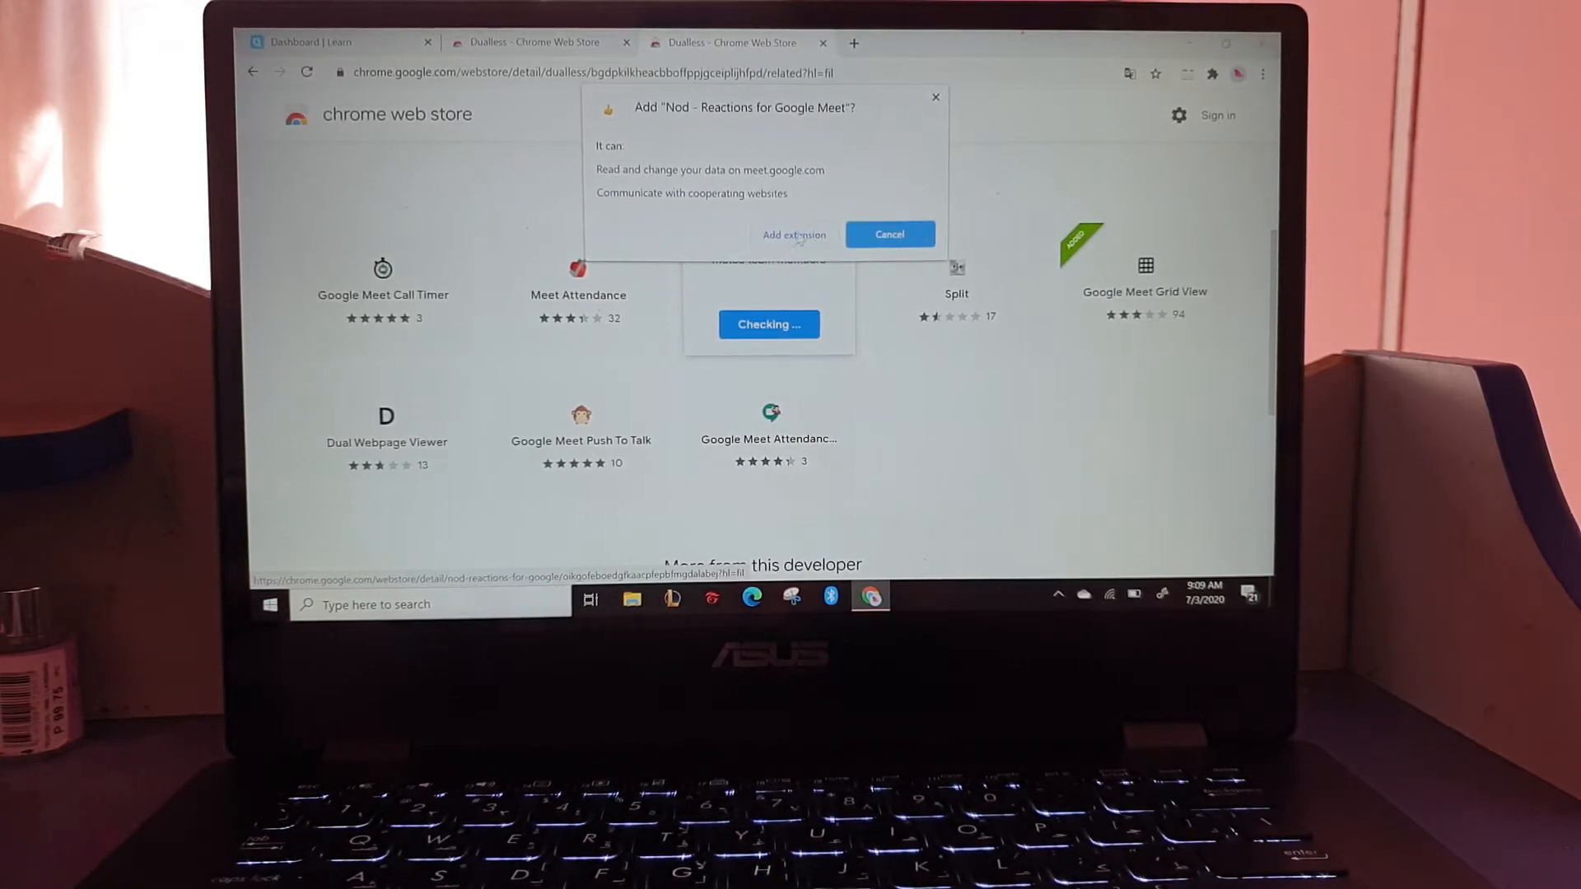
pyautogui.click(887, 233)
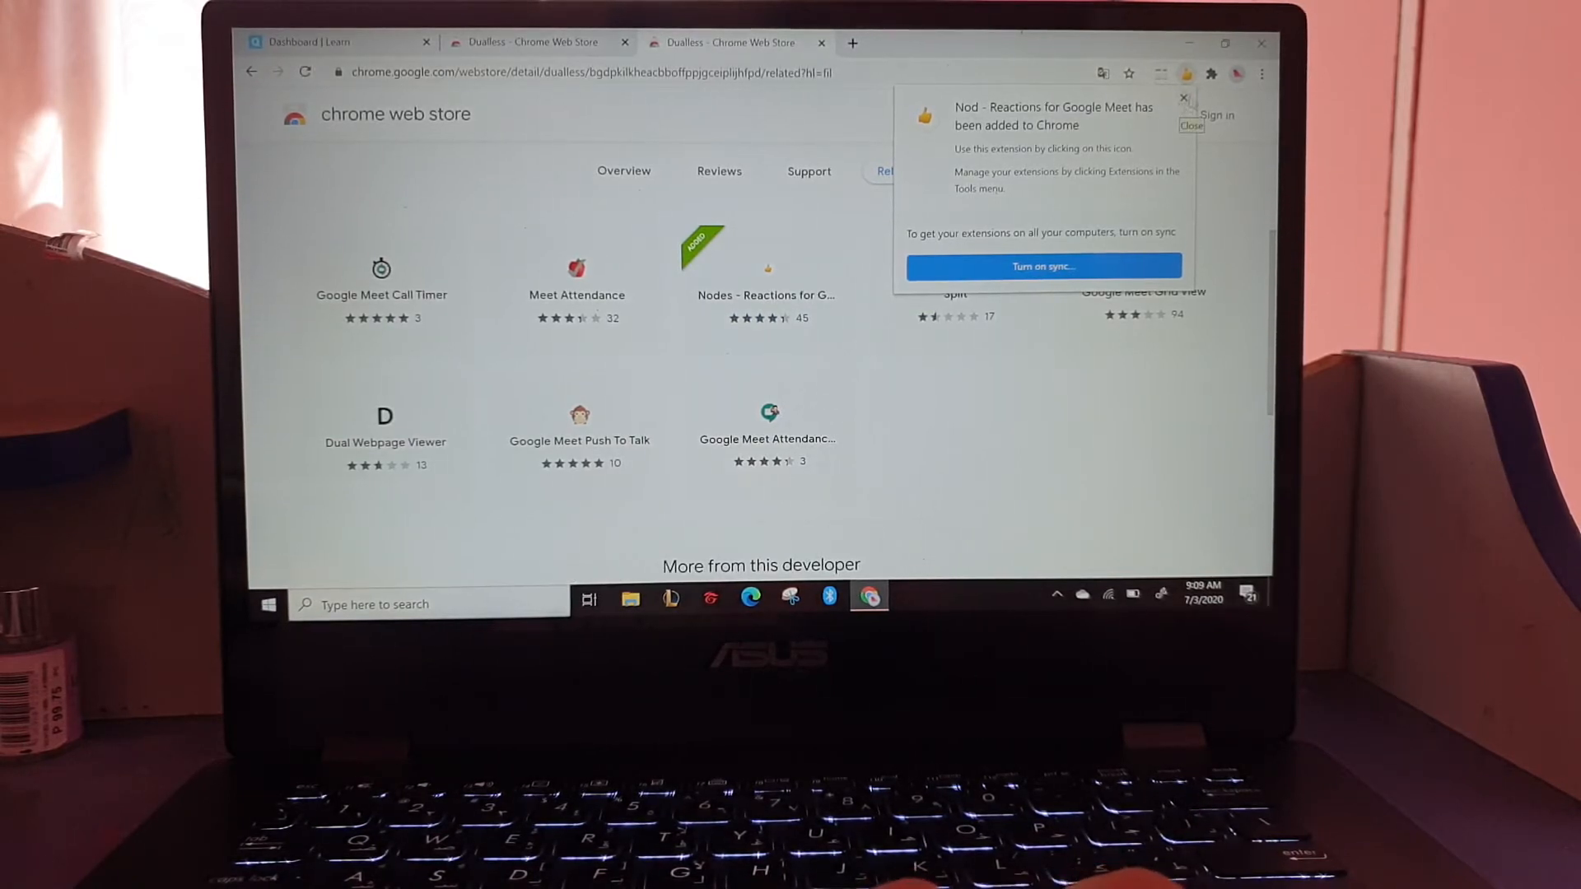
pyautogui.click(1191, 126)
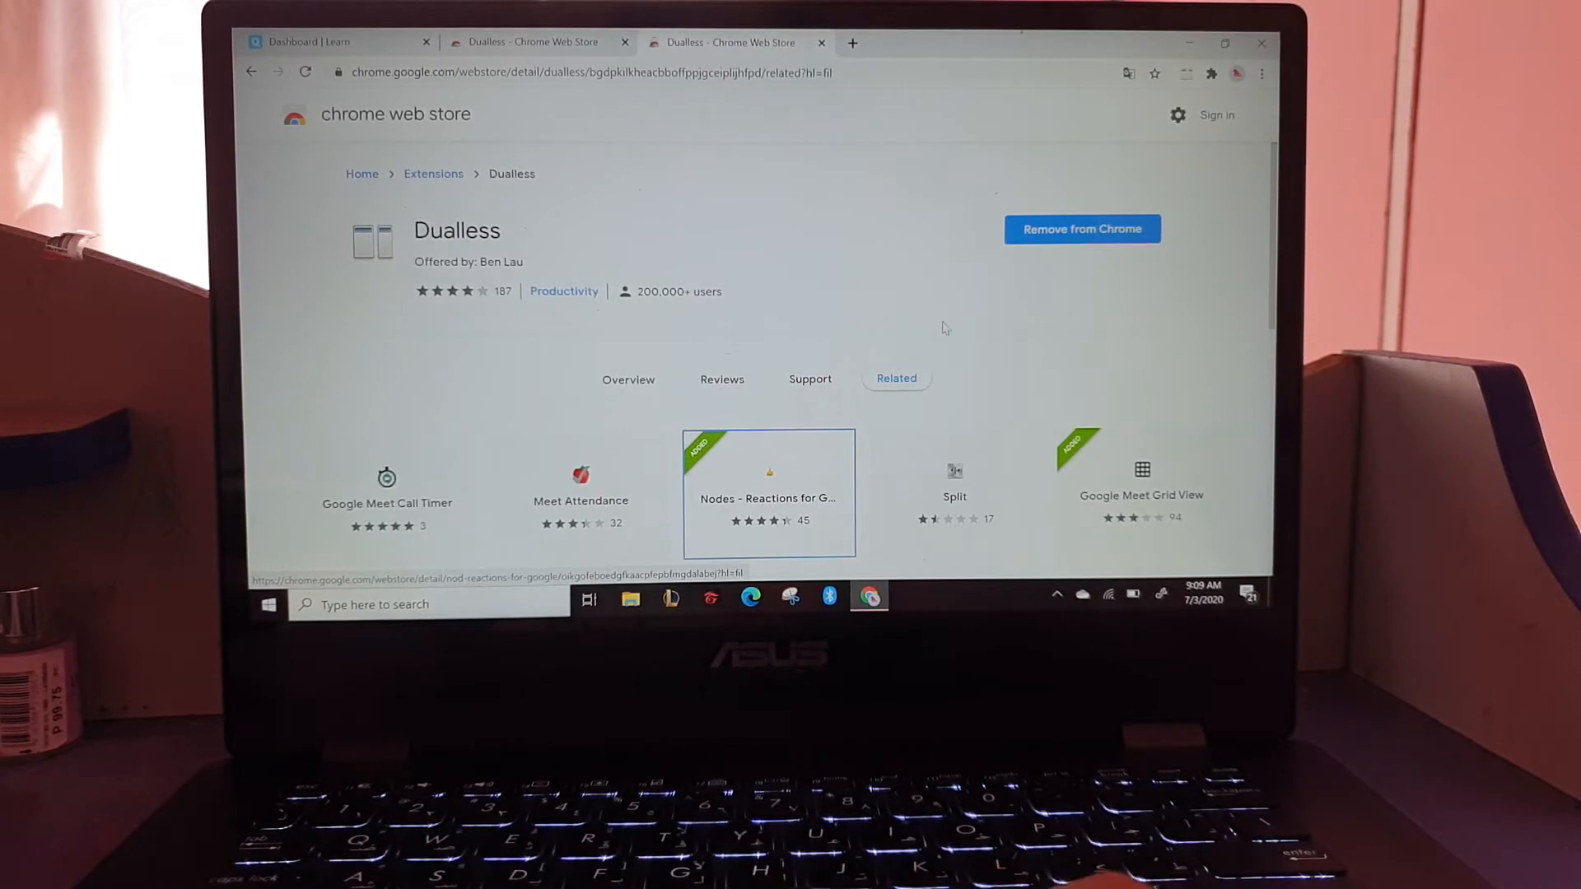
pyautogui.moveTo(921, 431)
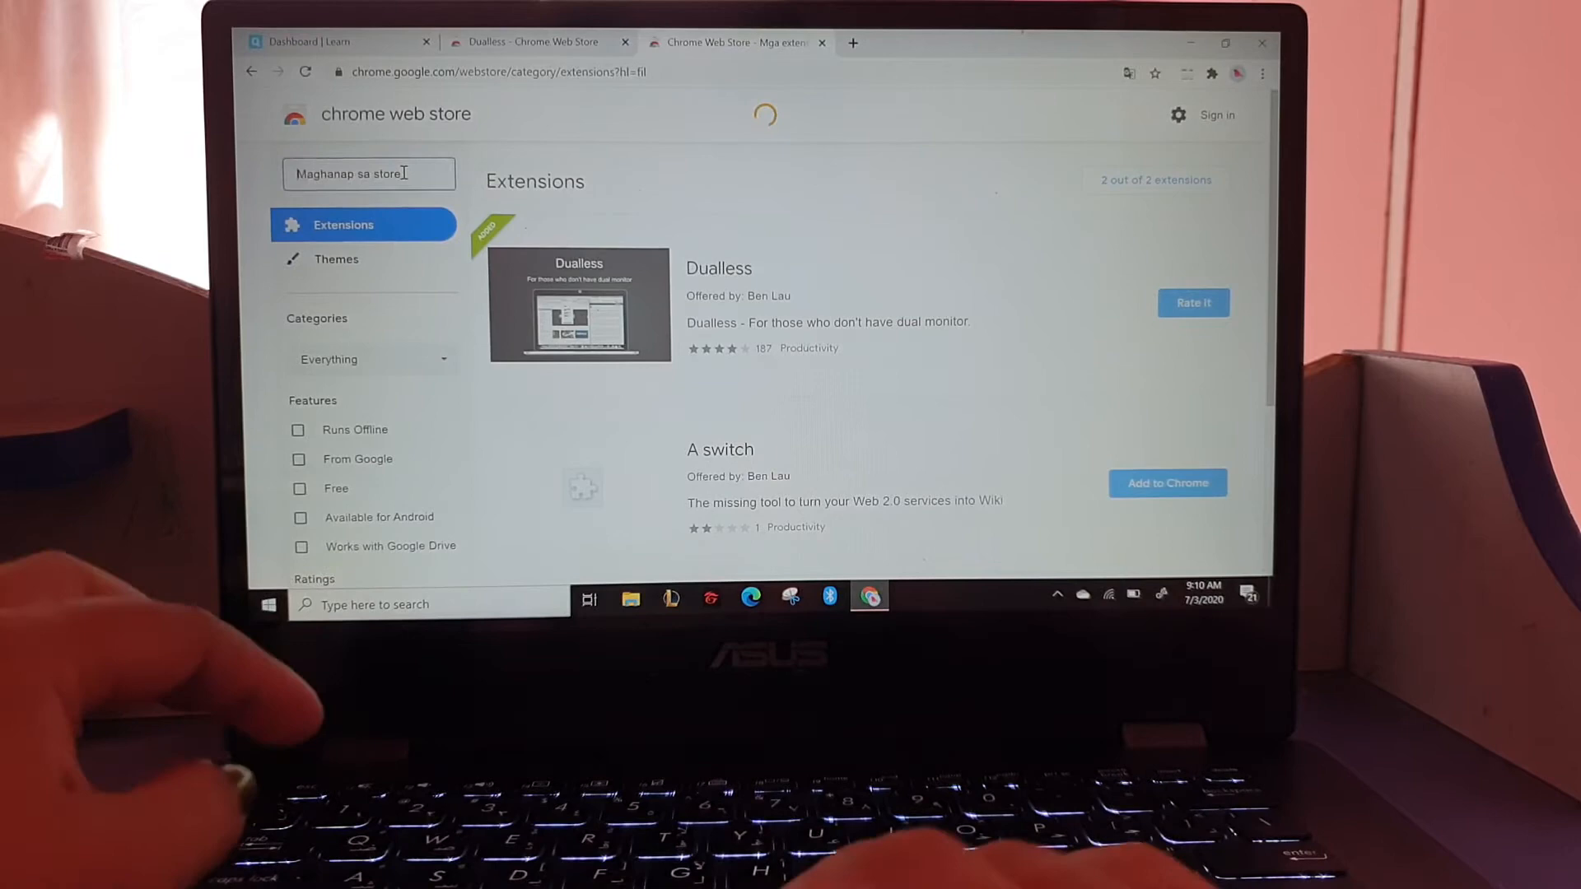
# Search the store for 'attendance', correct it to 'meet attendance', and add Google Meet Attendance.
pyautogui.write('attendace')
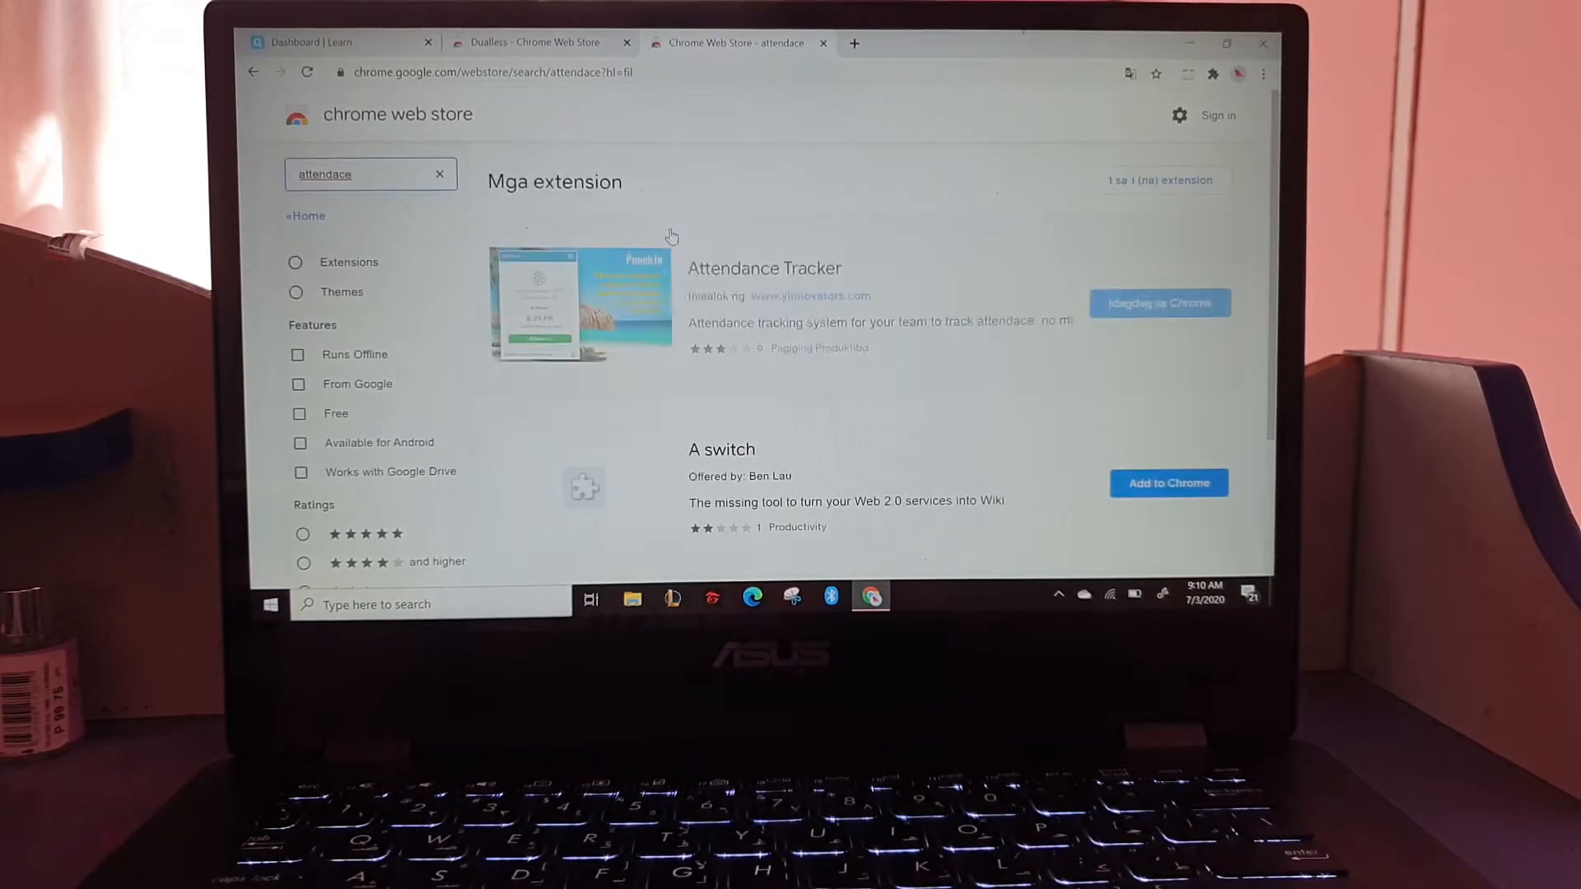
pyautogui.scroll(-3)
pyautogui.write('n')
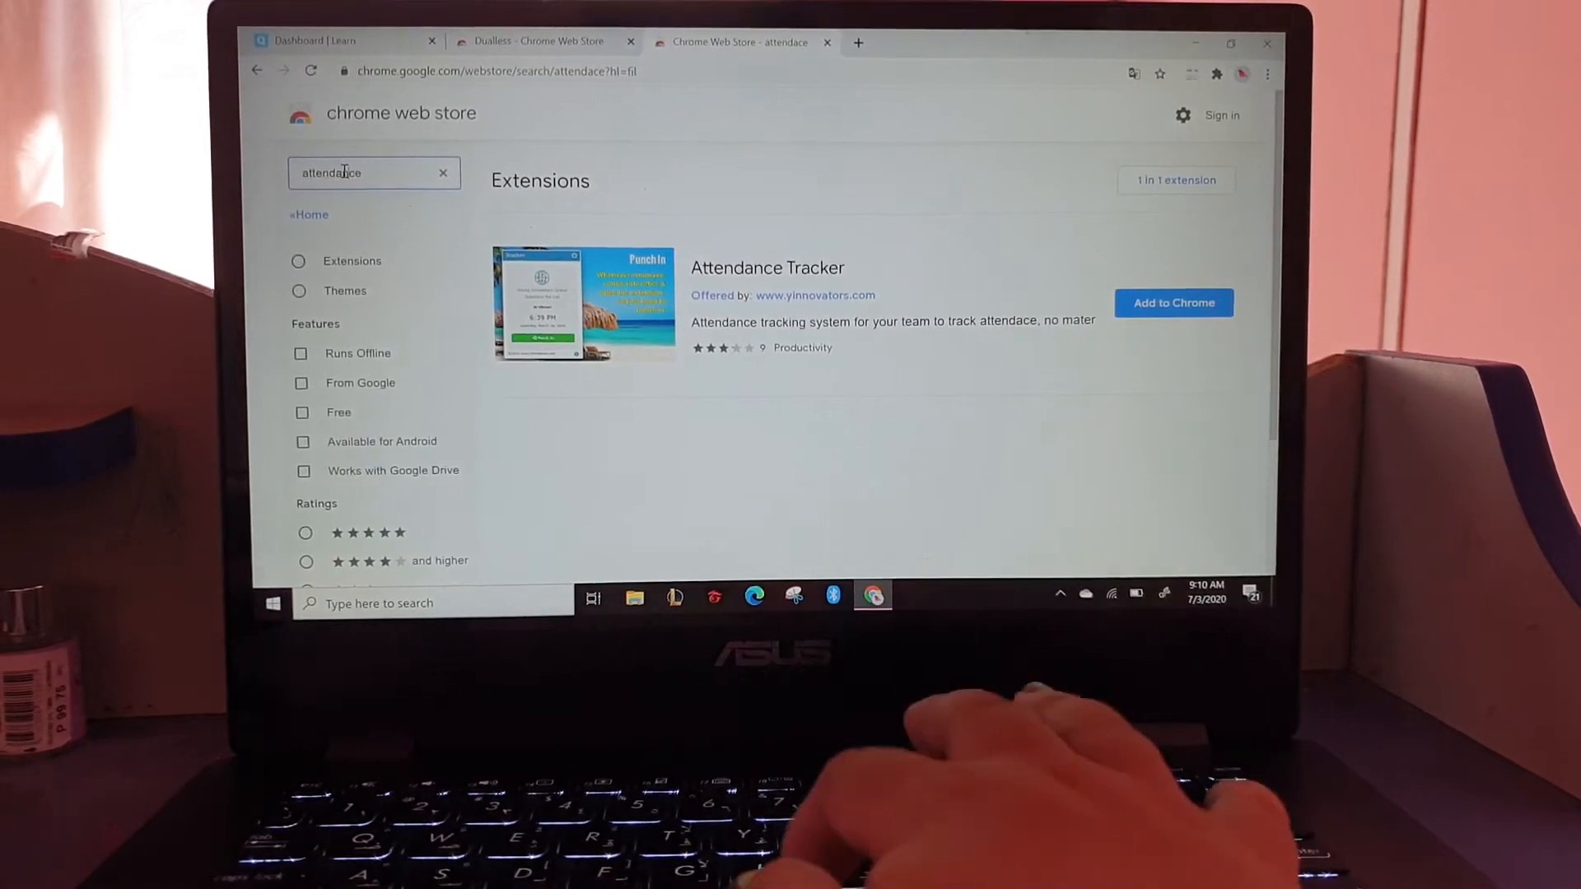
pyautogui.click(373, 175)
pyautogui.write('meet ')
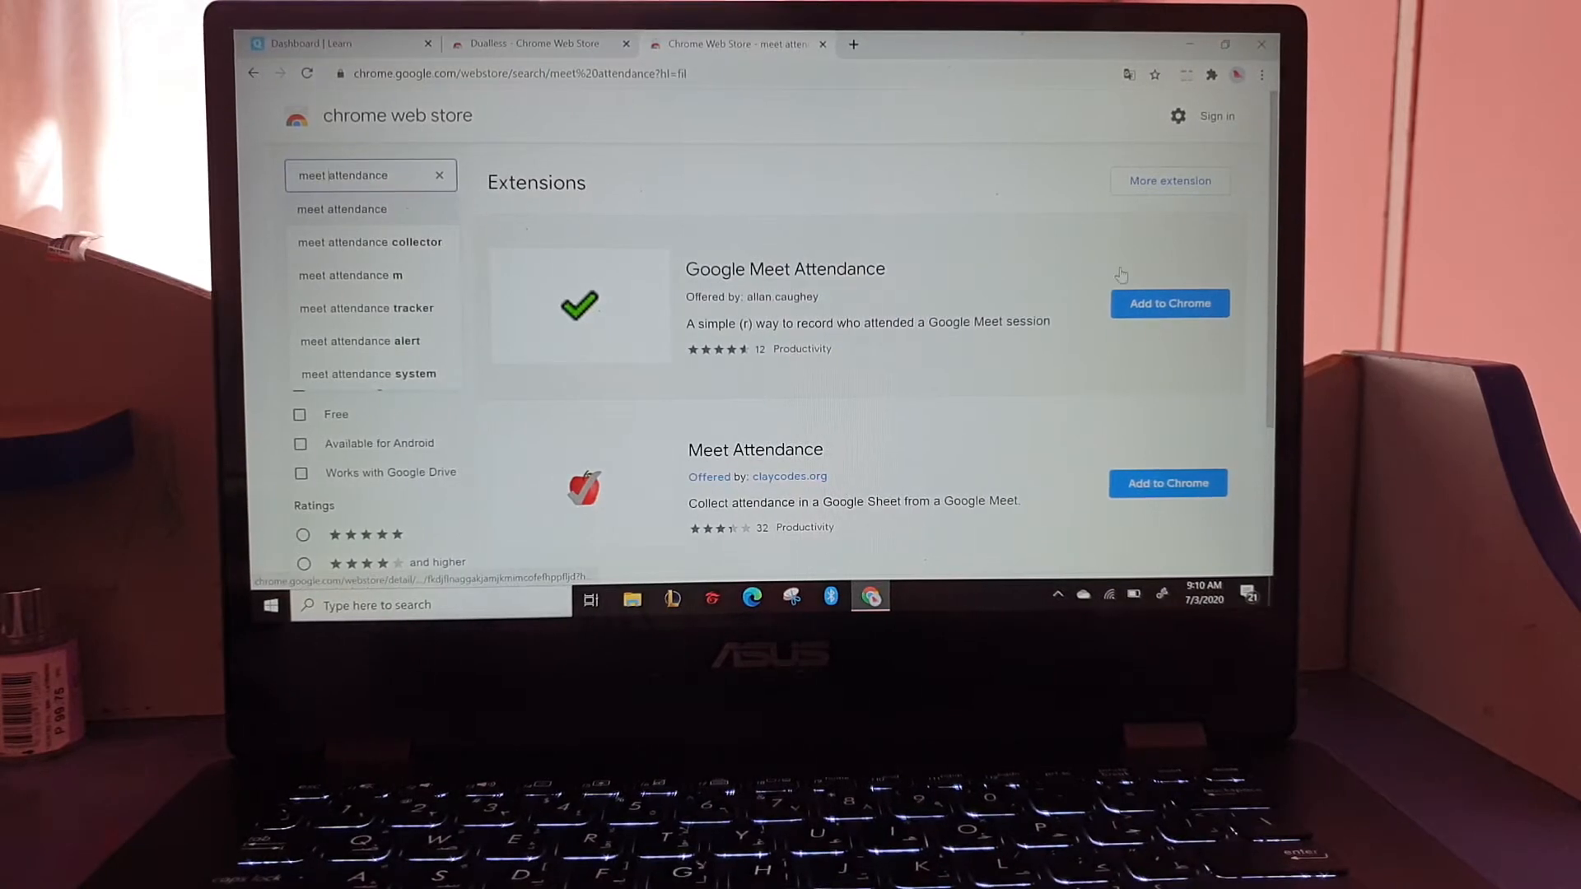
pyautogui.click(1168, 304)
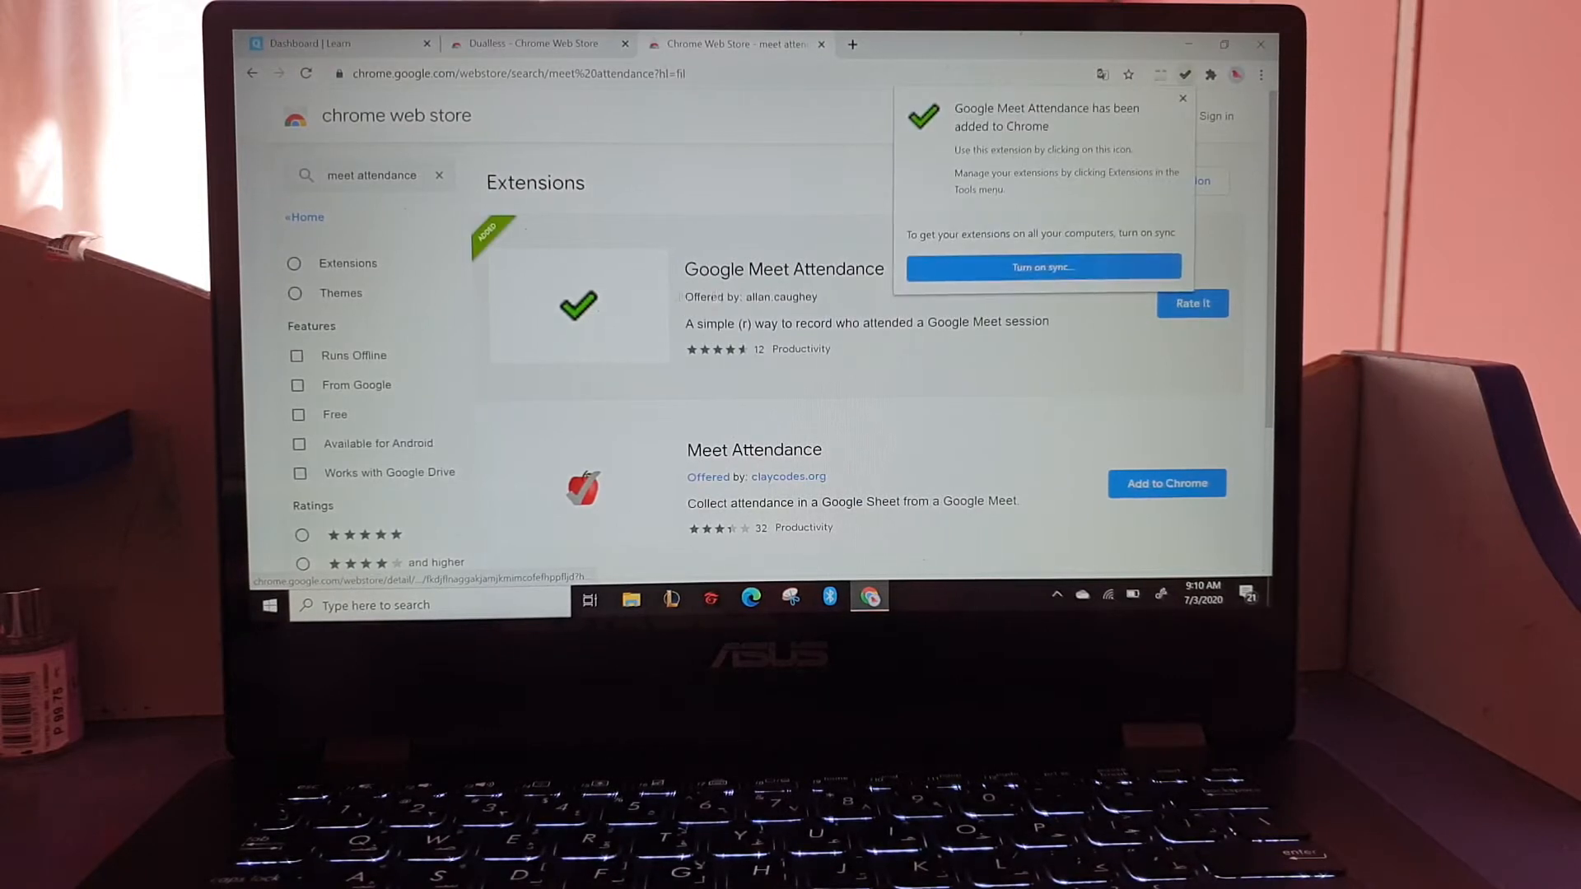
# Open Google Meet Attendance's detail page and page through its Related extensions.
pyautogui.click(1181, 99)
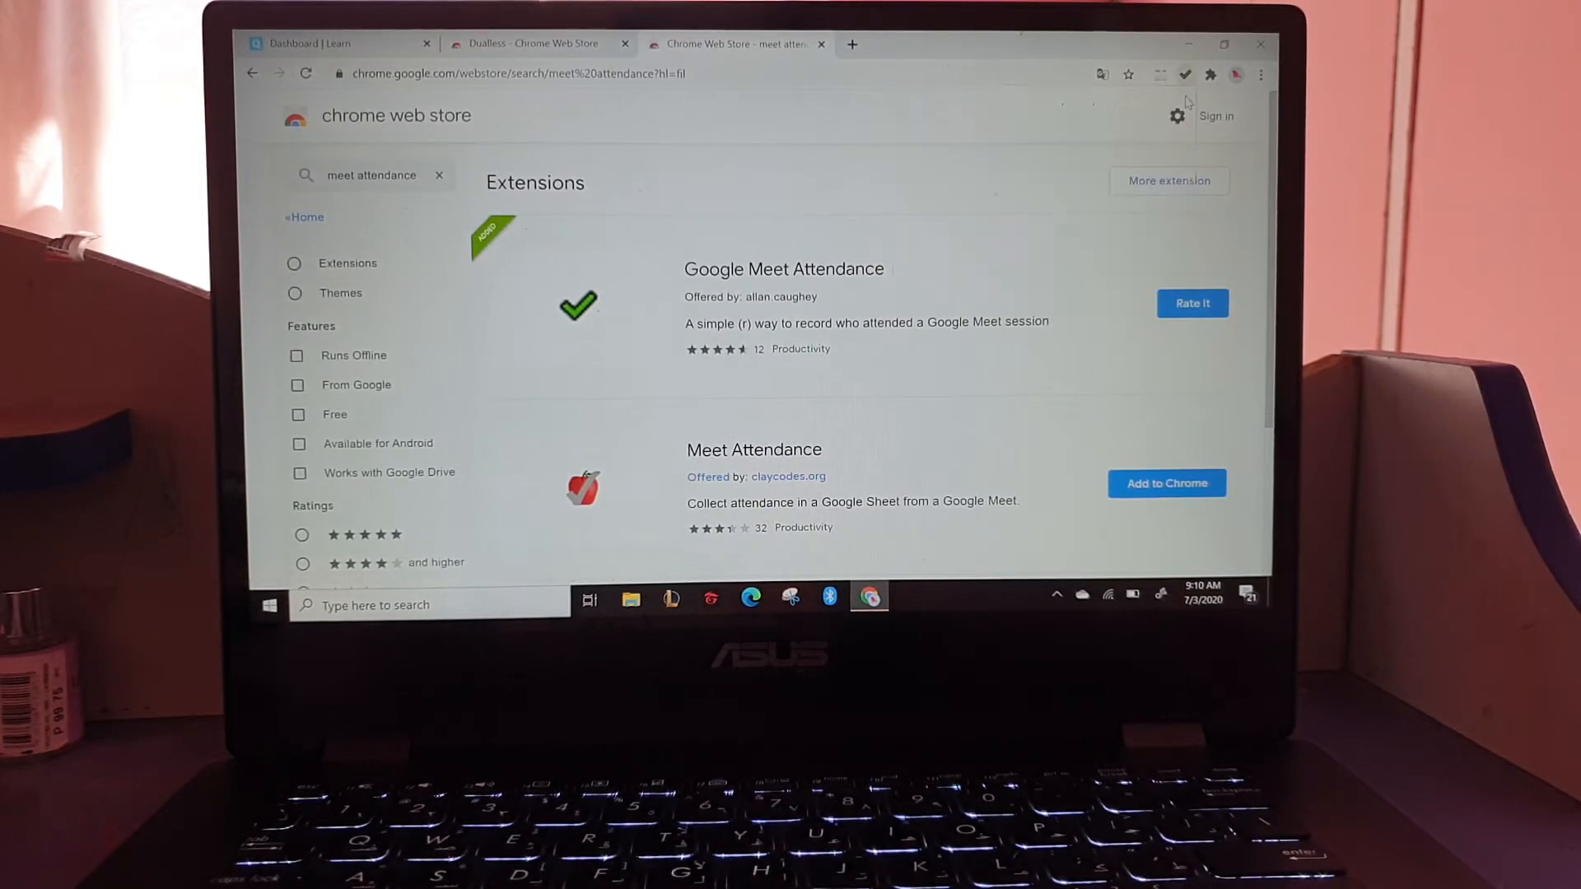
pyautogui.click(783, 268)
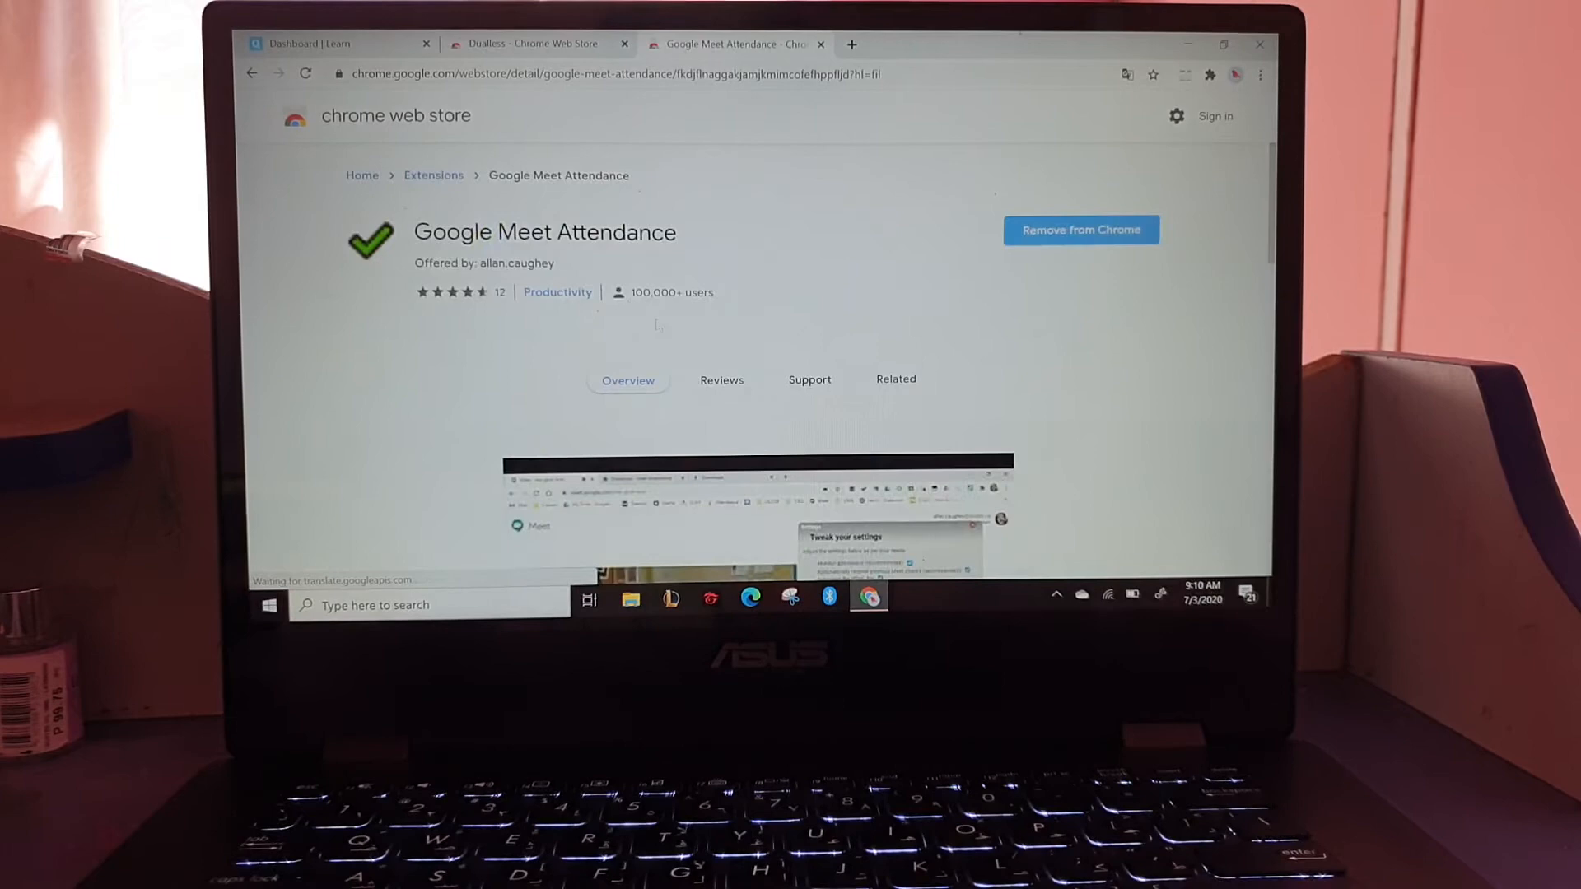
pyautogui.scroll(-3)
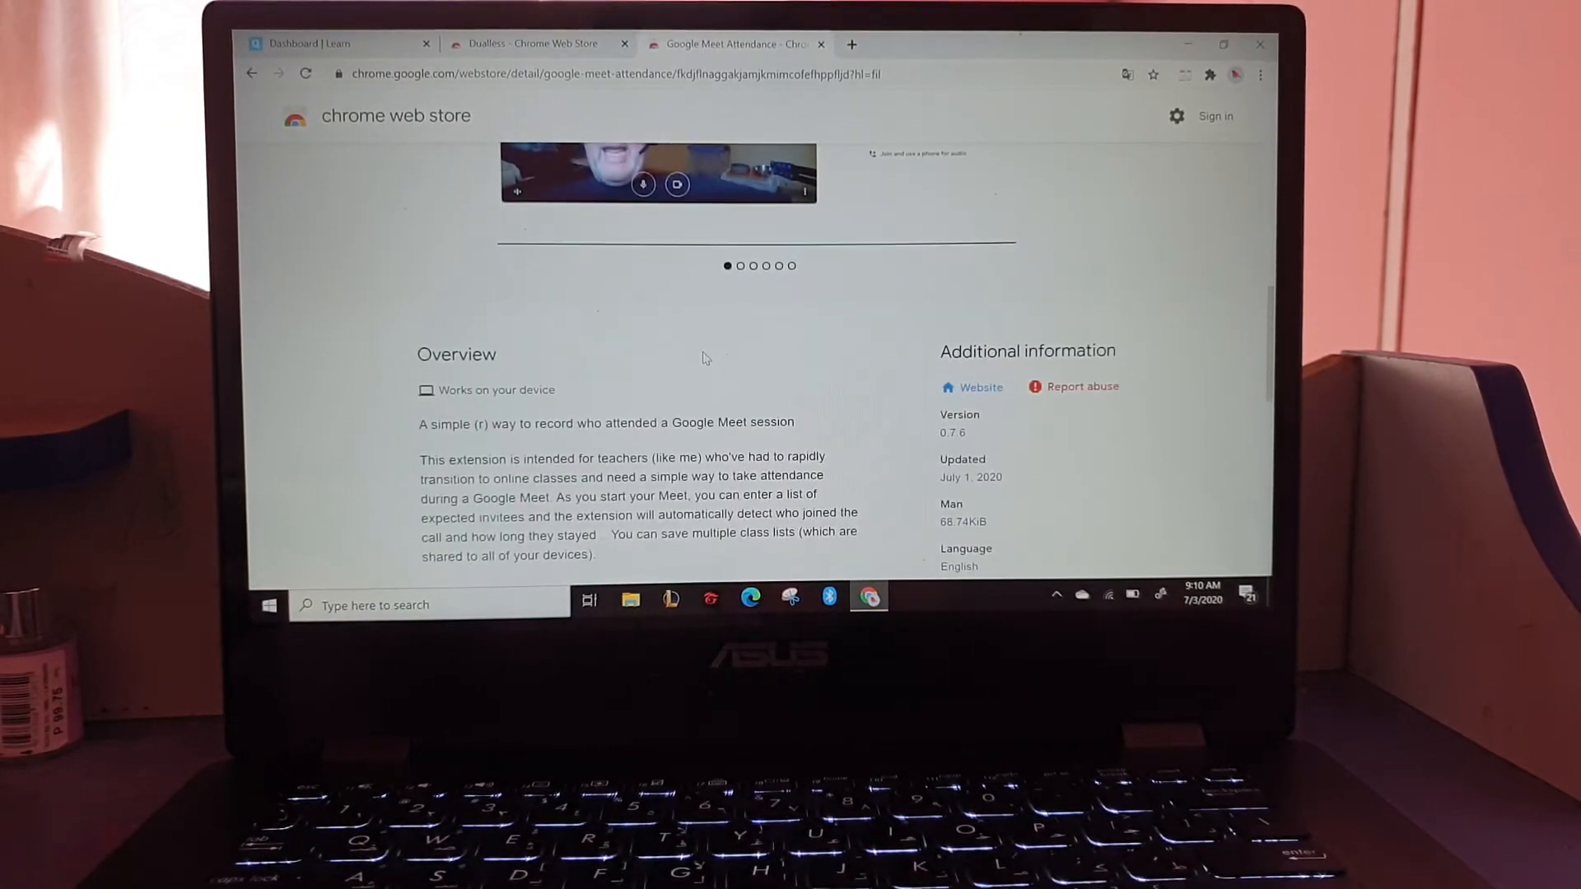
pyautogui.scroll(-3)
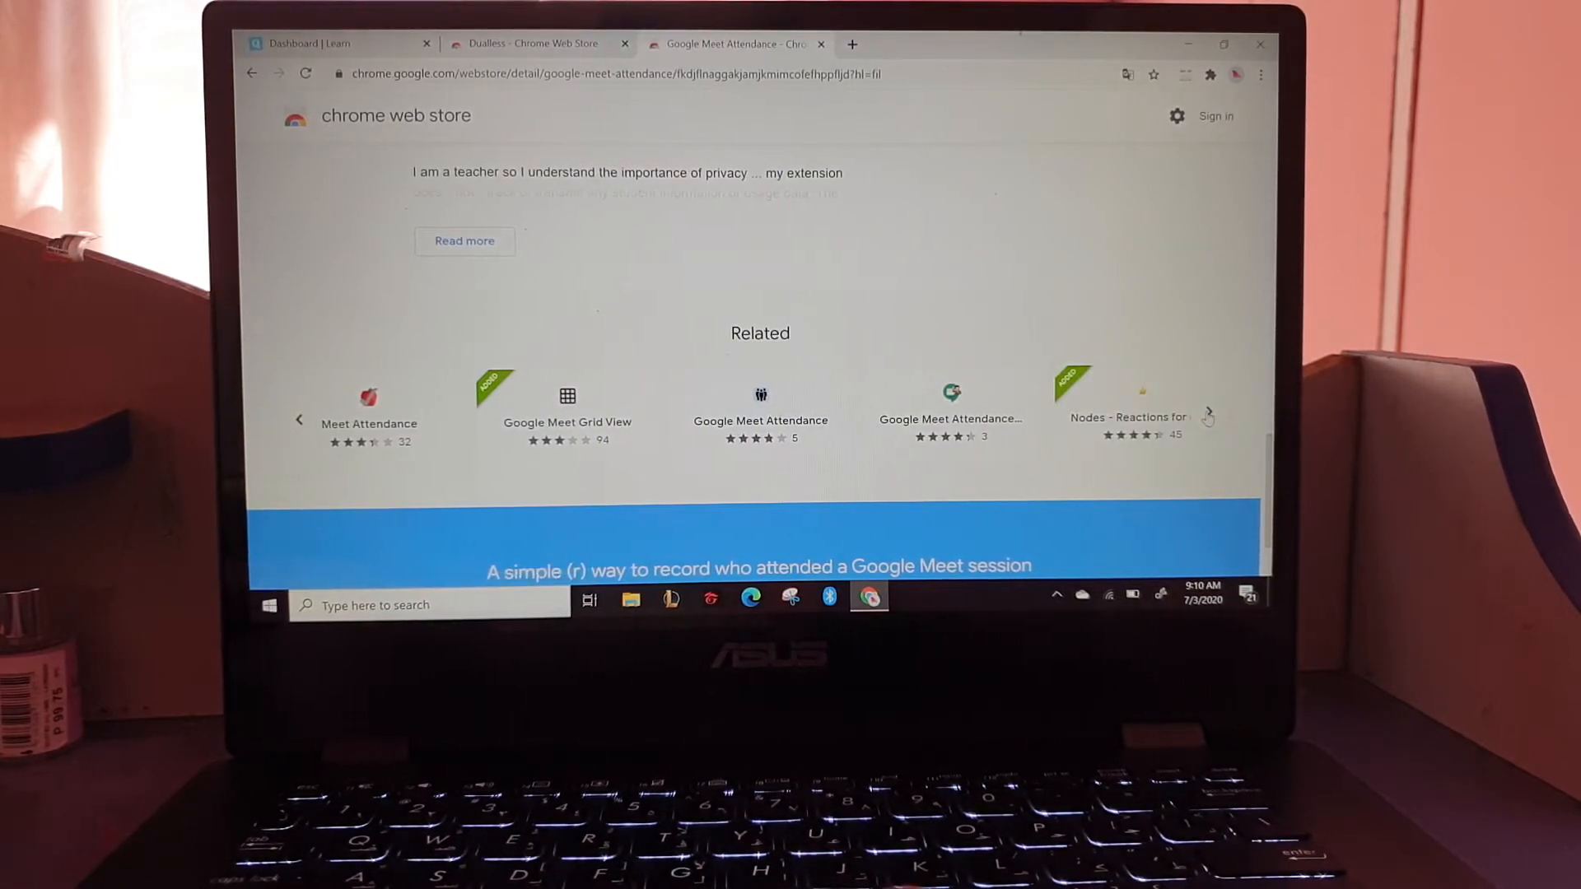
pyautogui.click(1208, 418)
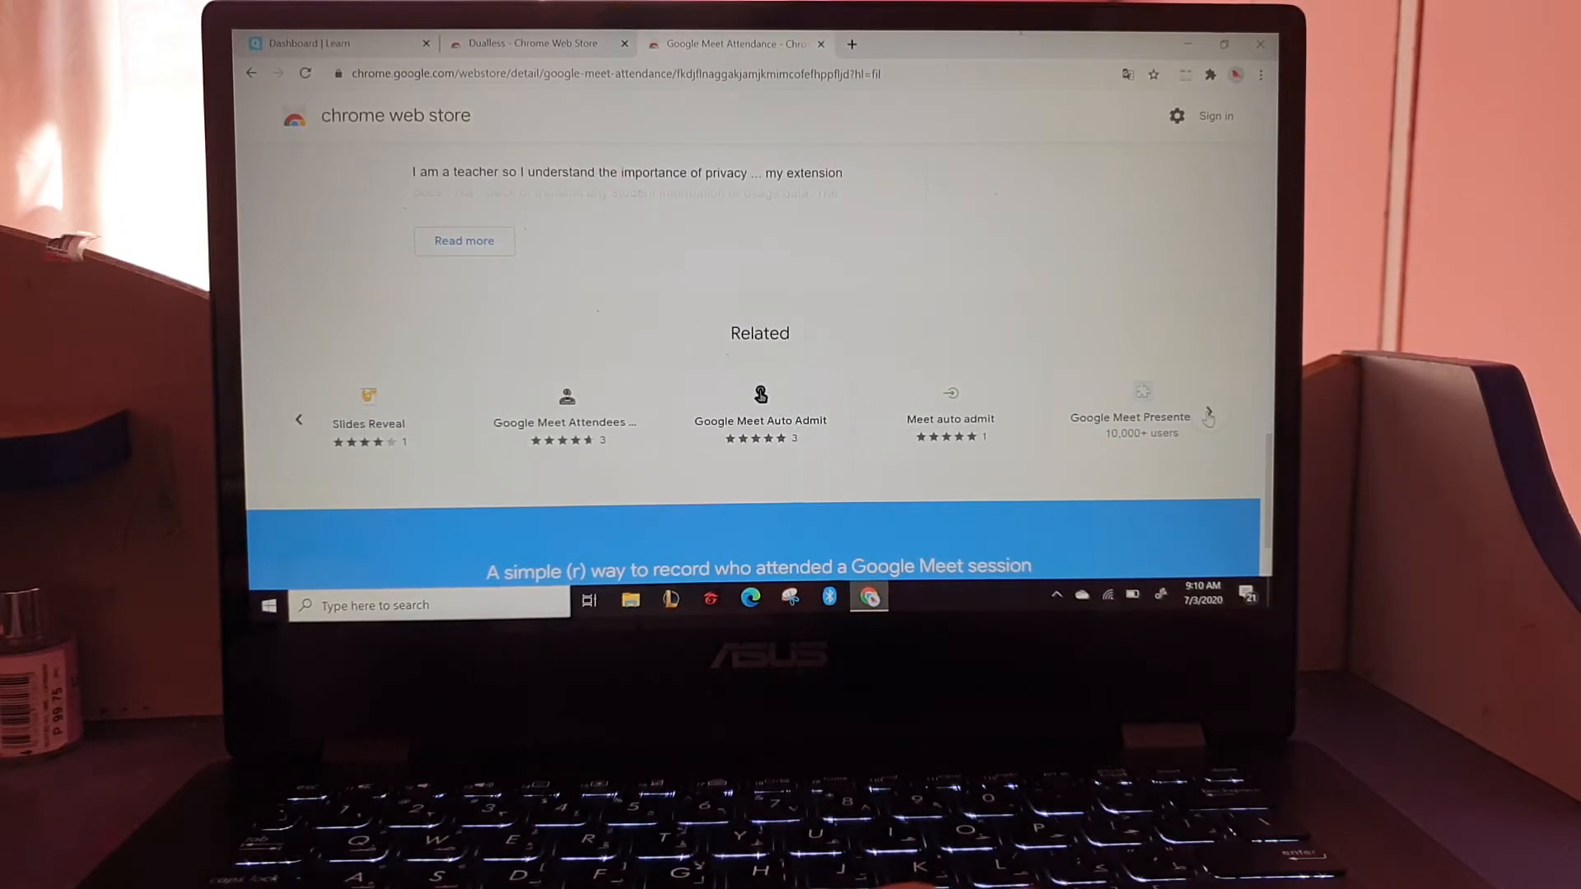
pyautogui.click(1209, 418)
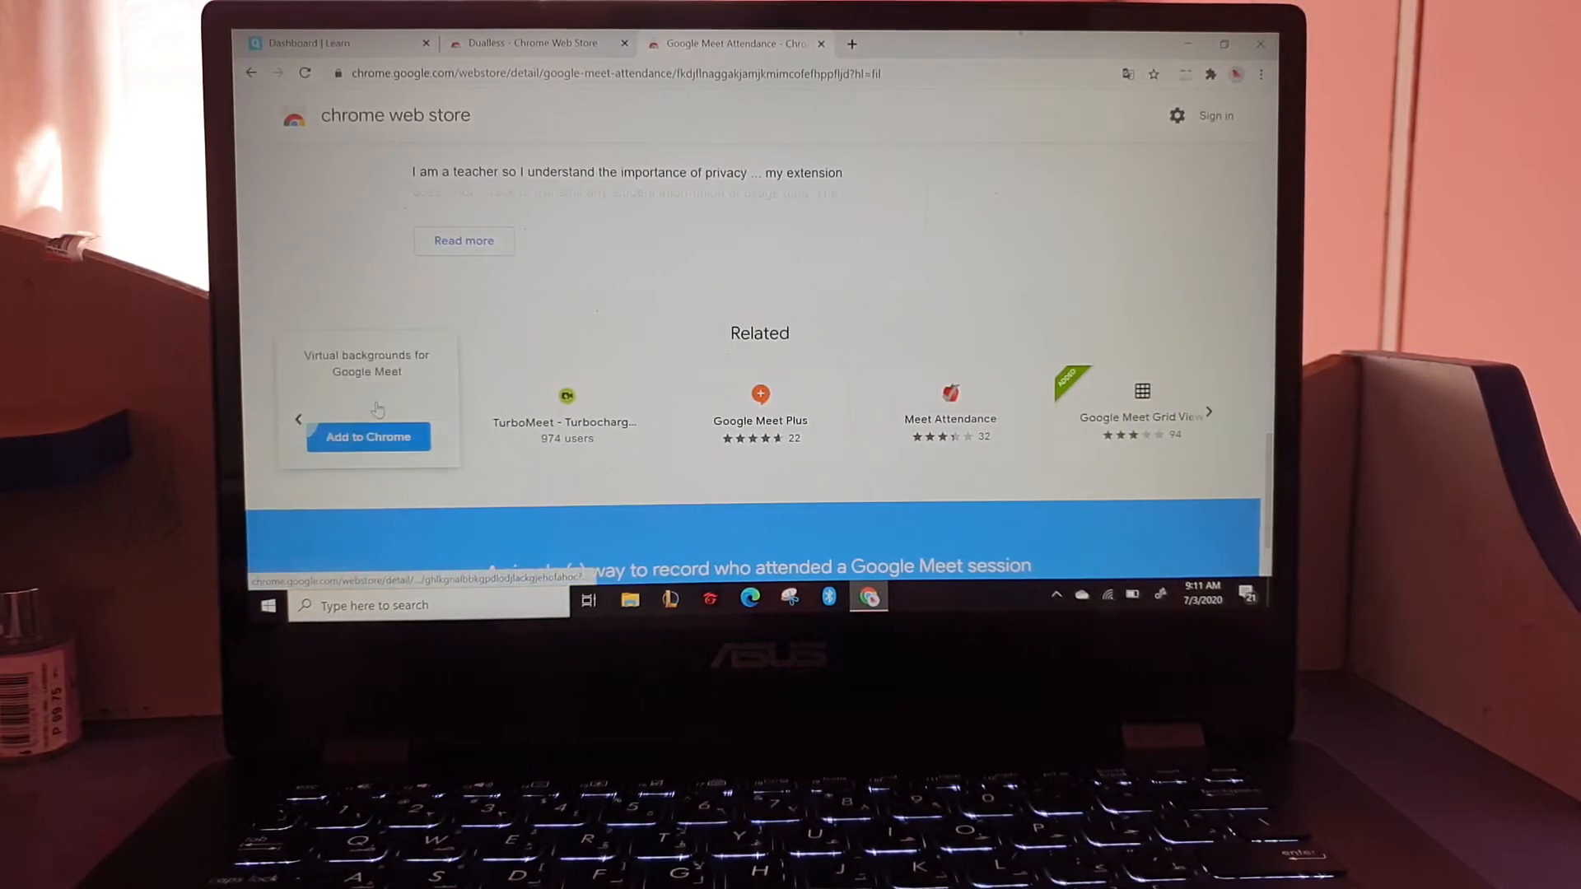
# Add Virtual backgrounds for Google Meet to Chrome and dismiss the added notice.
pyautogui.click(368, 436)
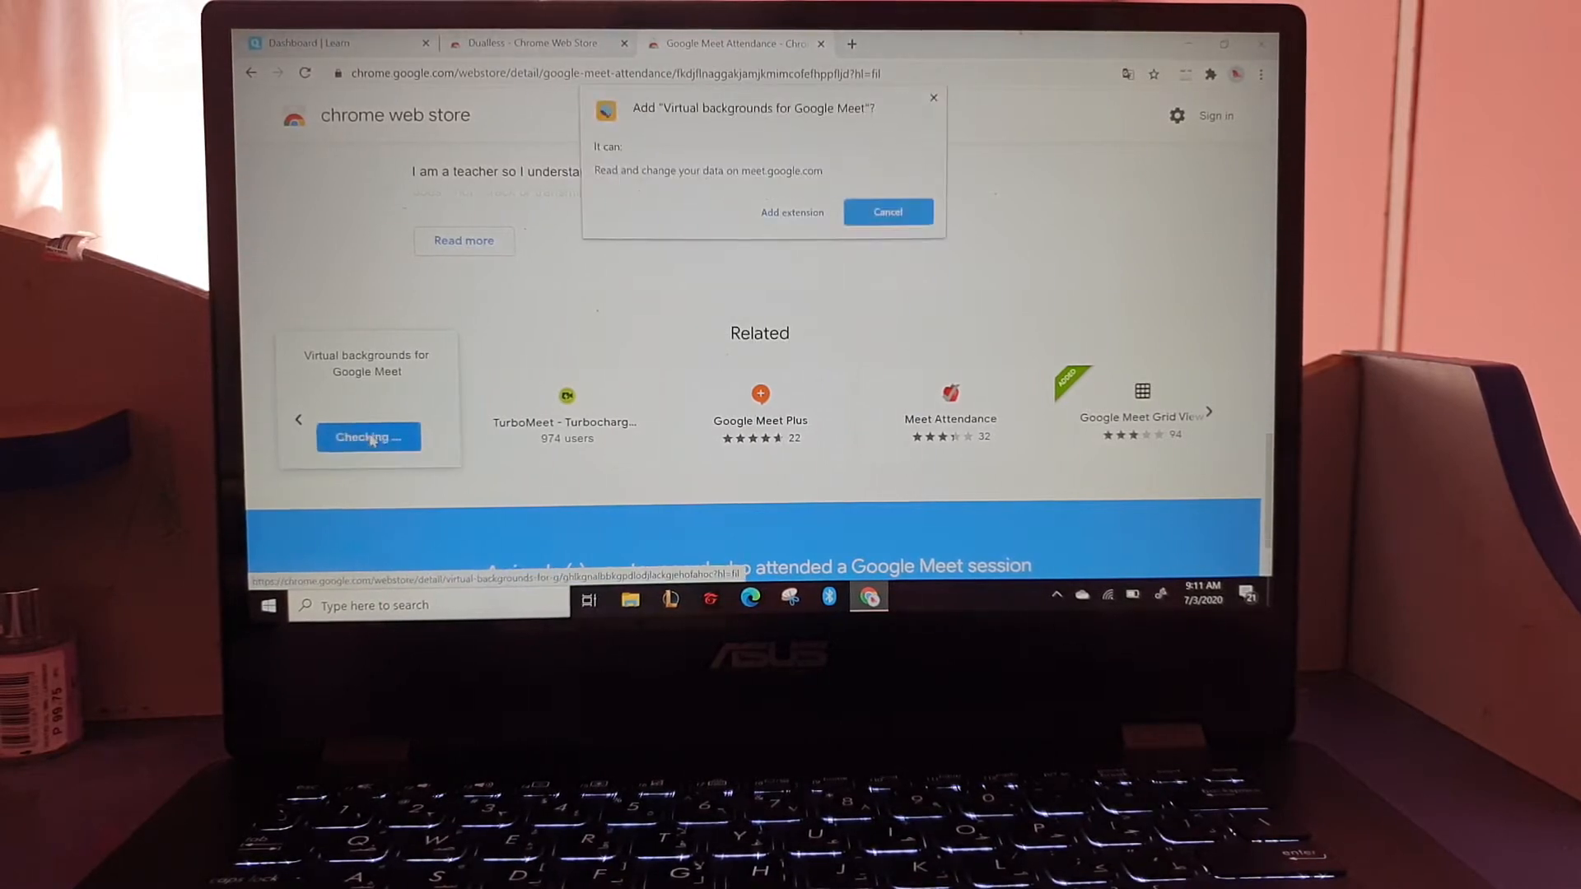
pyautogui.click(886, 212)
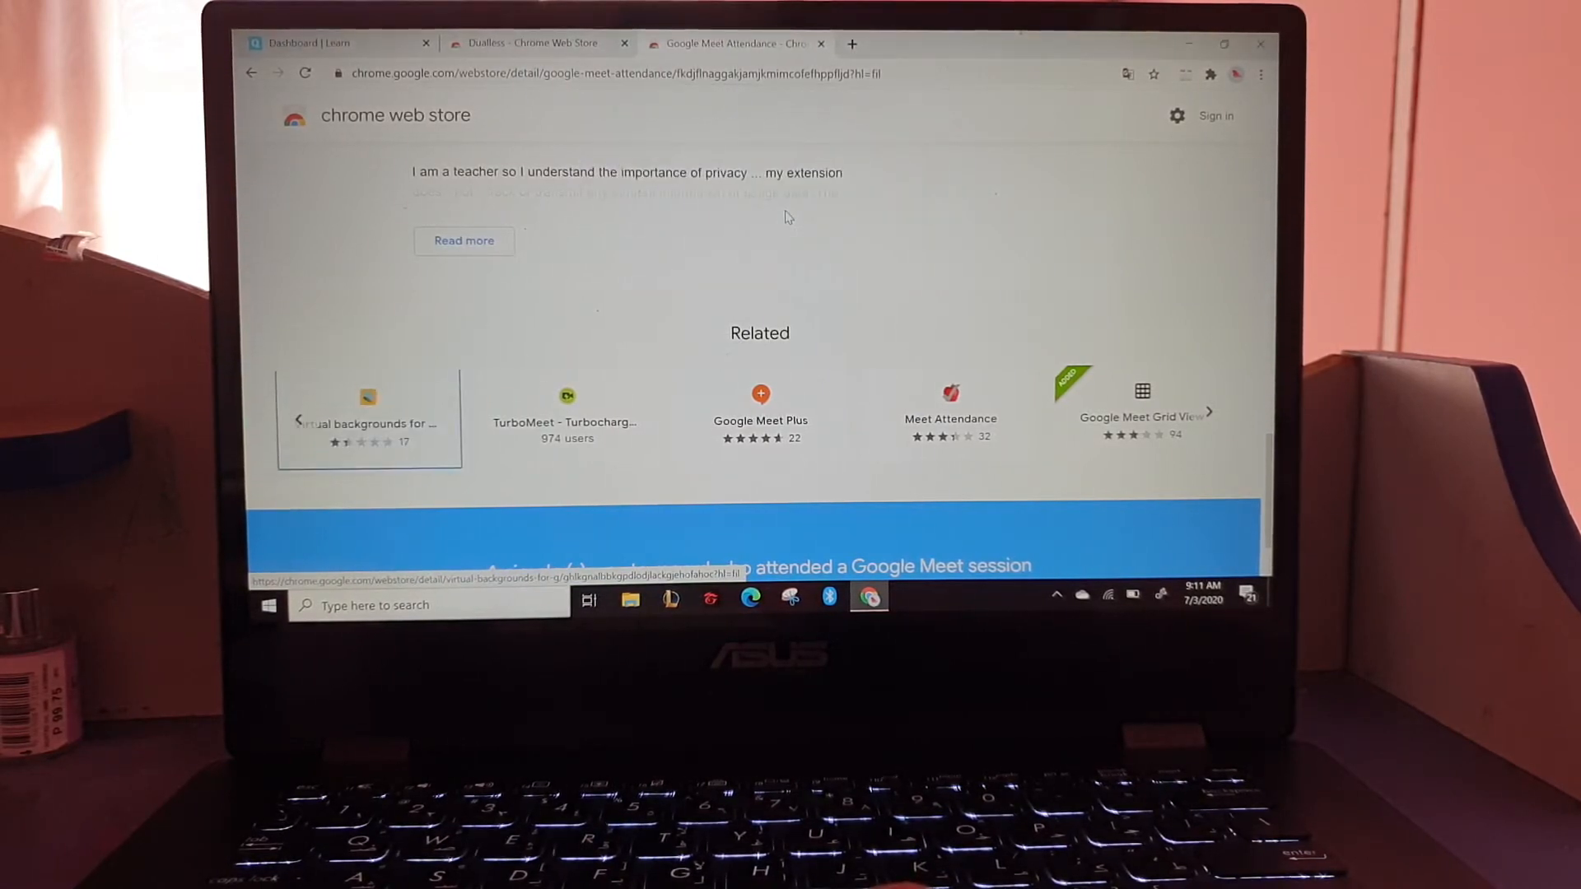
pyautogui.click(368, 418)
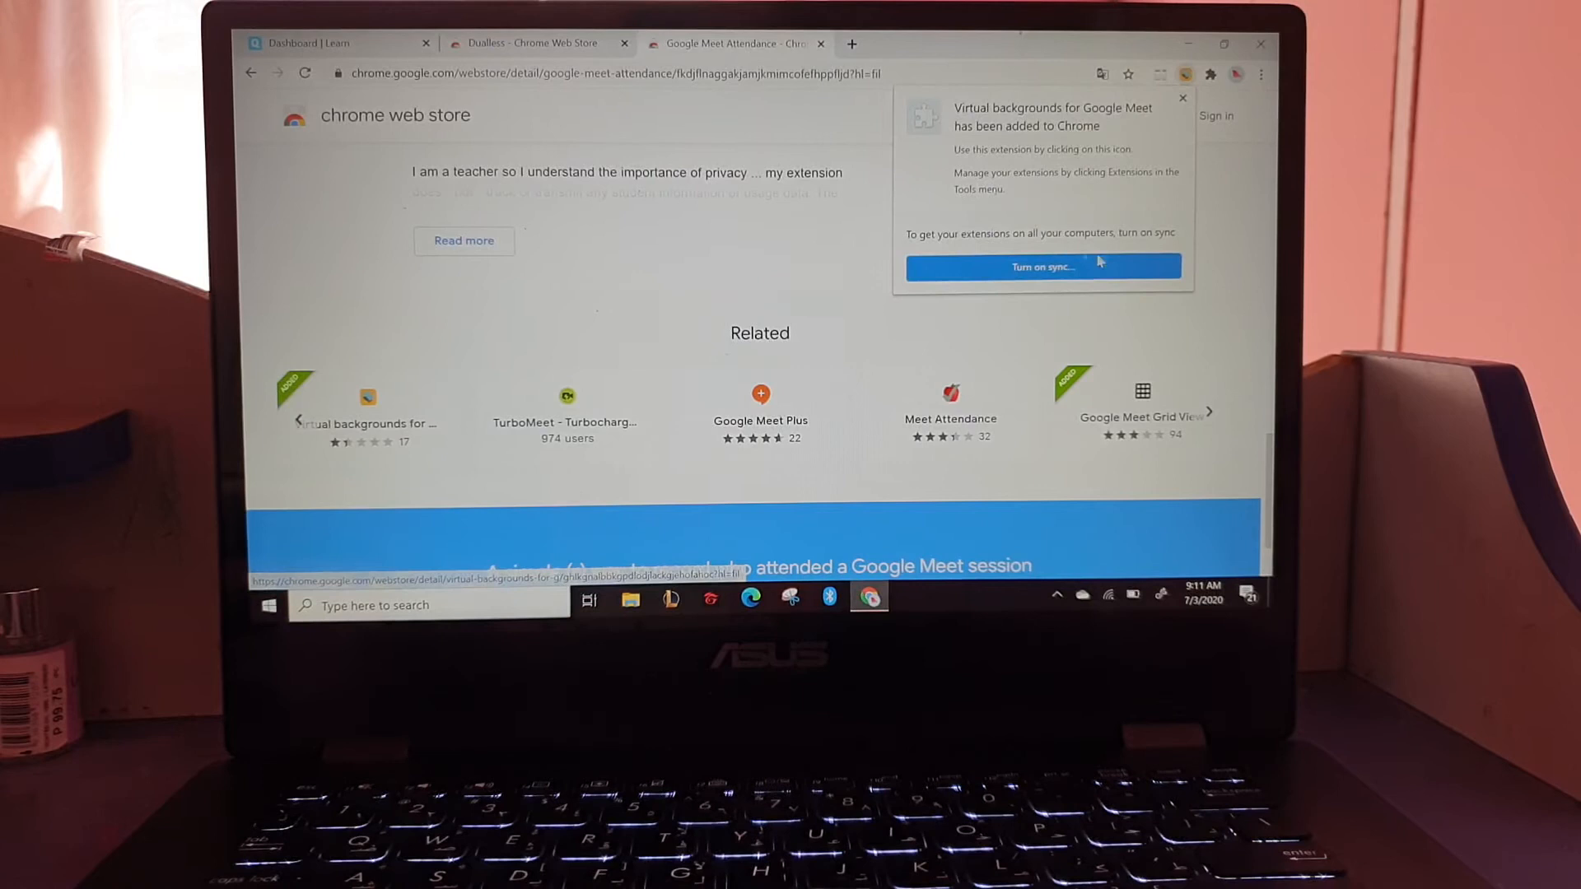
pyautogui.click(1182, 98)
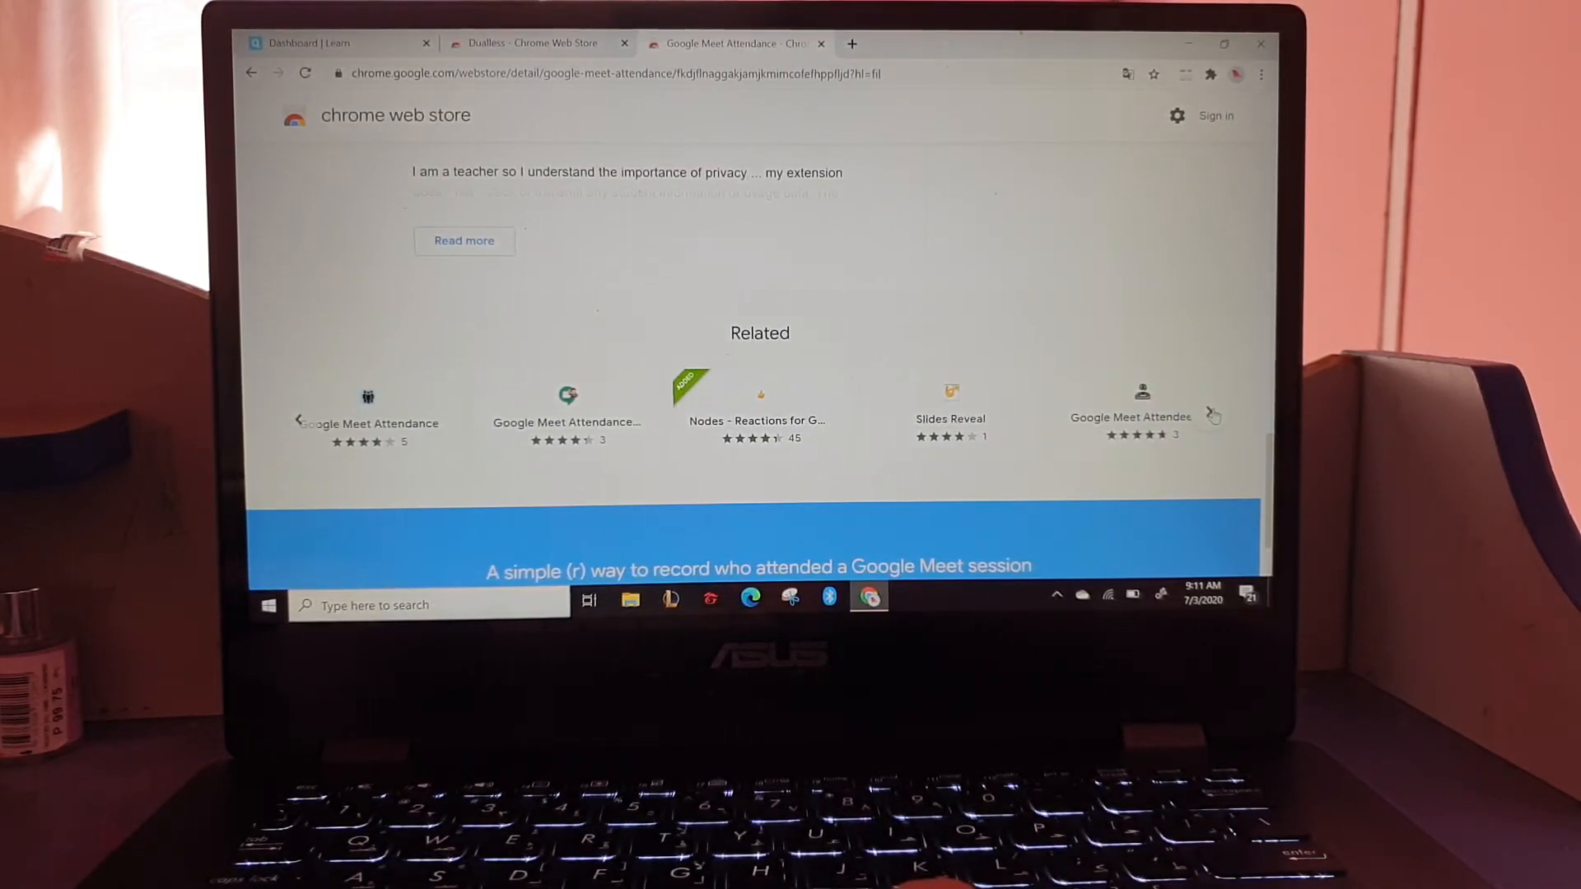
# Page through Related extensions and open the Google Meet Plus detail page.
pyautogui.click(1213, 414)
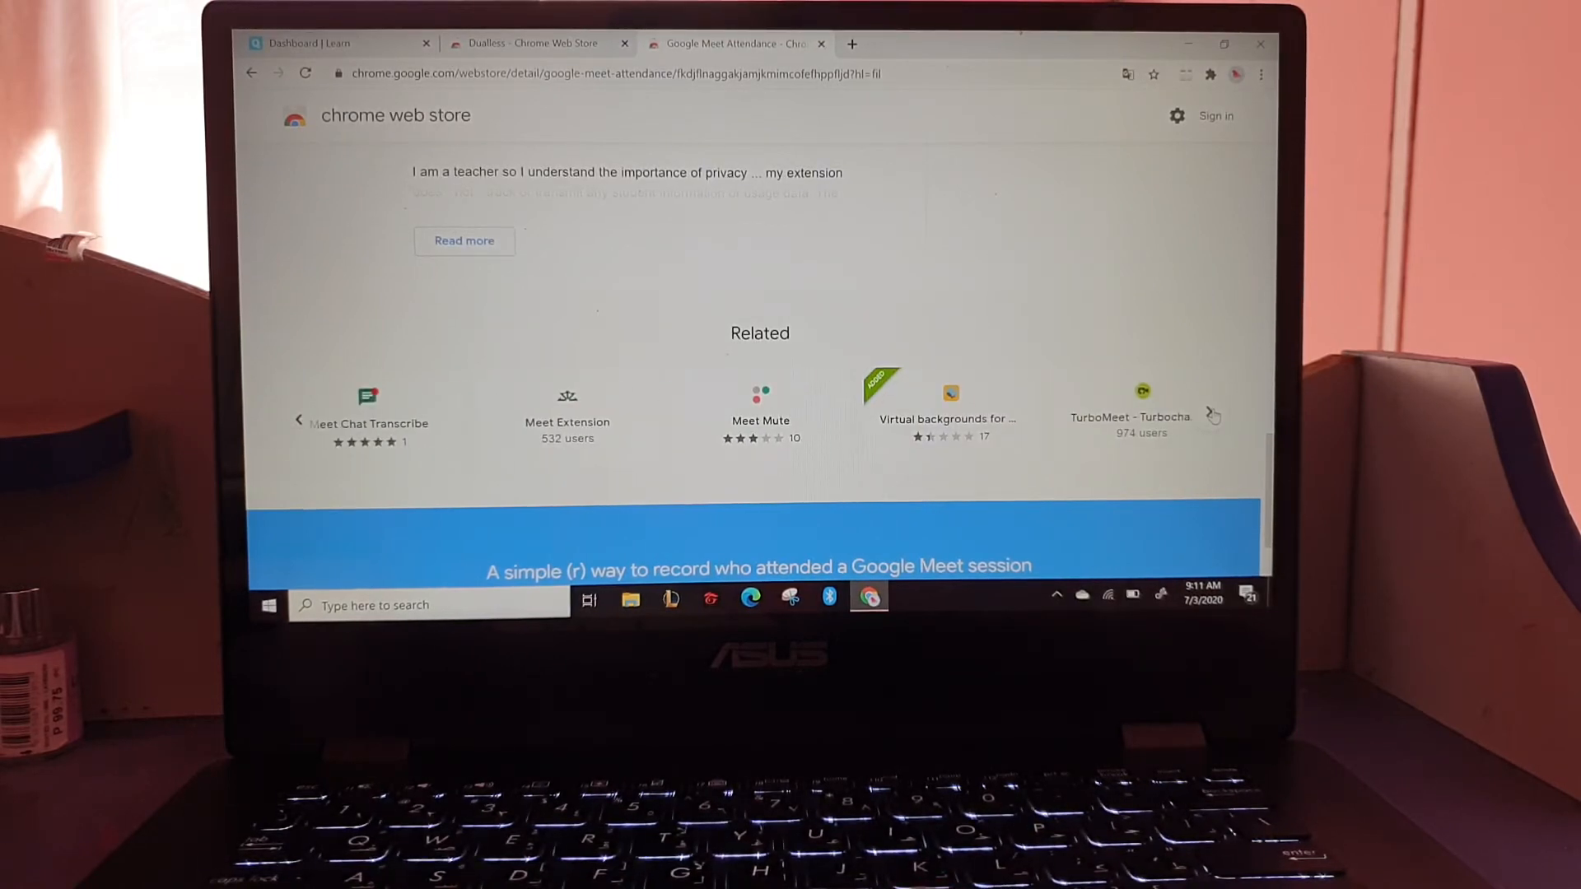
pyautogui.click(1213, 416)
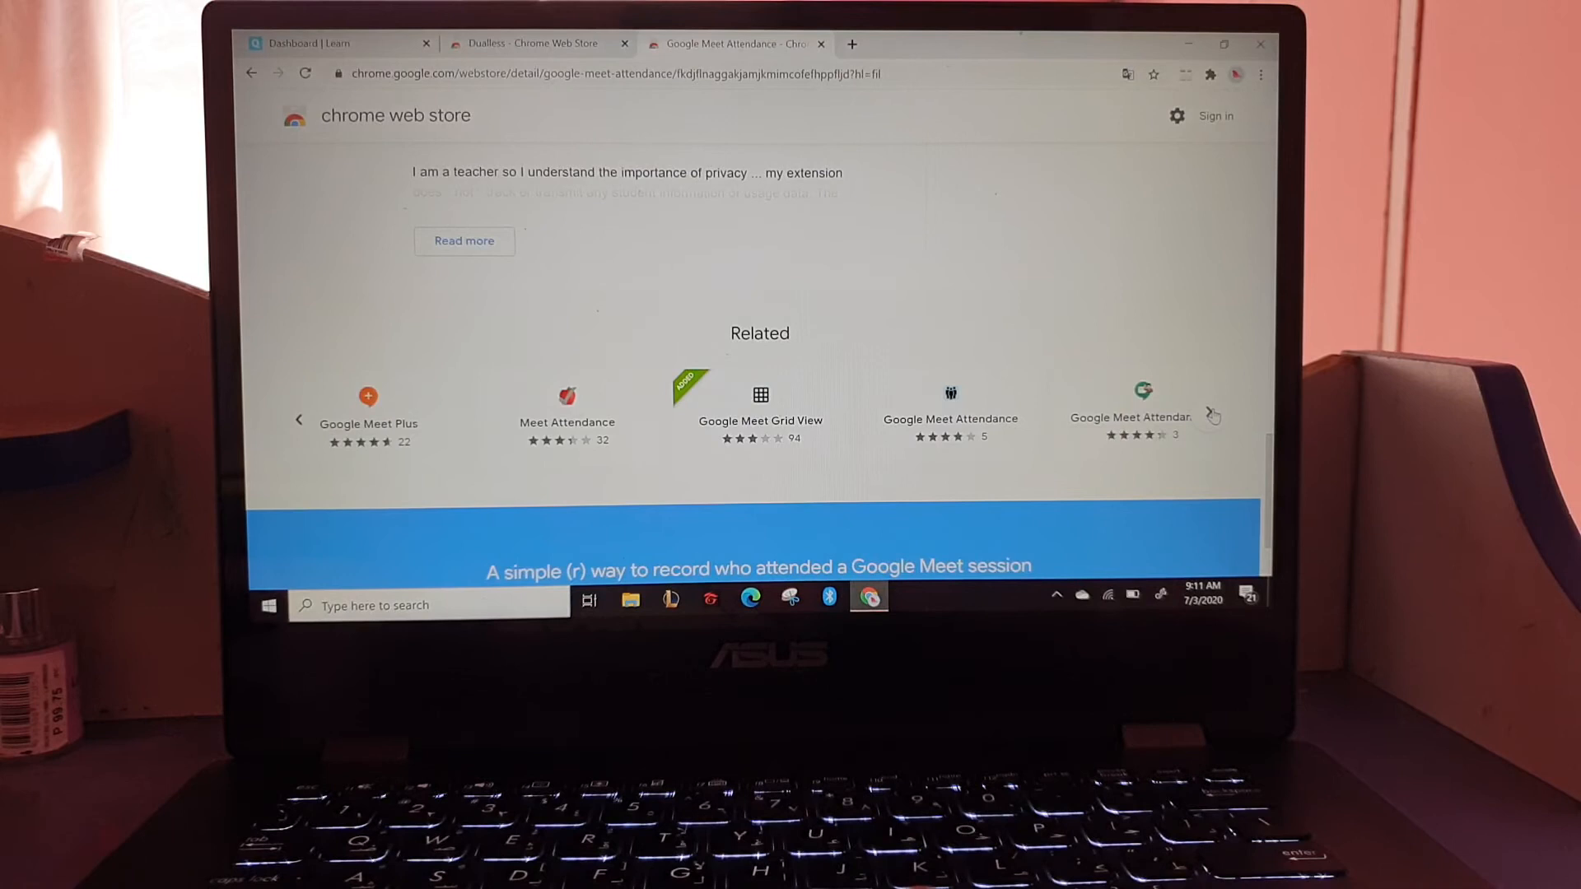
pyautogui.click(1213, 415)
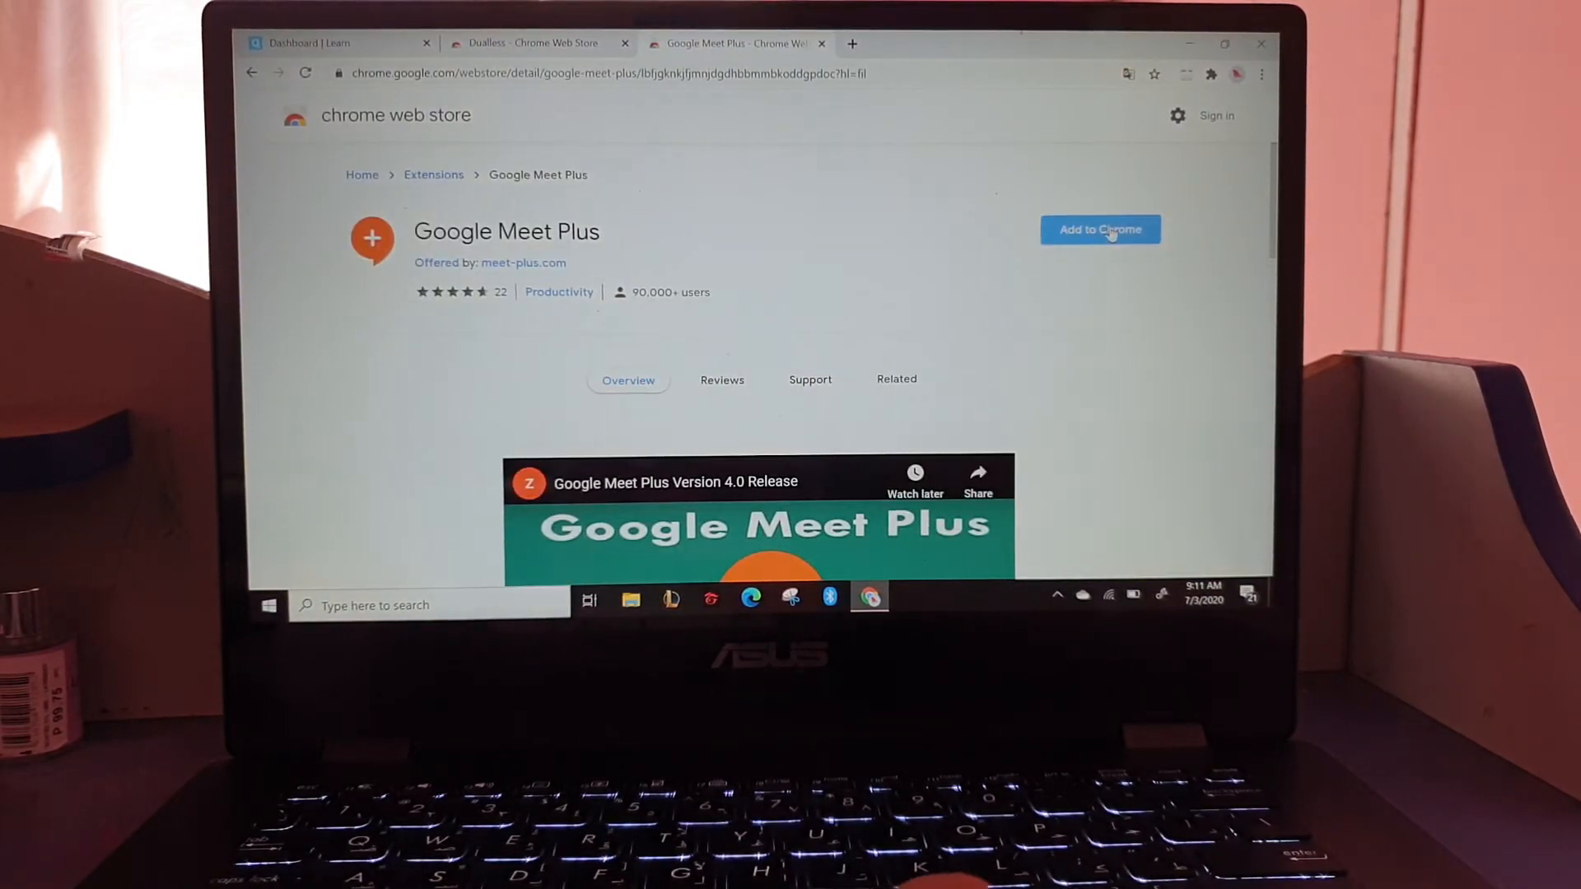
# Add Google Meet Plus to Chrome, confirming Add extension in the dialog.
pyautogui.click(1099, 228)
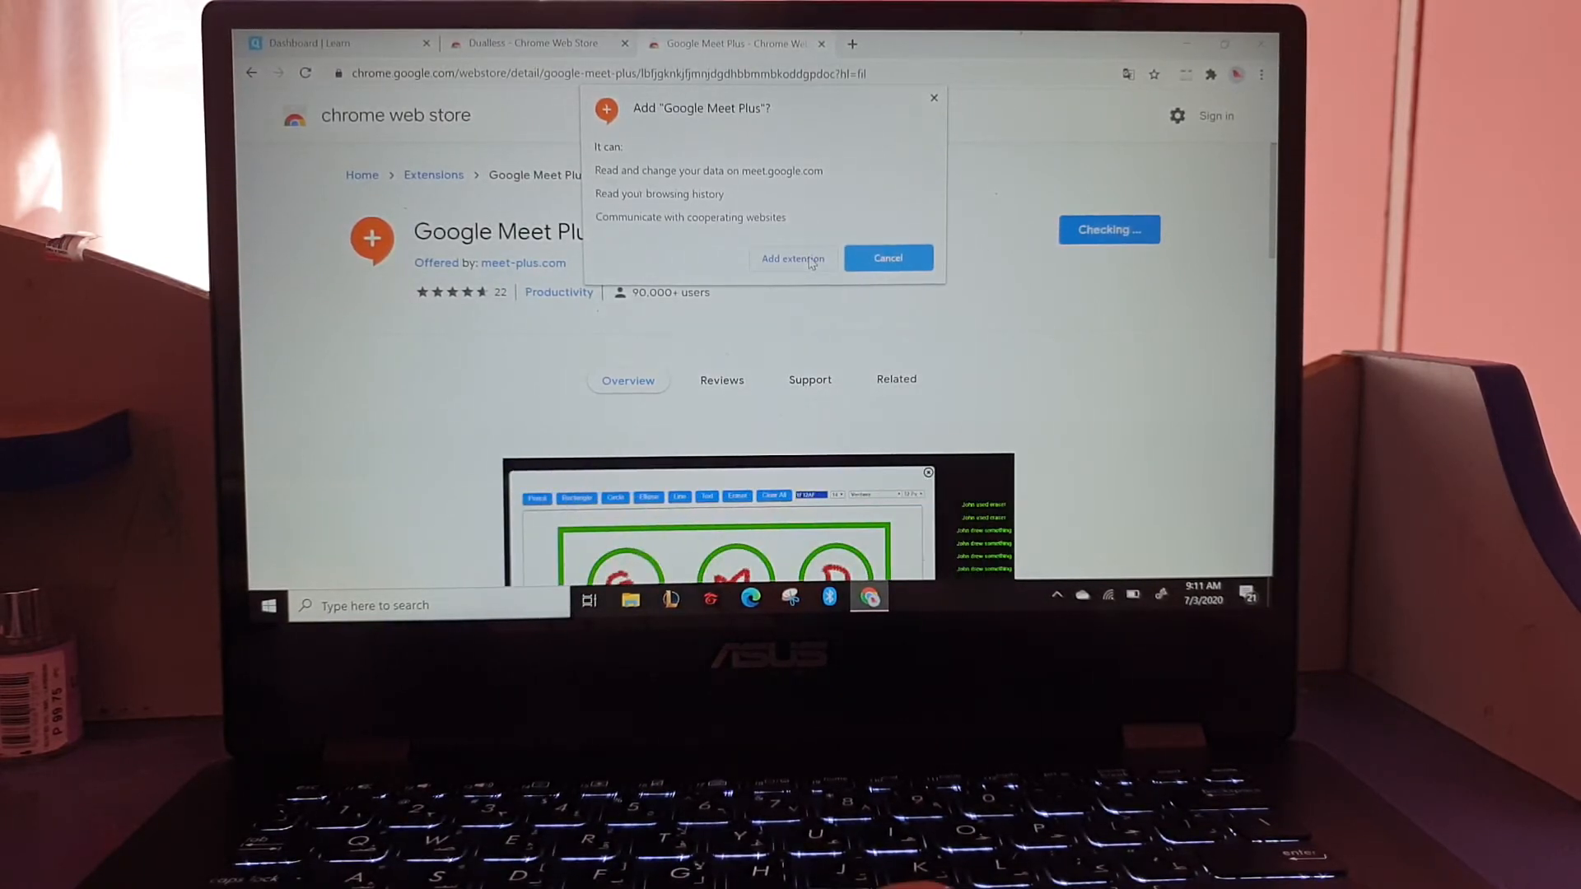
pyautogui.click(886, 258)
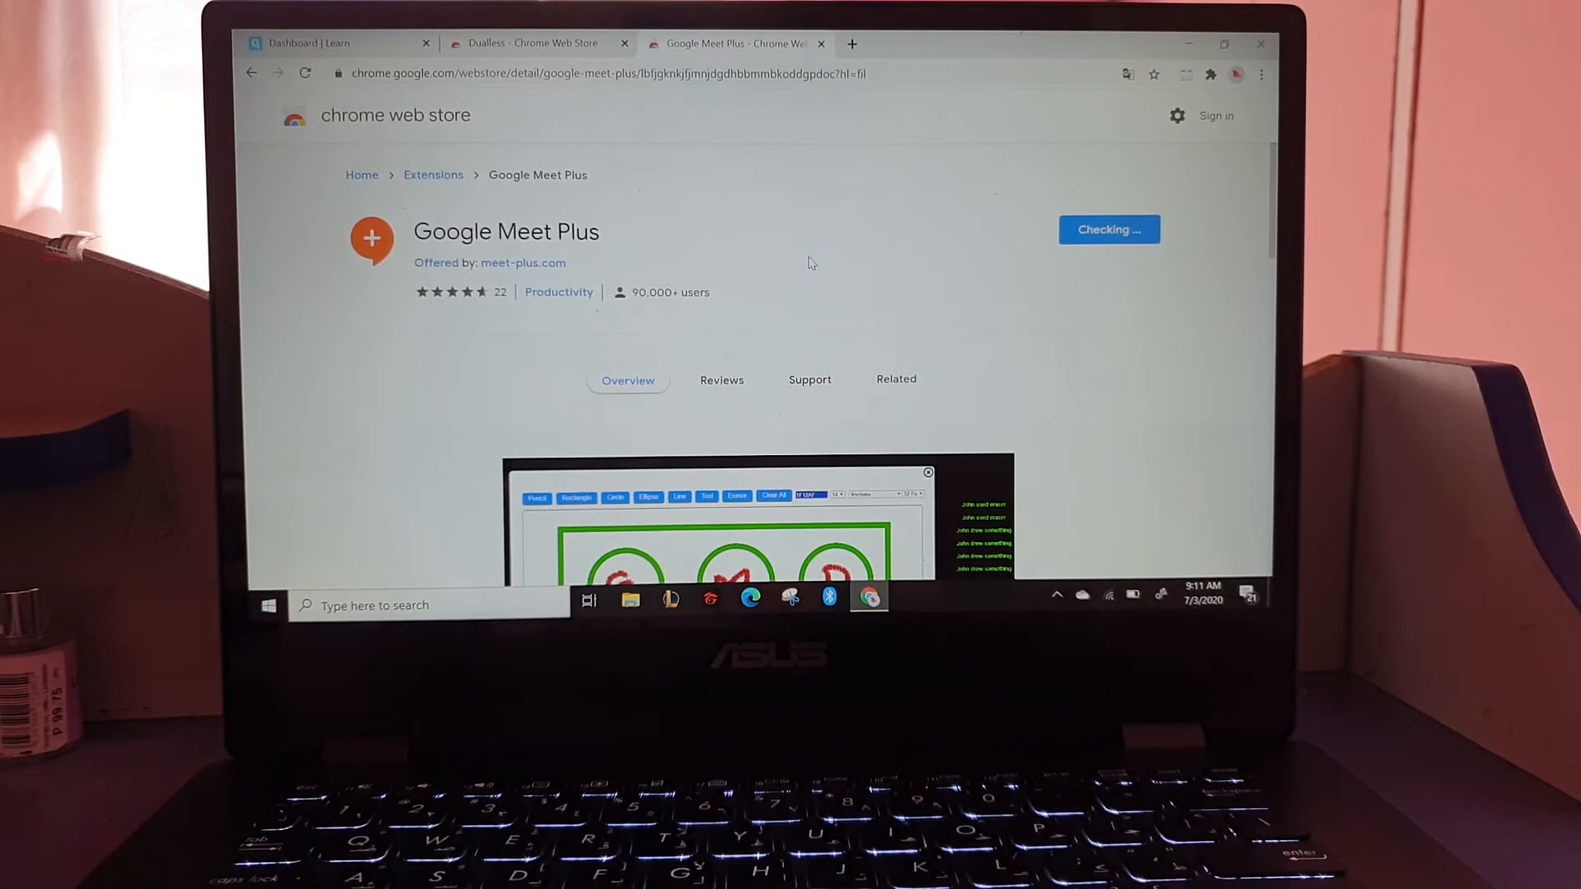
pyautogui.click(1108, 229)
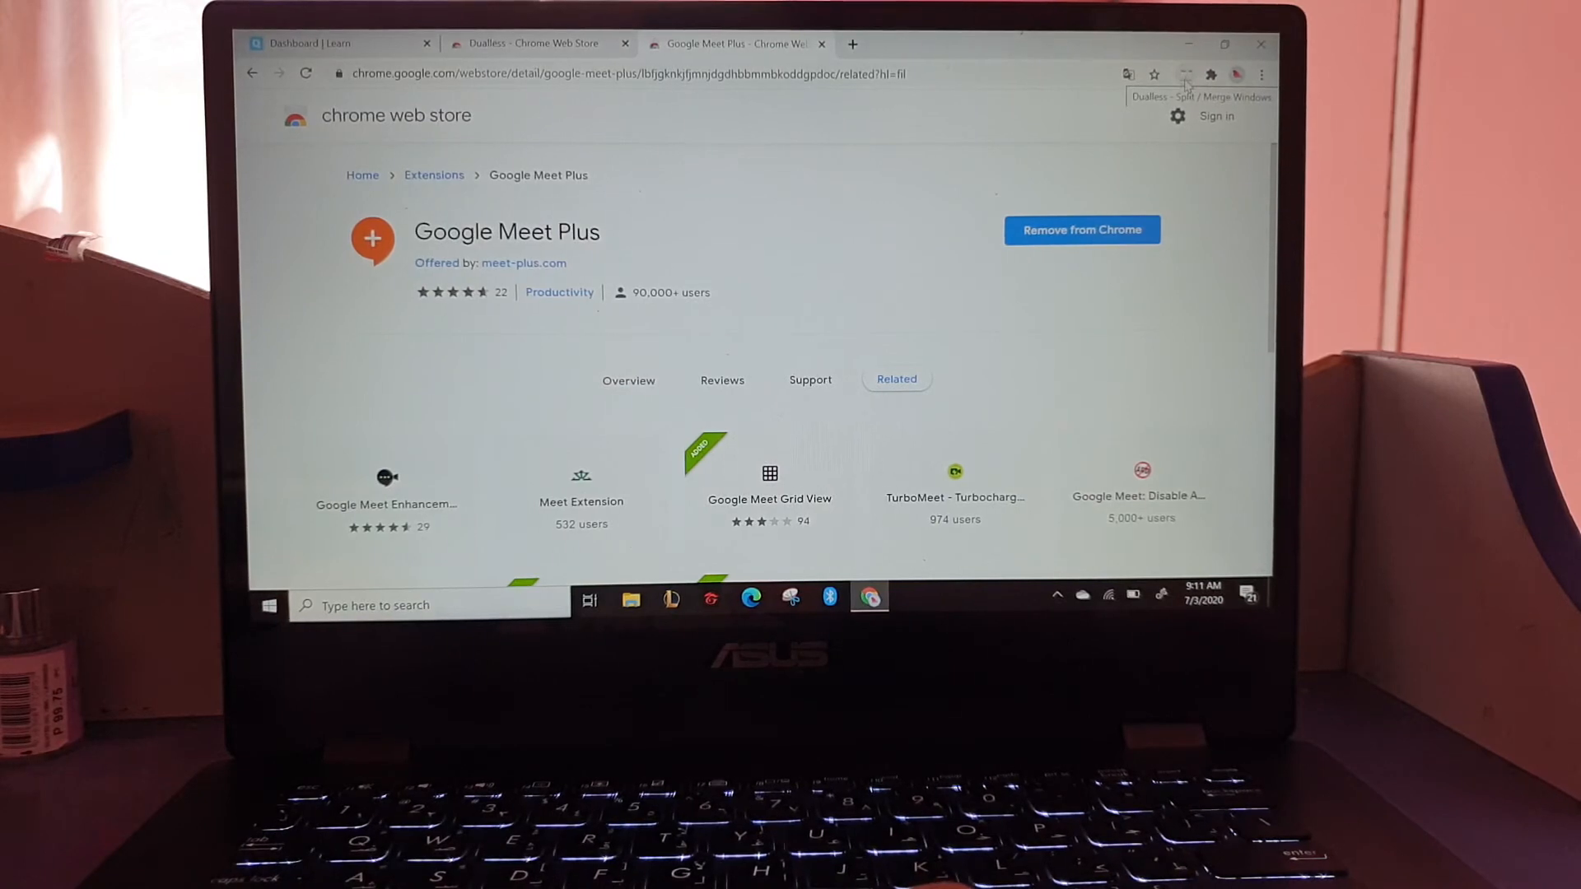
# Pin Google Meet Attendance and Google Meet Grid View to the Chrome toolbar.
pyautogui.click(1185, 75)
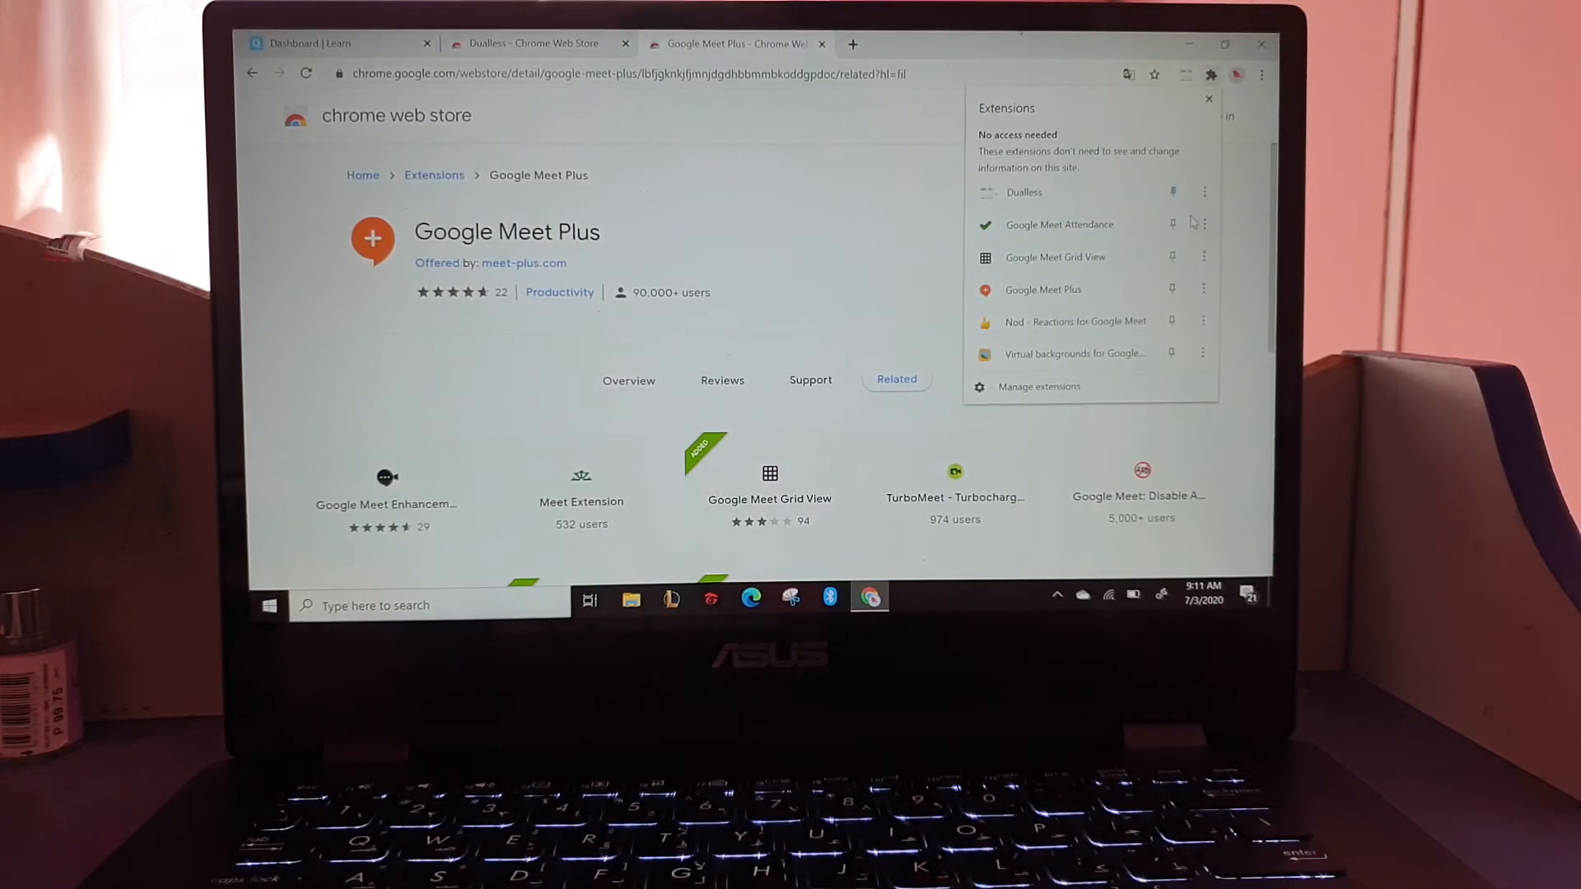
pyautogui.click(1173, 257)
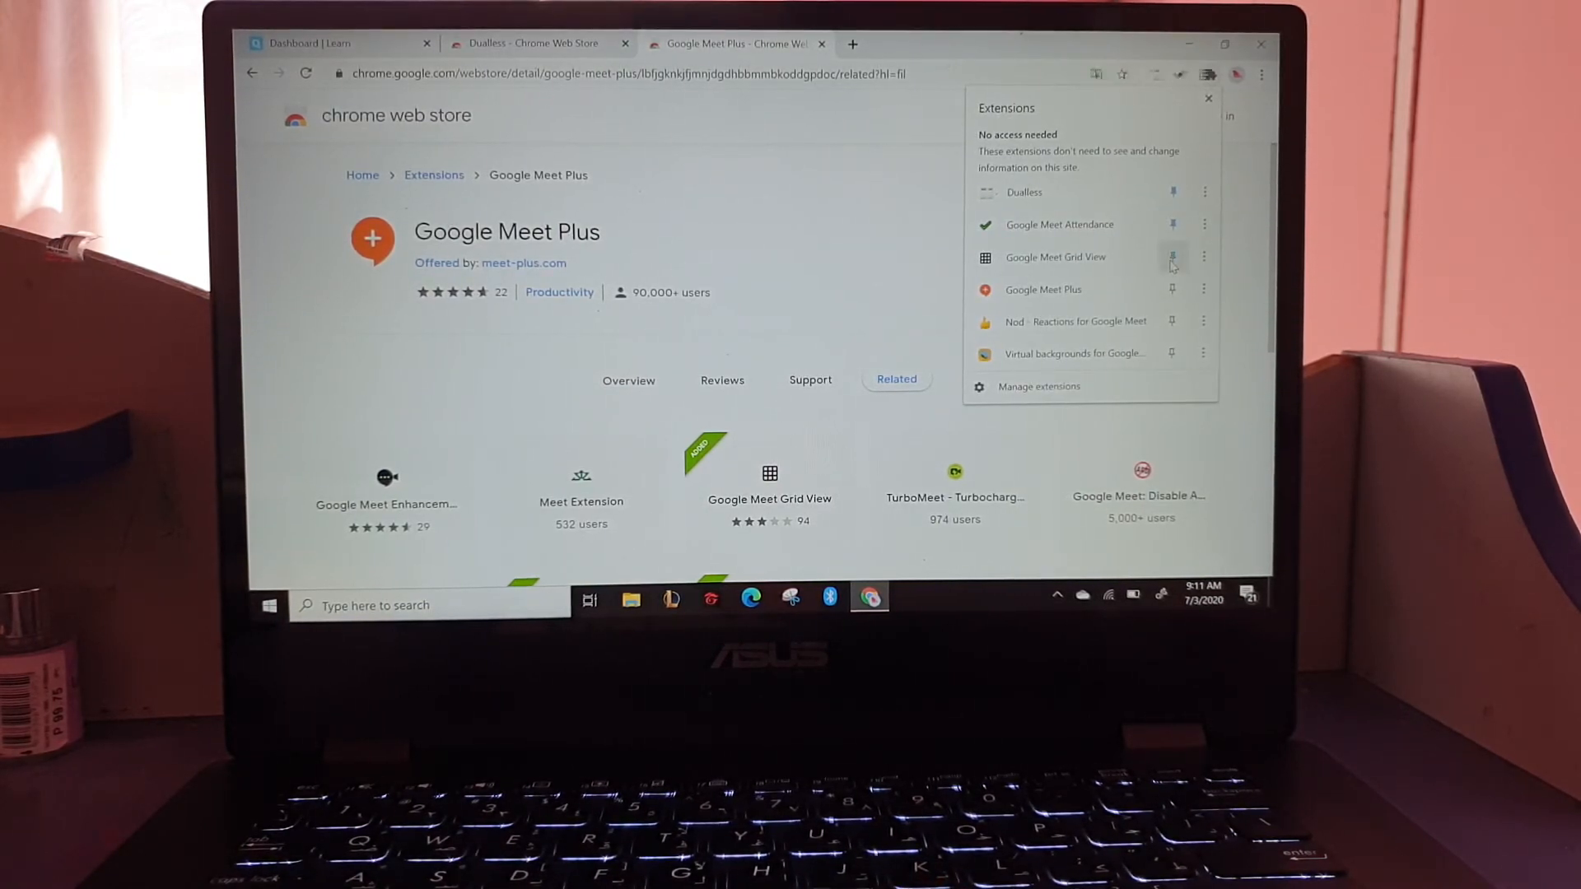
pyautogui.click(1171, 256)
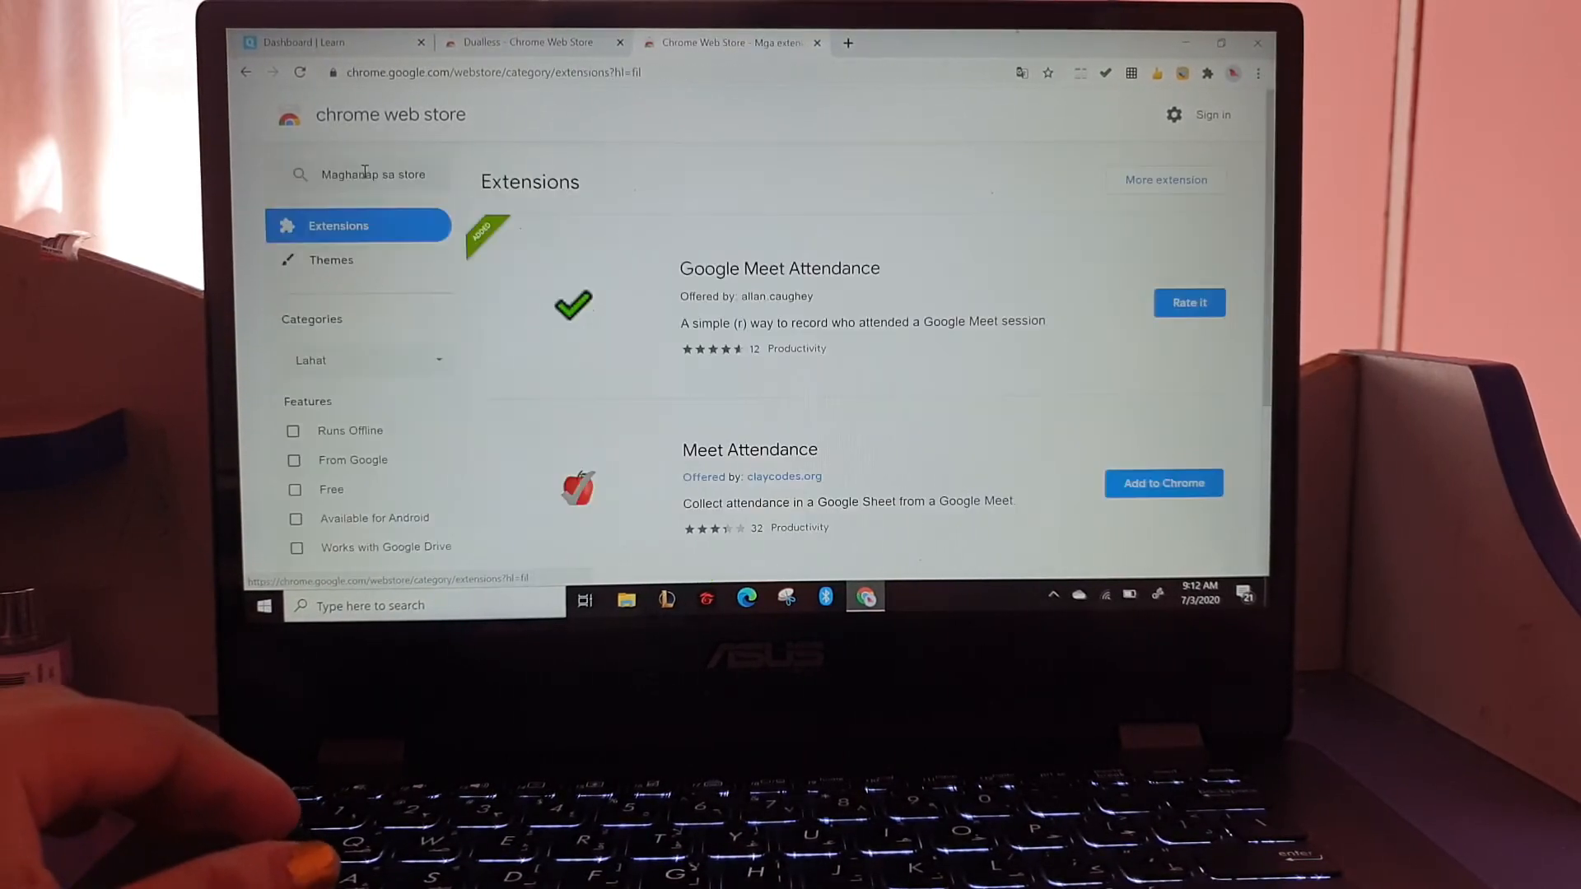
# Search the store for 'boomerang' and add Boomerang for Gmail to Chrome.
pyautogui.write('b')
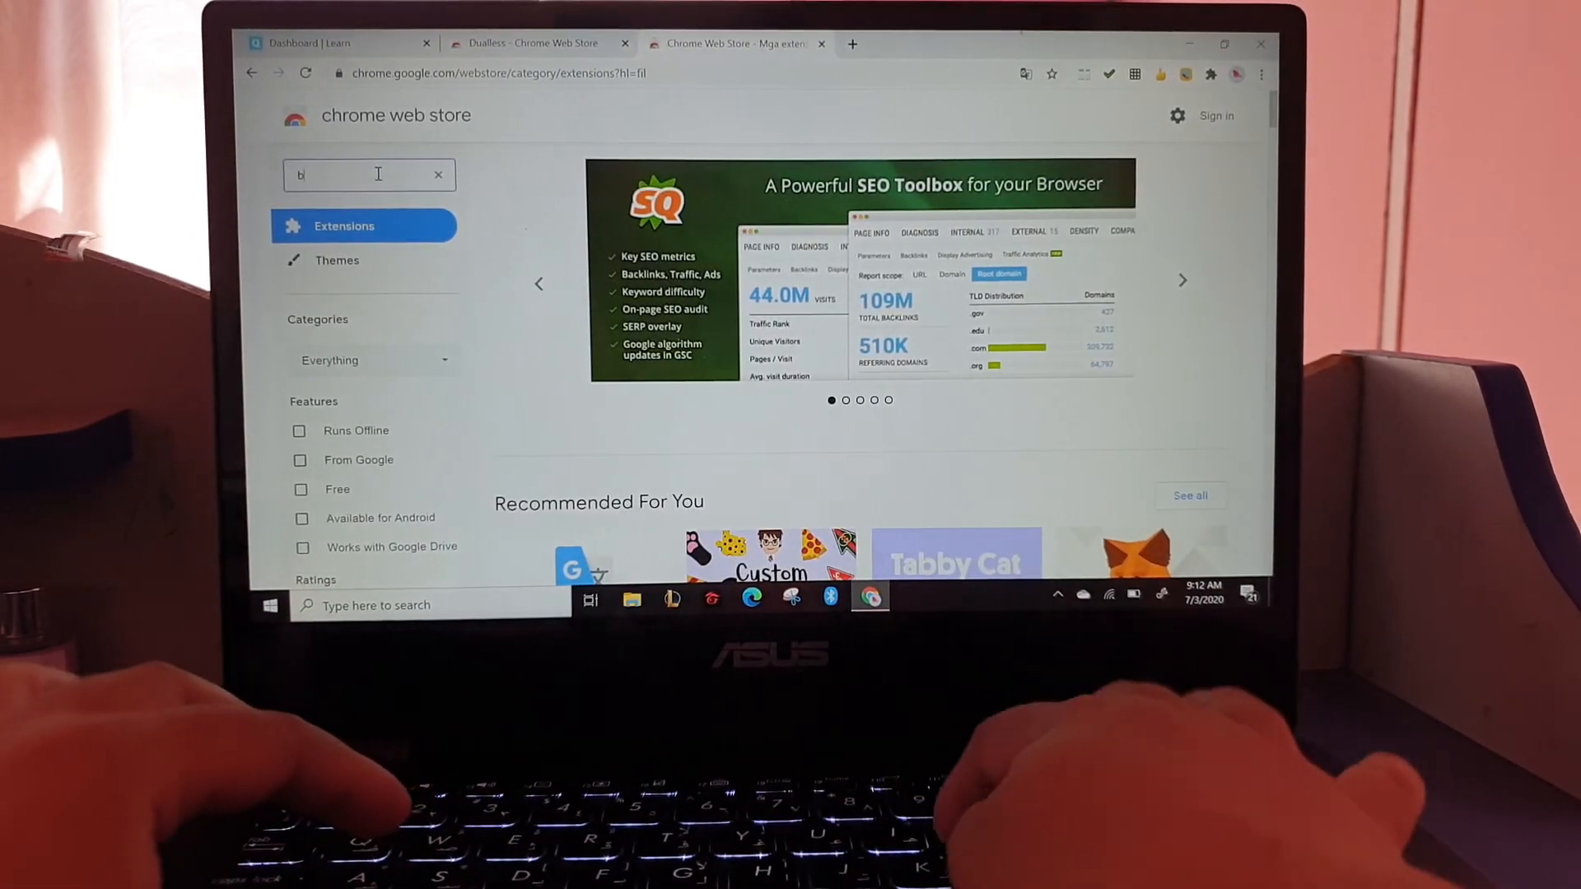
pyautogui.write('oomerang')
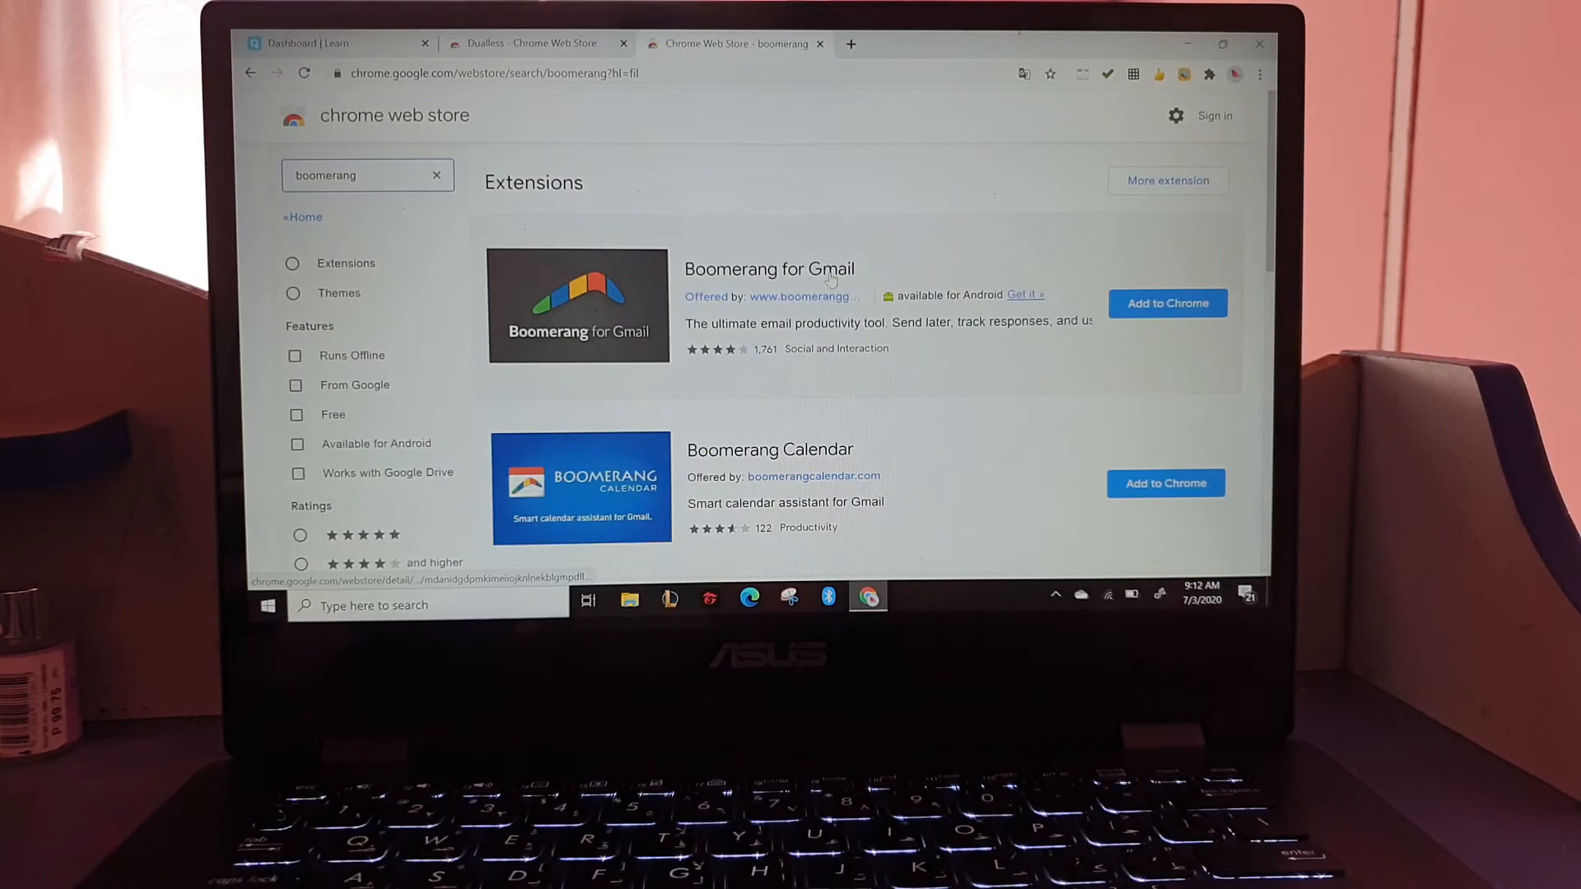
pyautogui.click(767, 269)
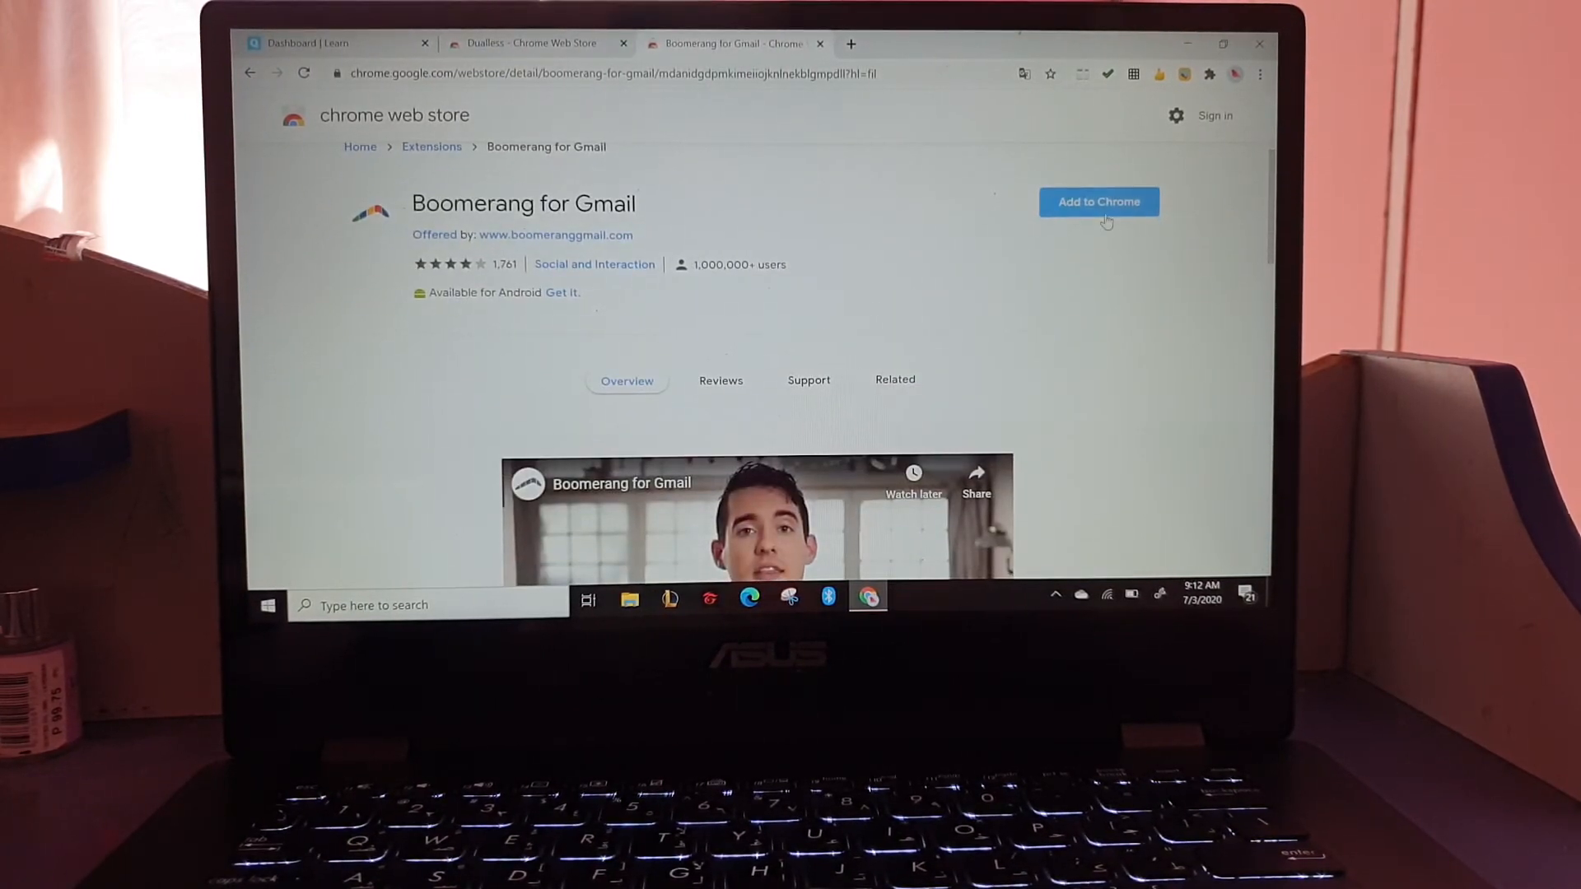
pyautogui.click(1097, 202)
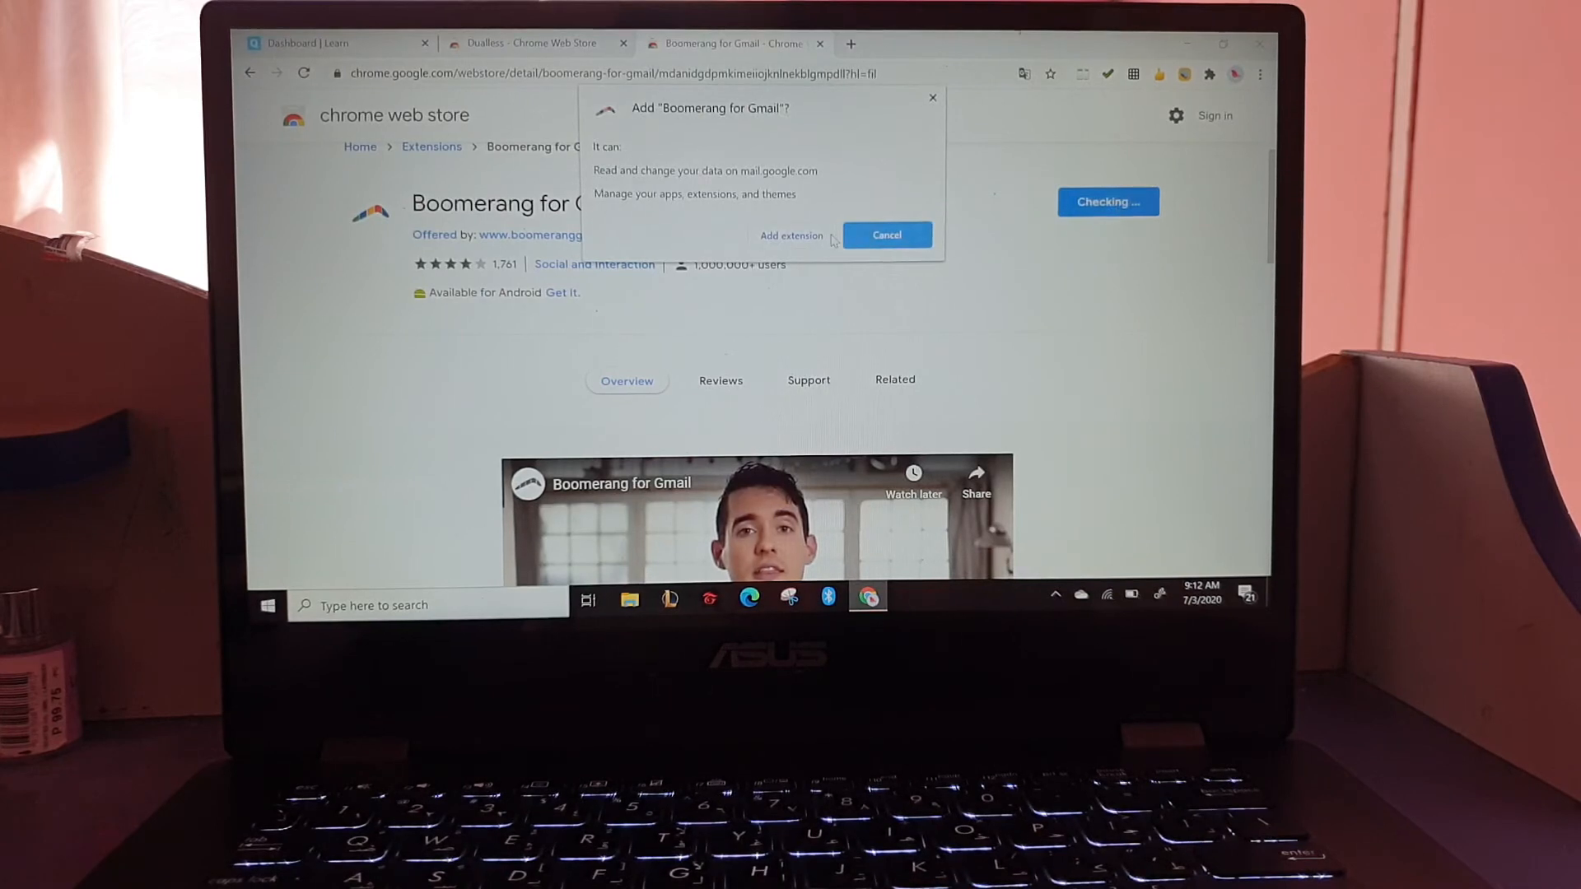
pyautogui.click(790, 235)
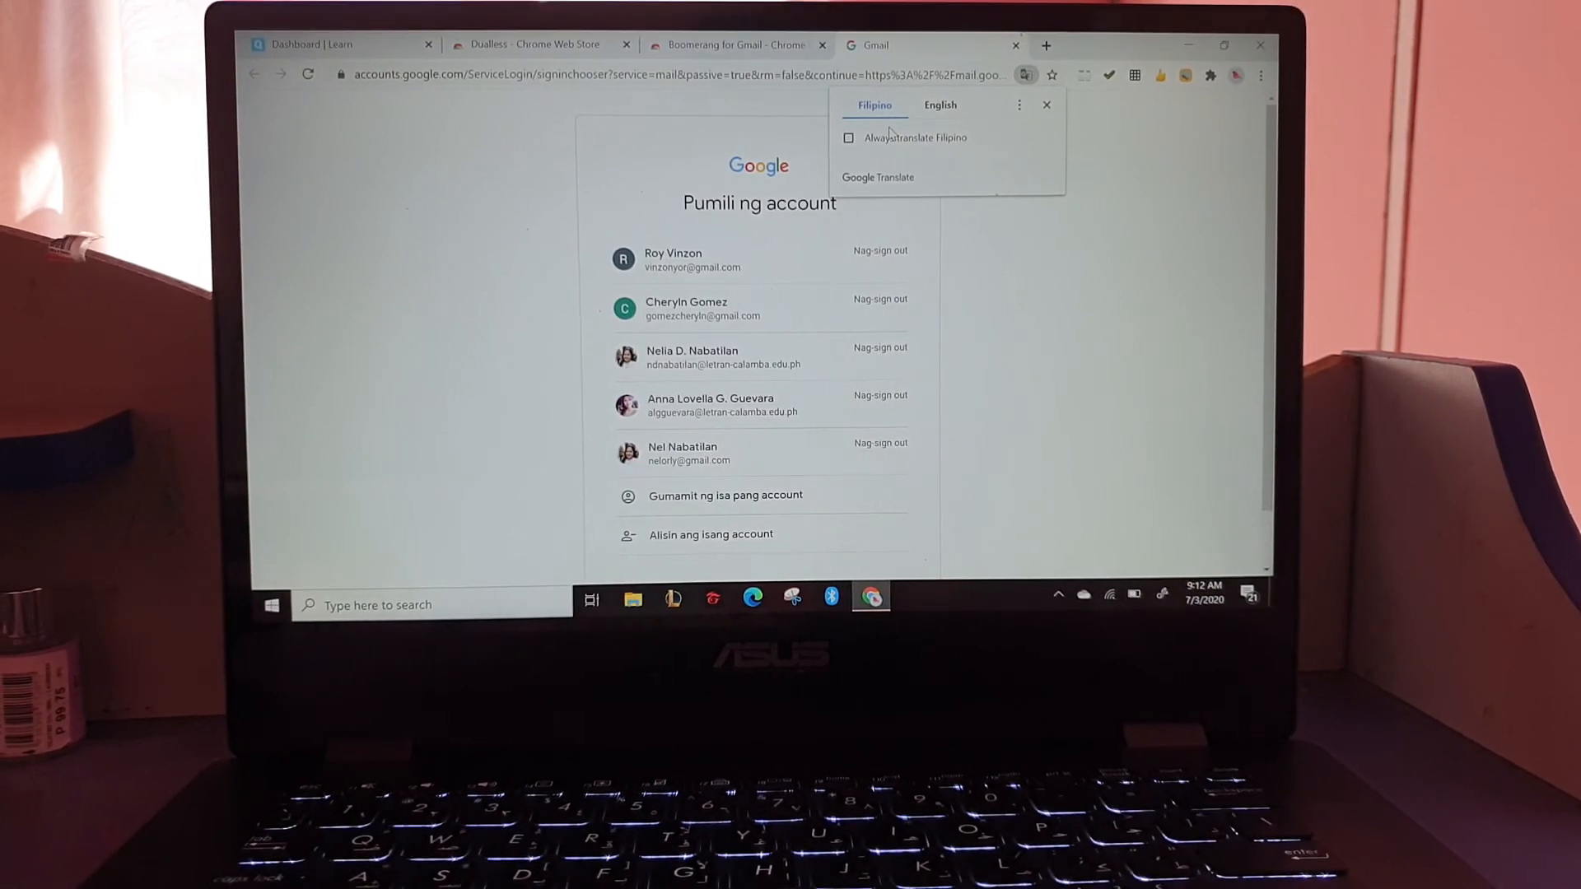
# Switch back to the Boomerang for Gmail store tab and browse its related Gmail extensions.
pyautogui.click(736, 43)
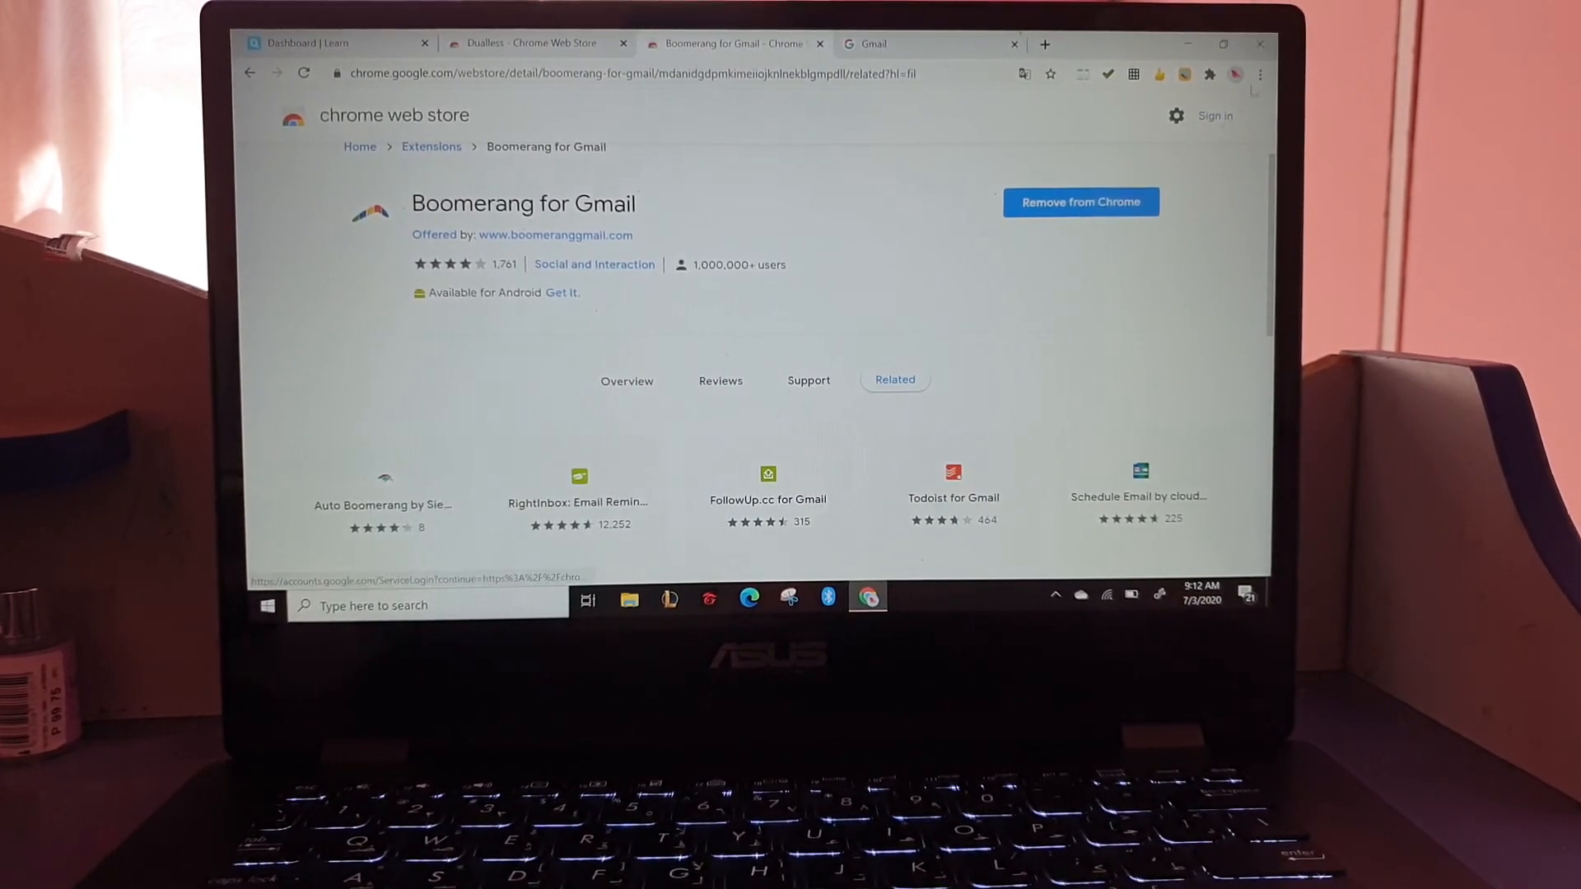
pyautogui.click(1259, 73)
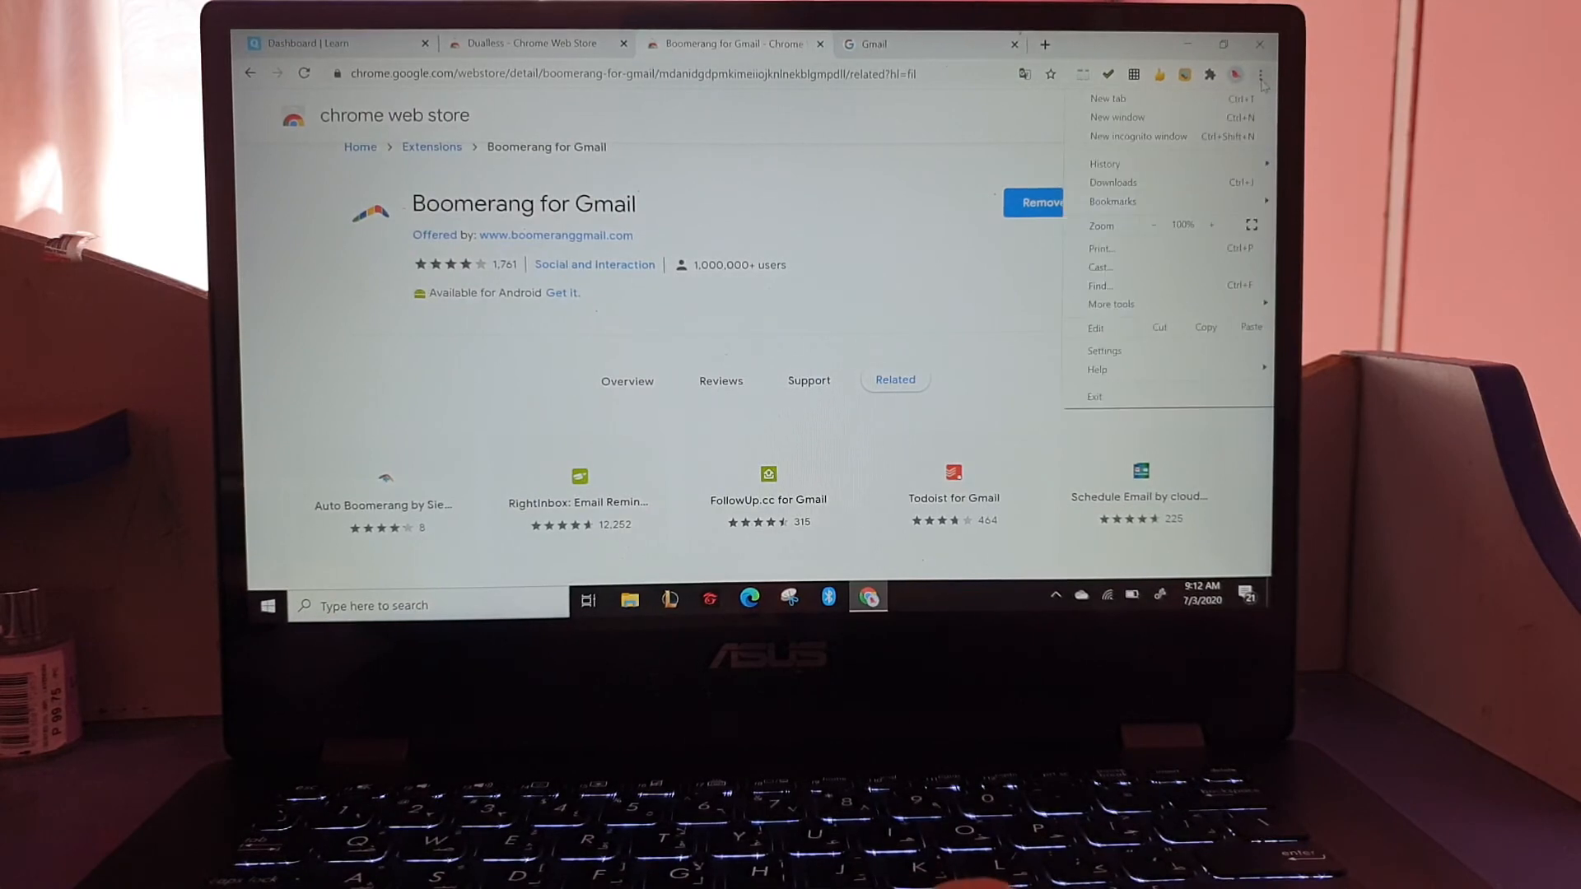
pyautogui.click(1208, 74)
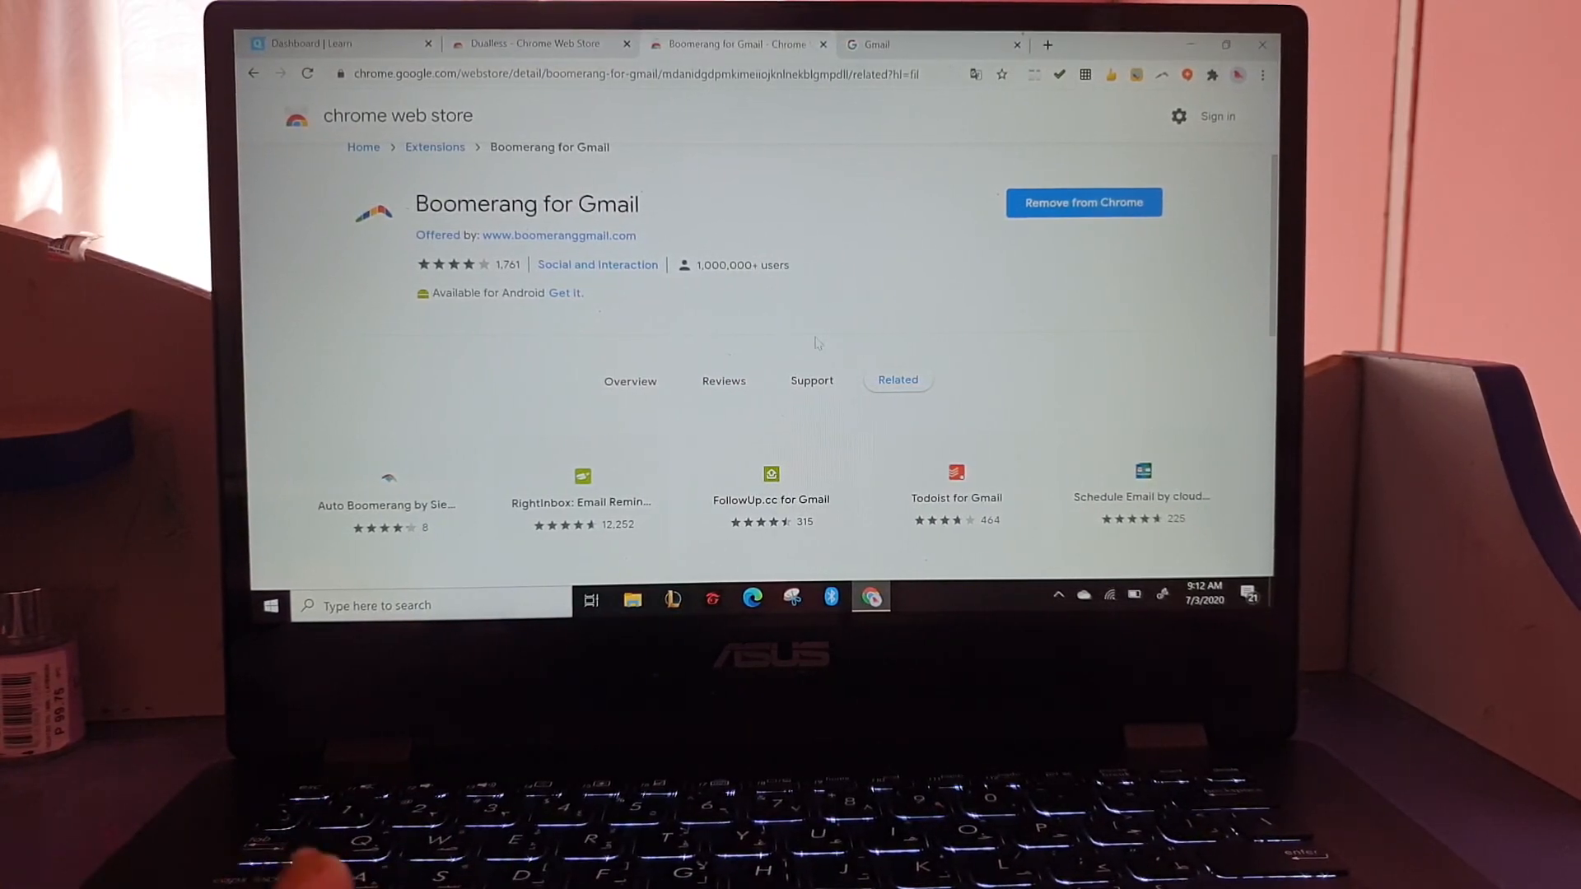
pyautogui.scroll(-3)
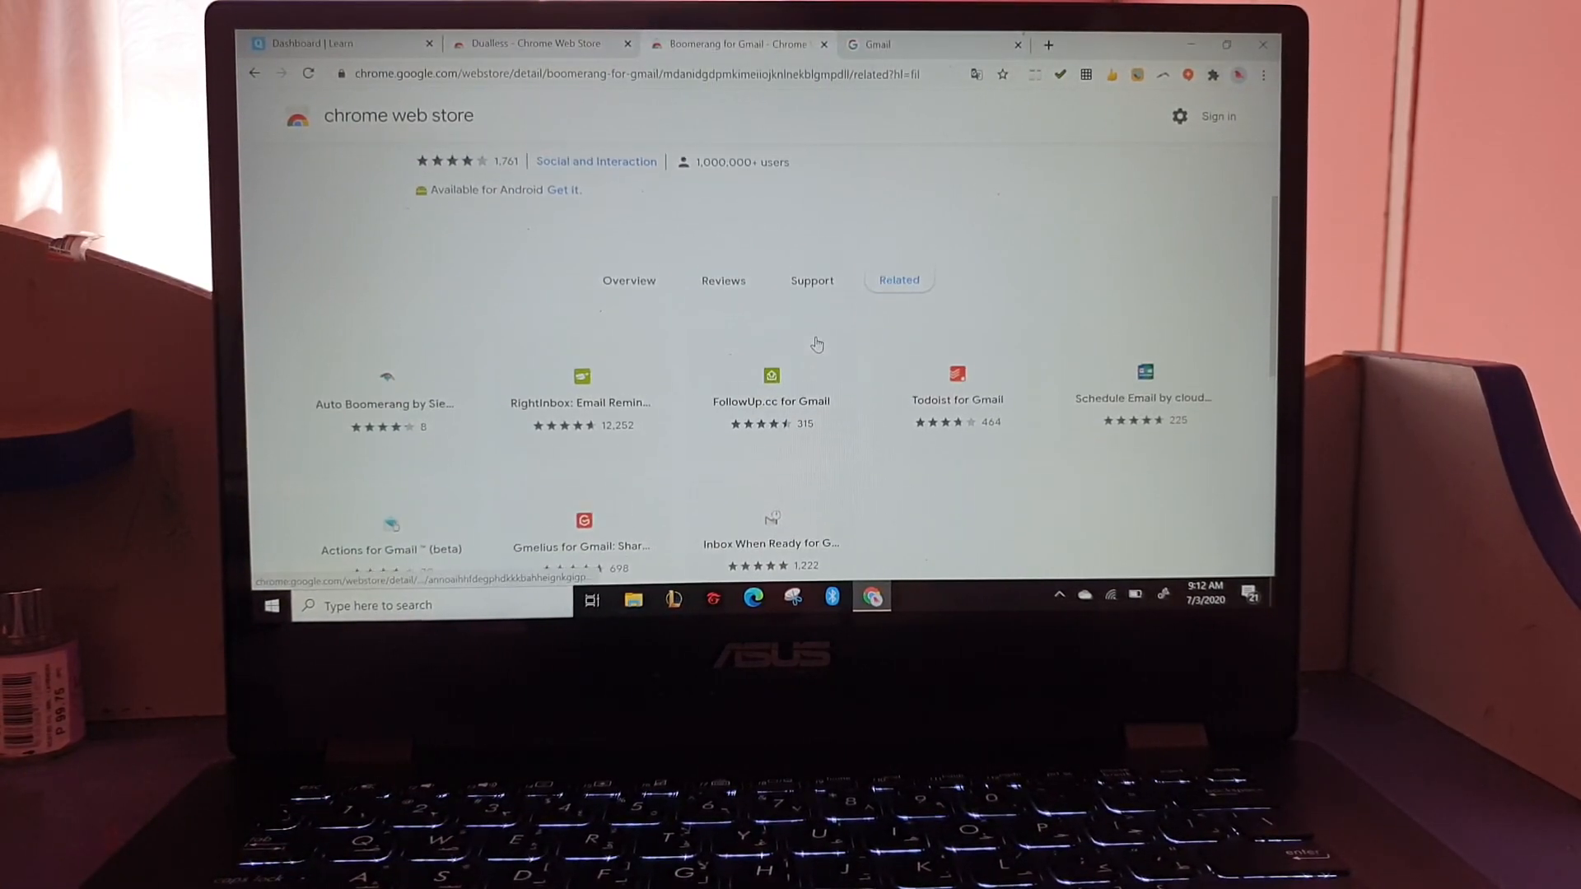